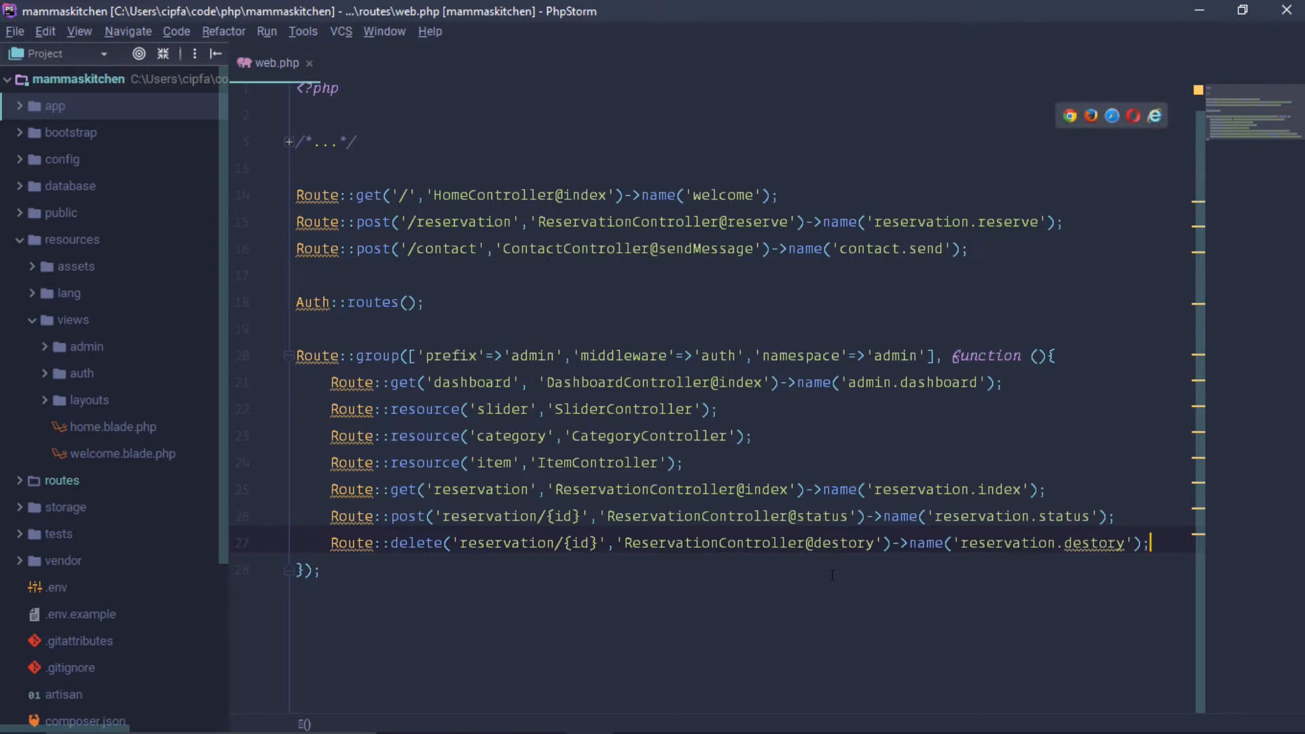
mouse_move(186, 385)
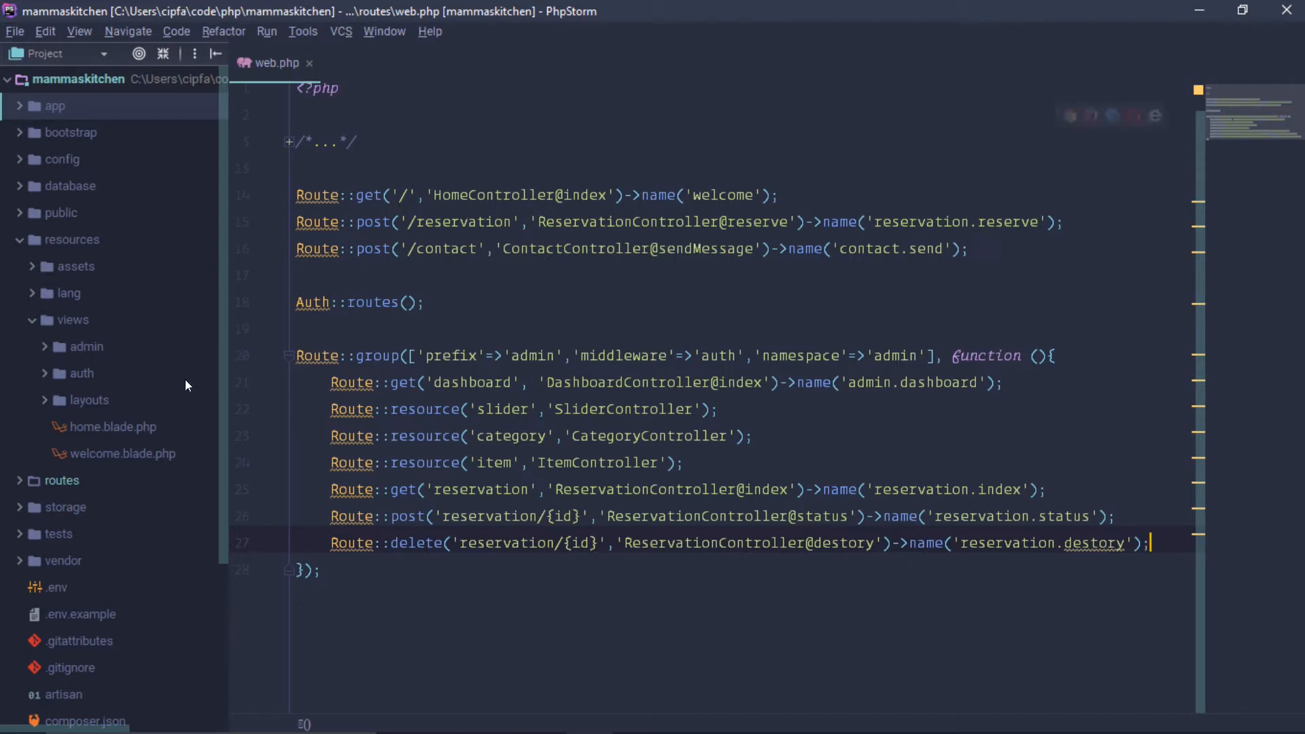
Step: Expand app, Http and Controllers in the mammaskitchen Project tree
click(55, 106)
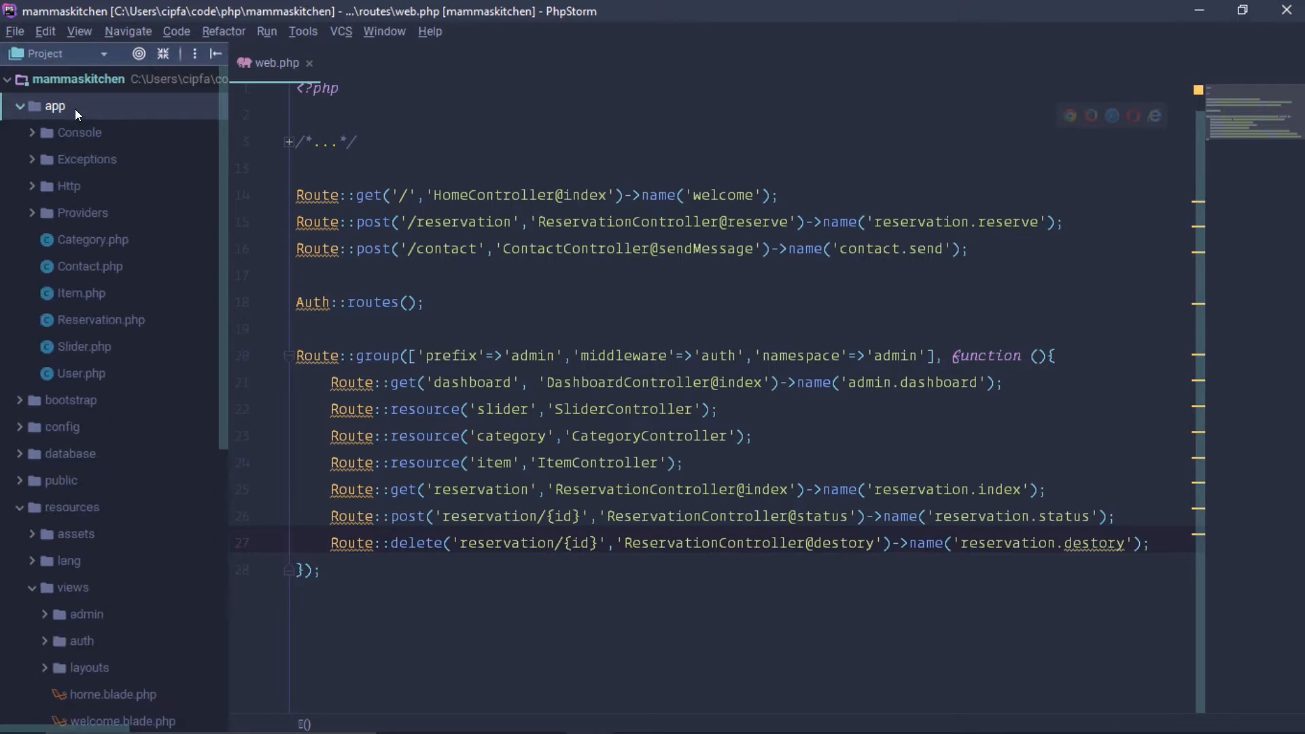
click(68, 186)
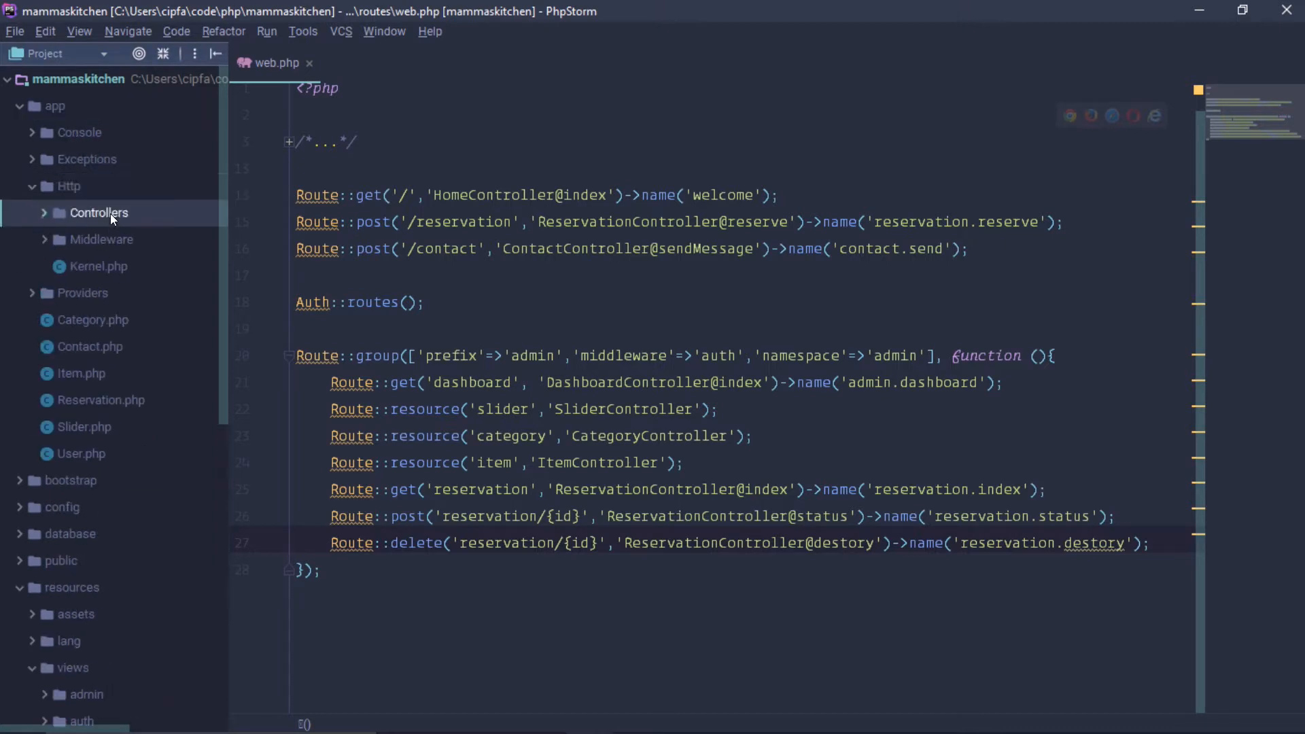
click(98, 212)
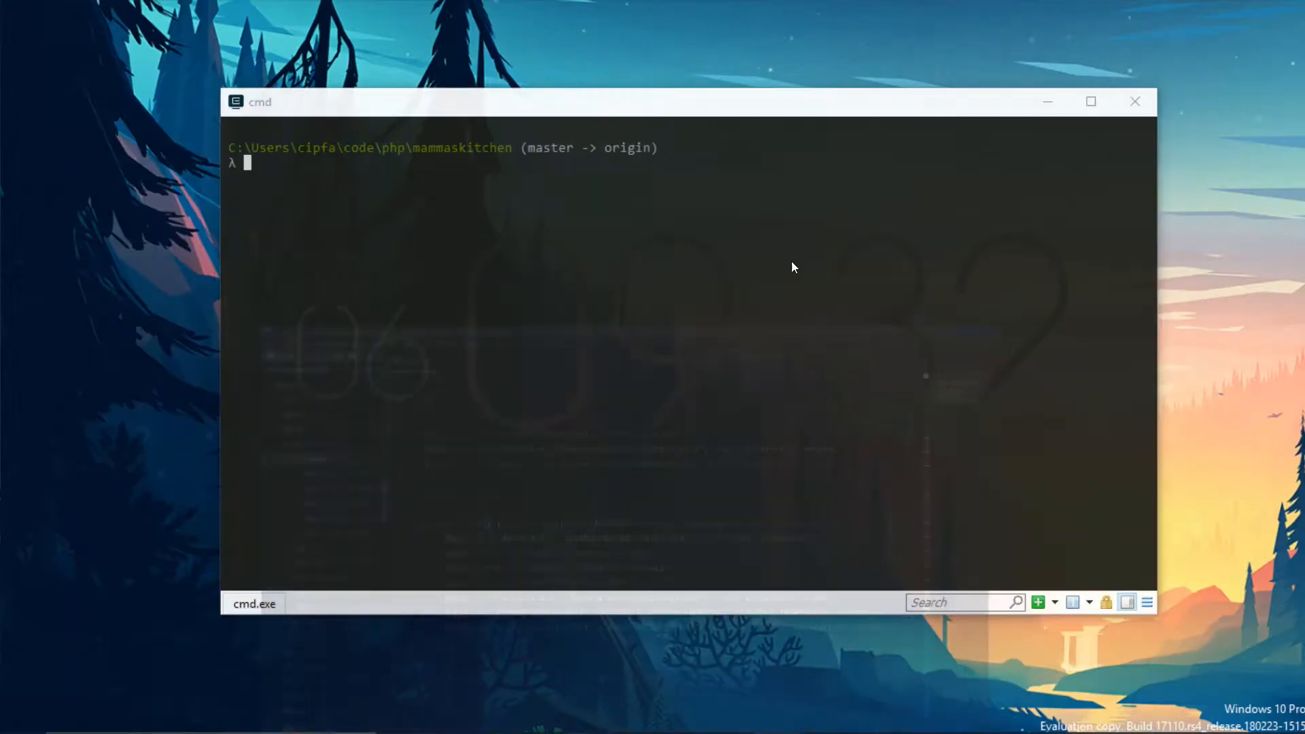
Step: Run php artisan make:controller Admin\ContactController in the cmder console
text(php)
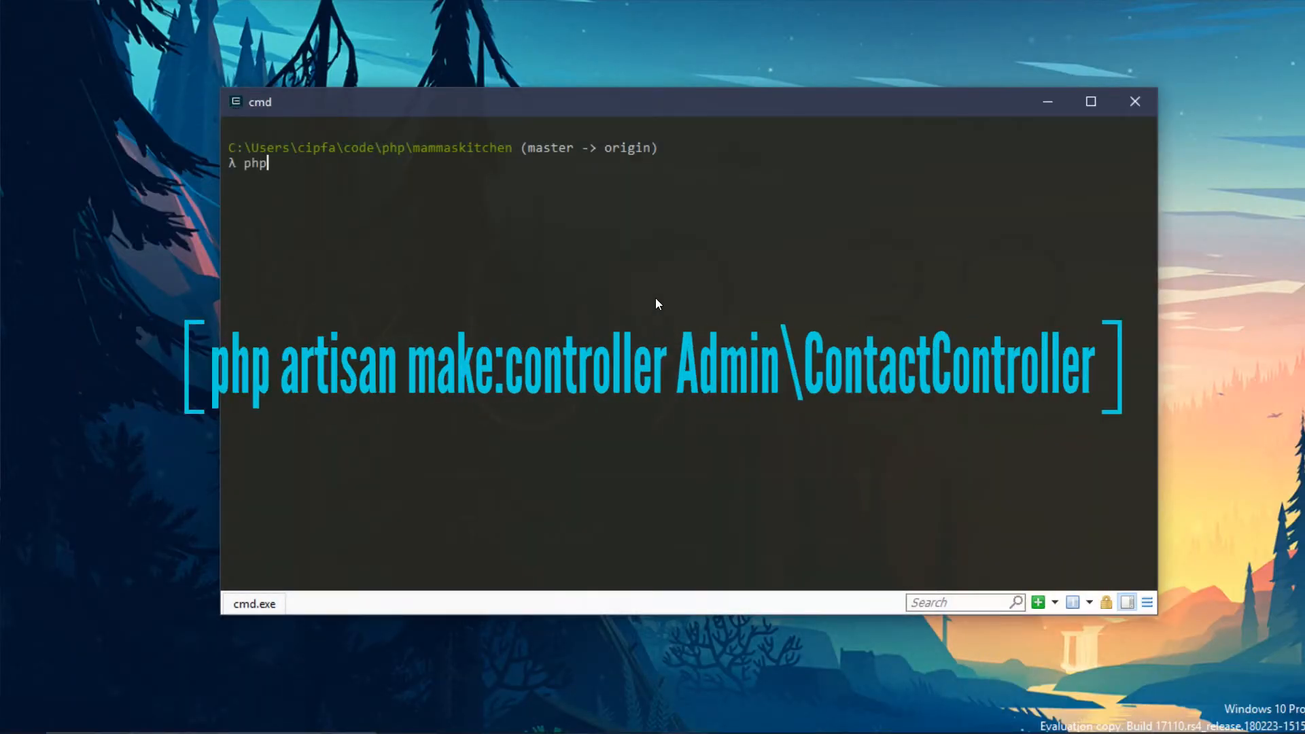
text(artisan)
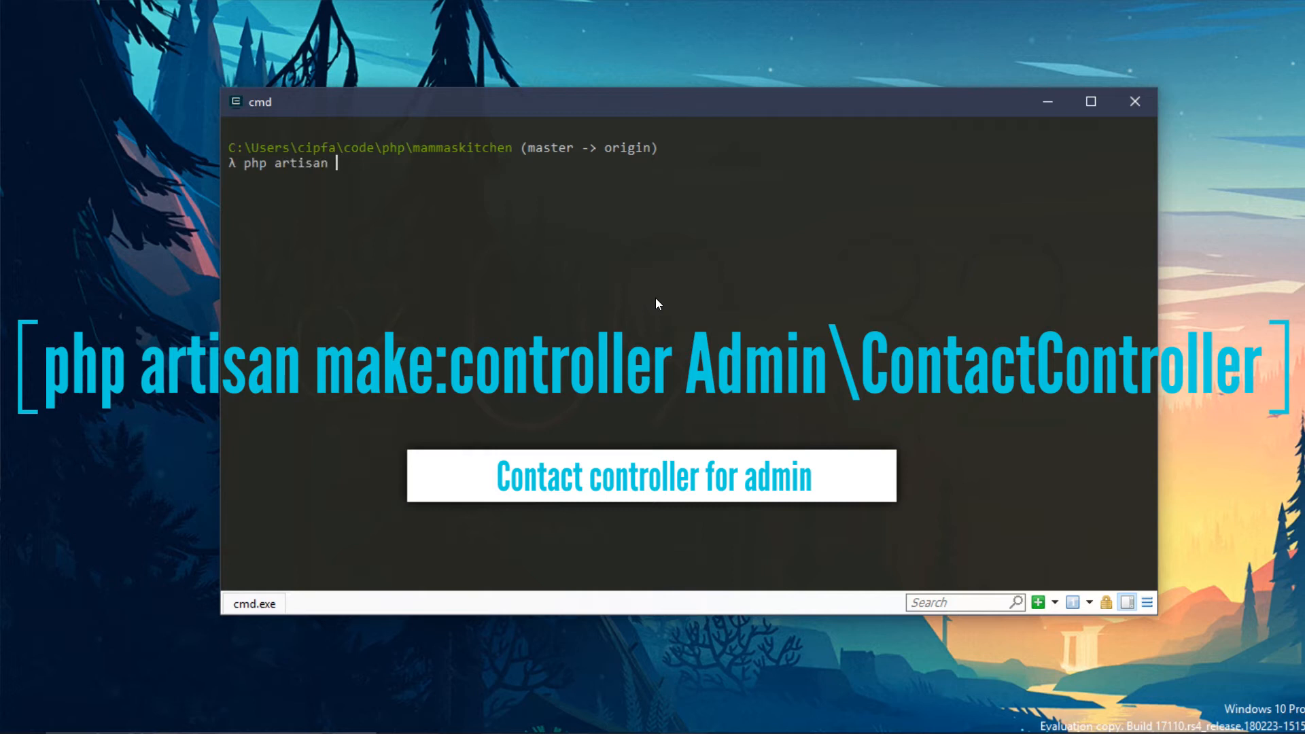
text(make:contr)
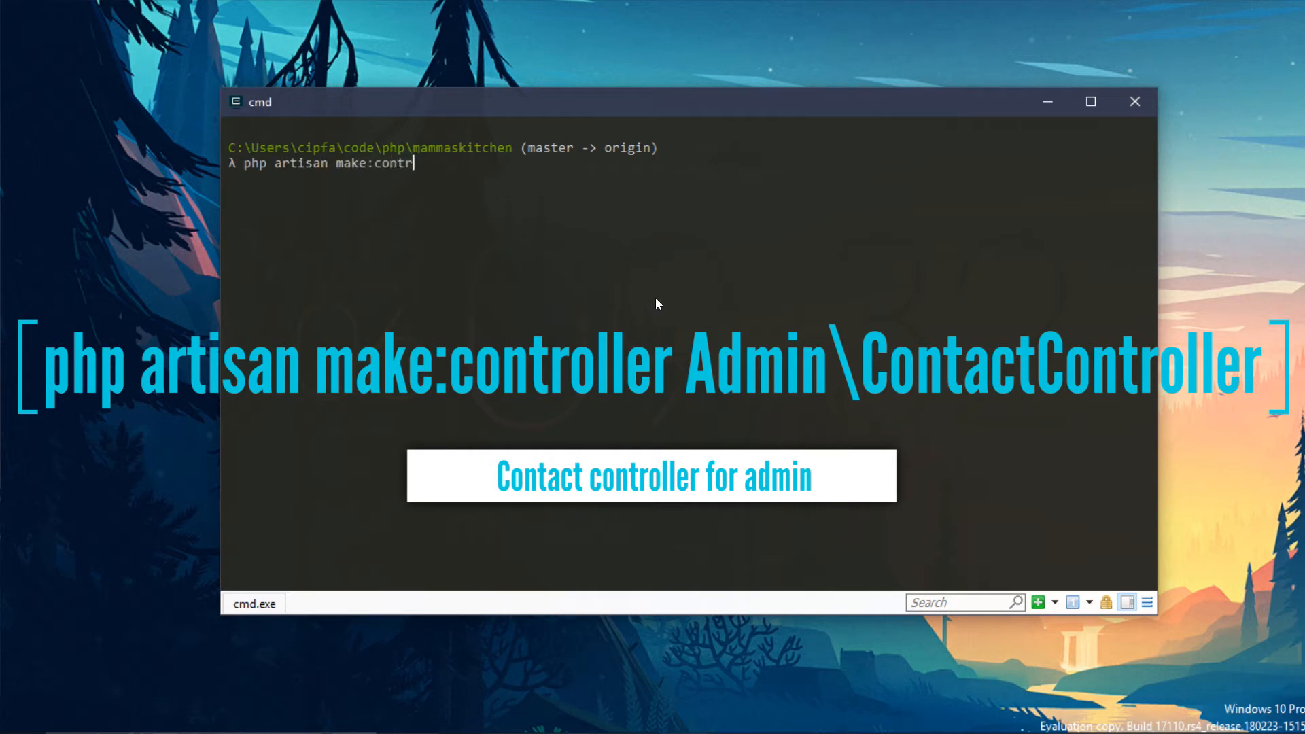
text(oller A)
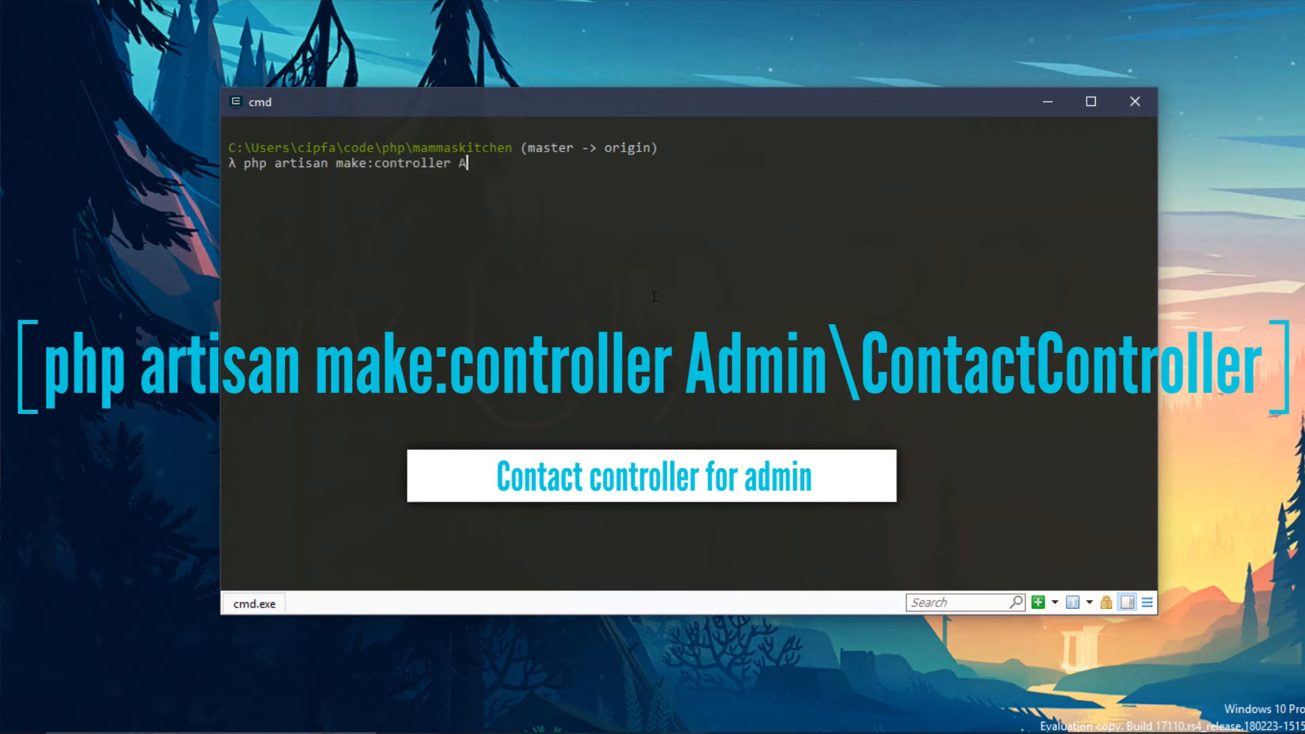
mouse_move(657, 304)
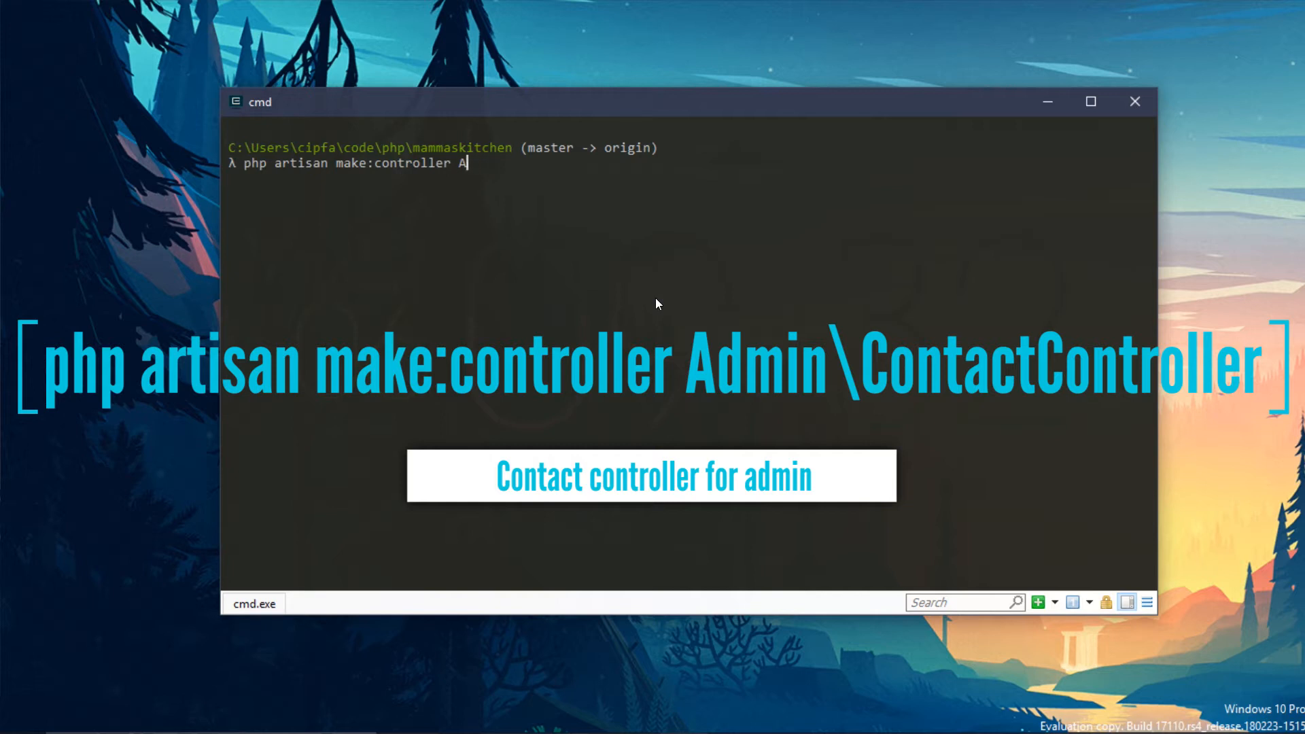
text(dmin\)
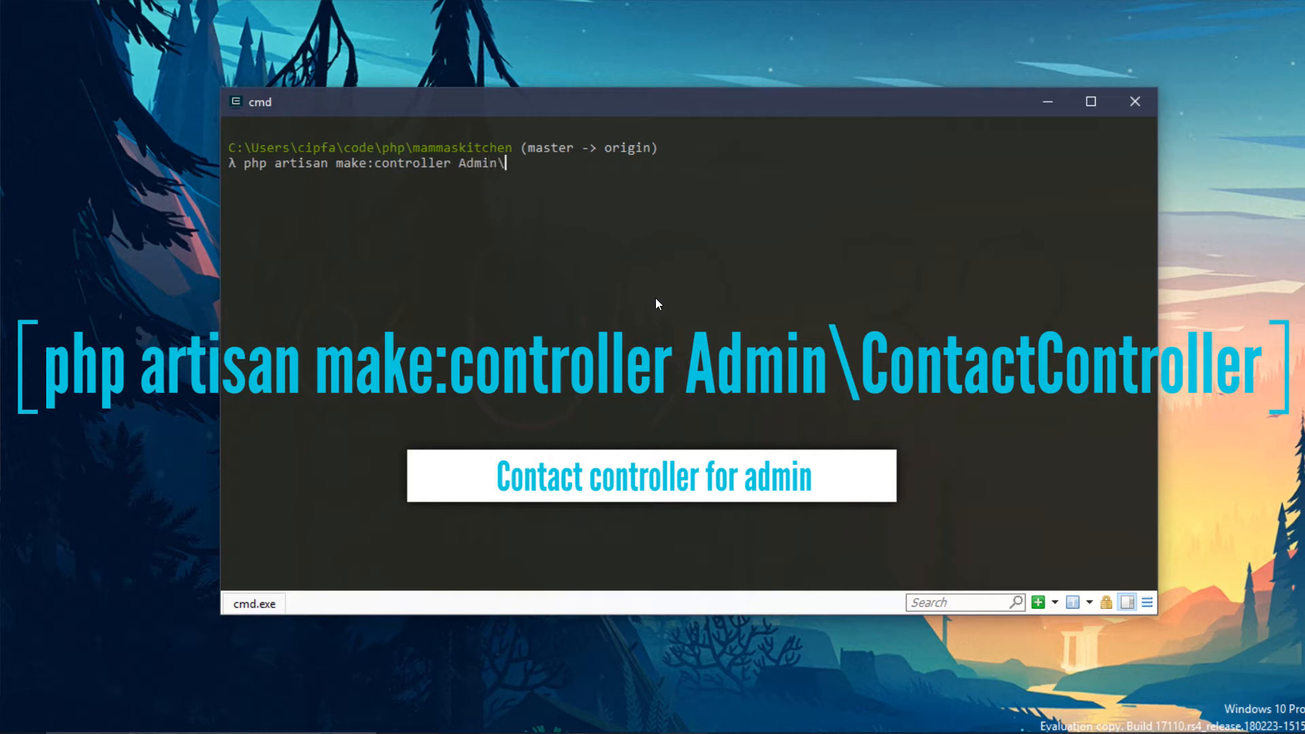
text(ContactCon)
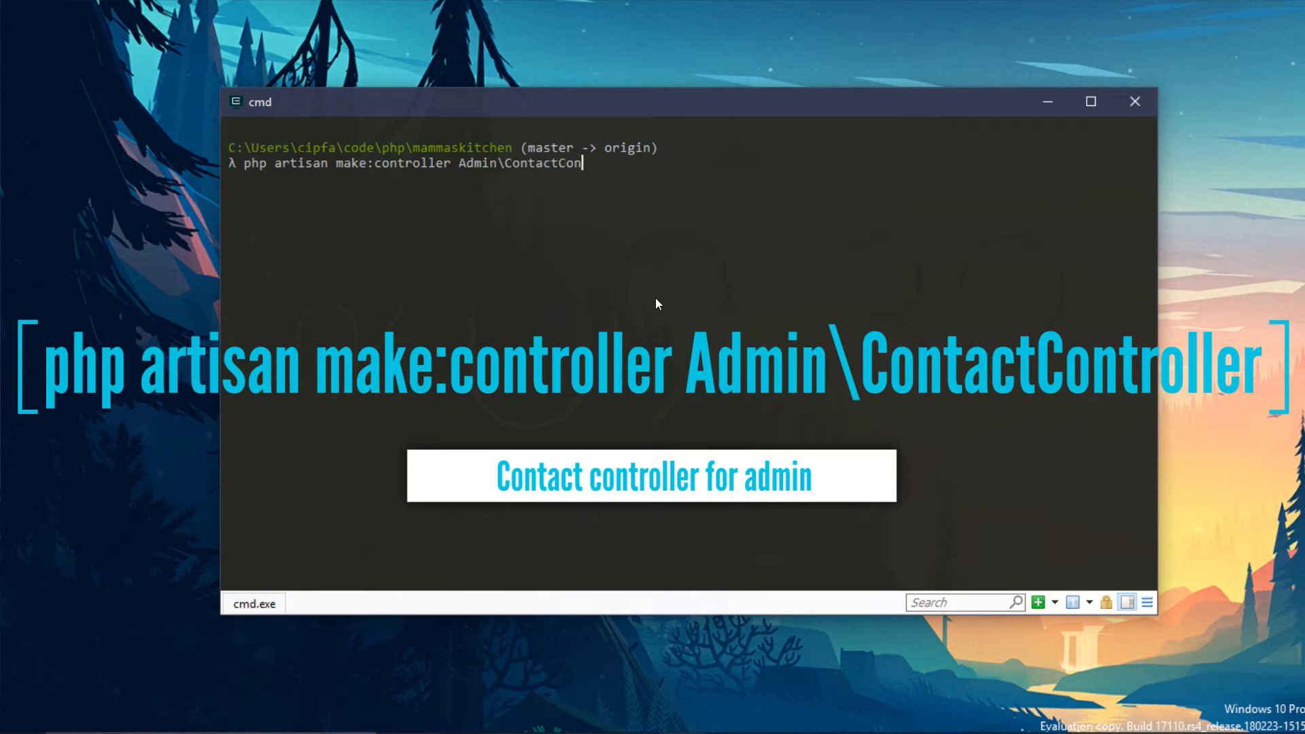
text(troller)
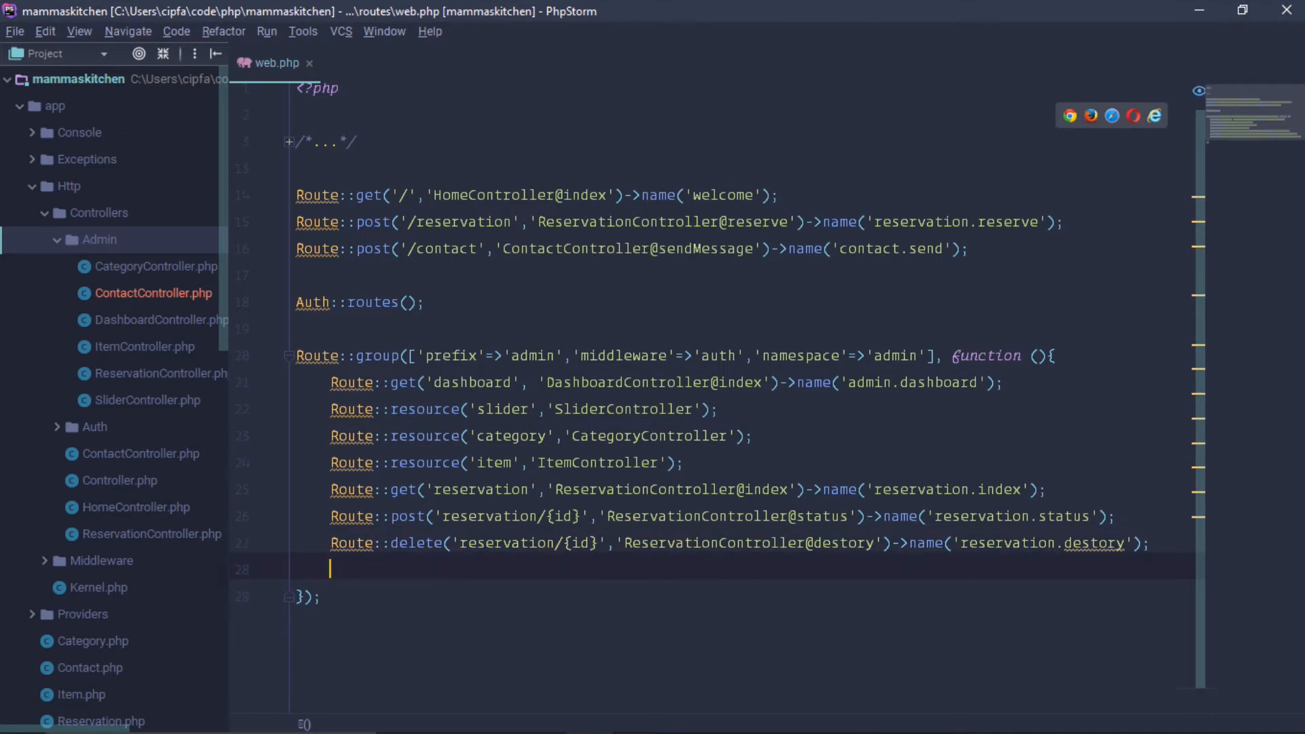
Step: Add Route::get('contact','ContactController@index')->name('contact.index') to the admin group
text(Royute)
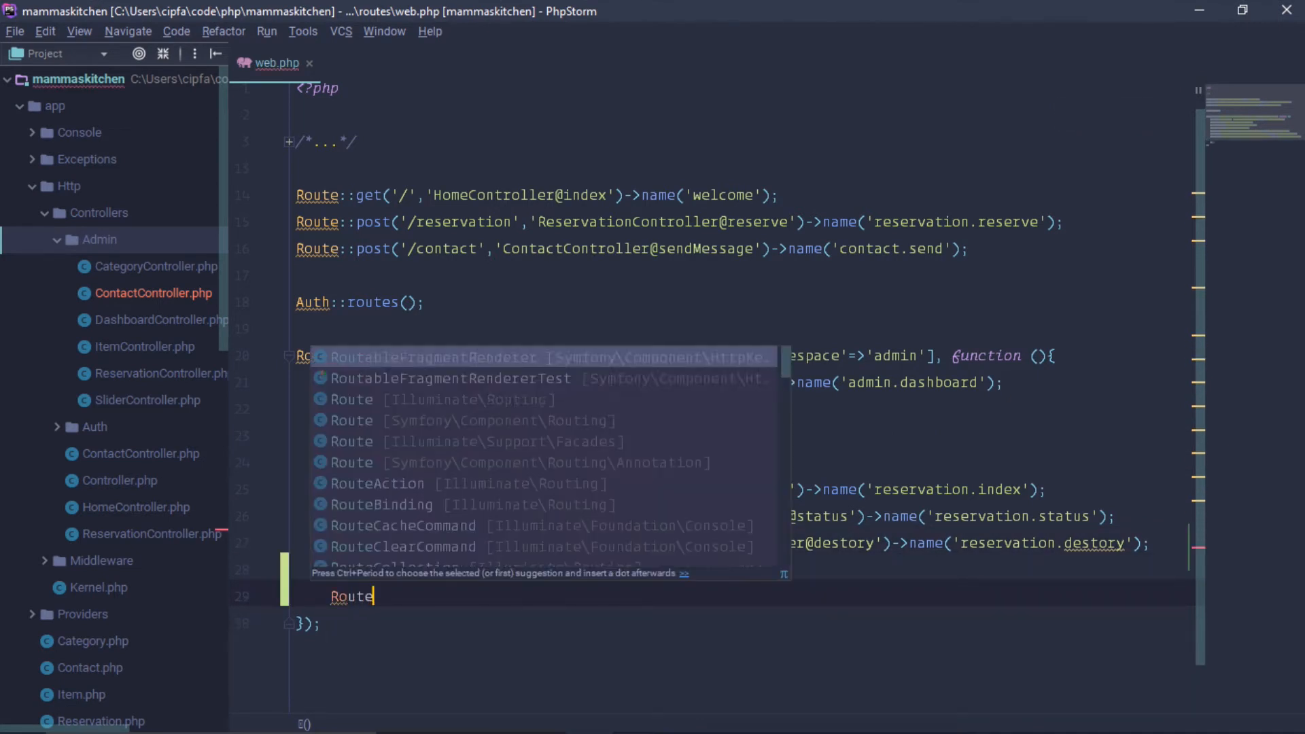
key(Escape)
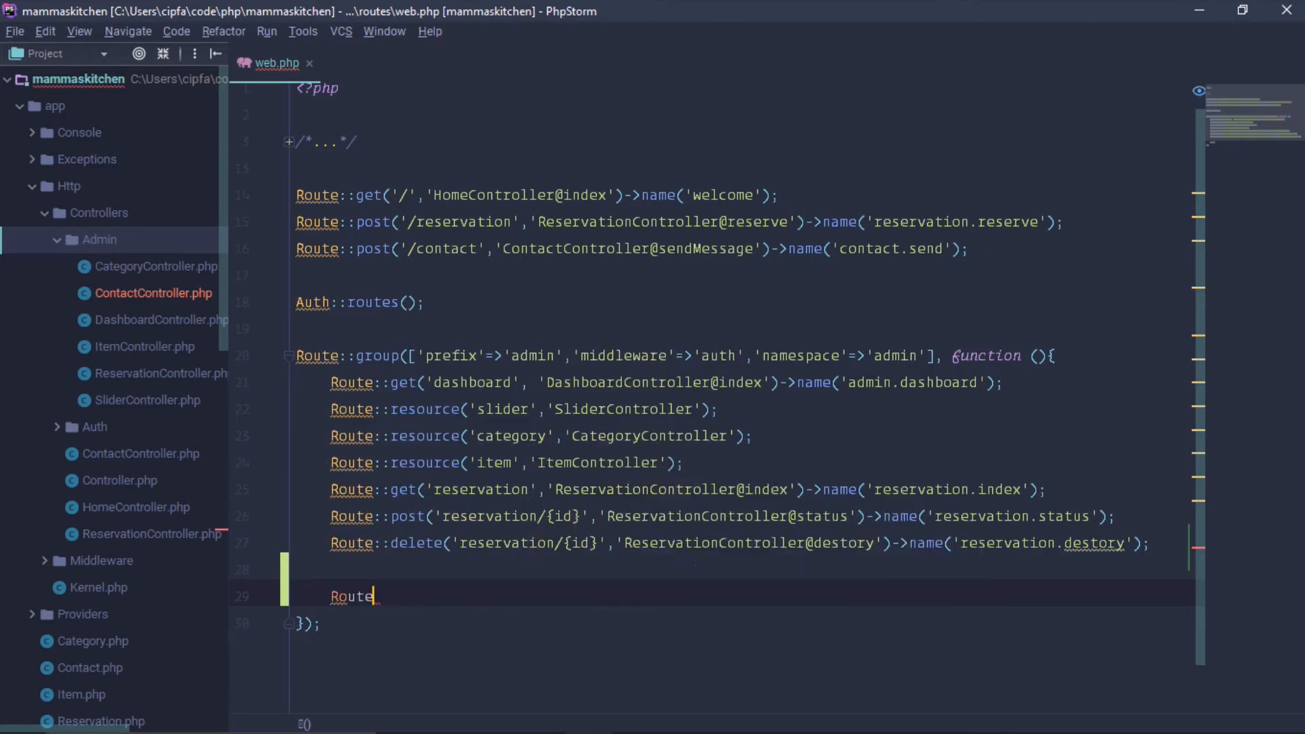
text(::get)
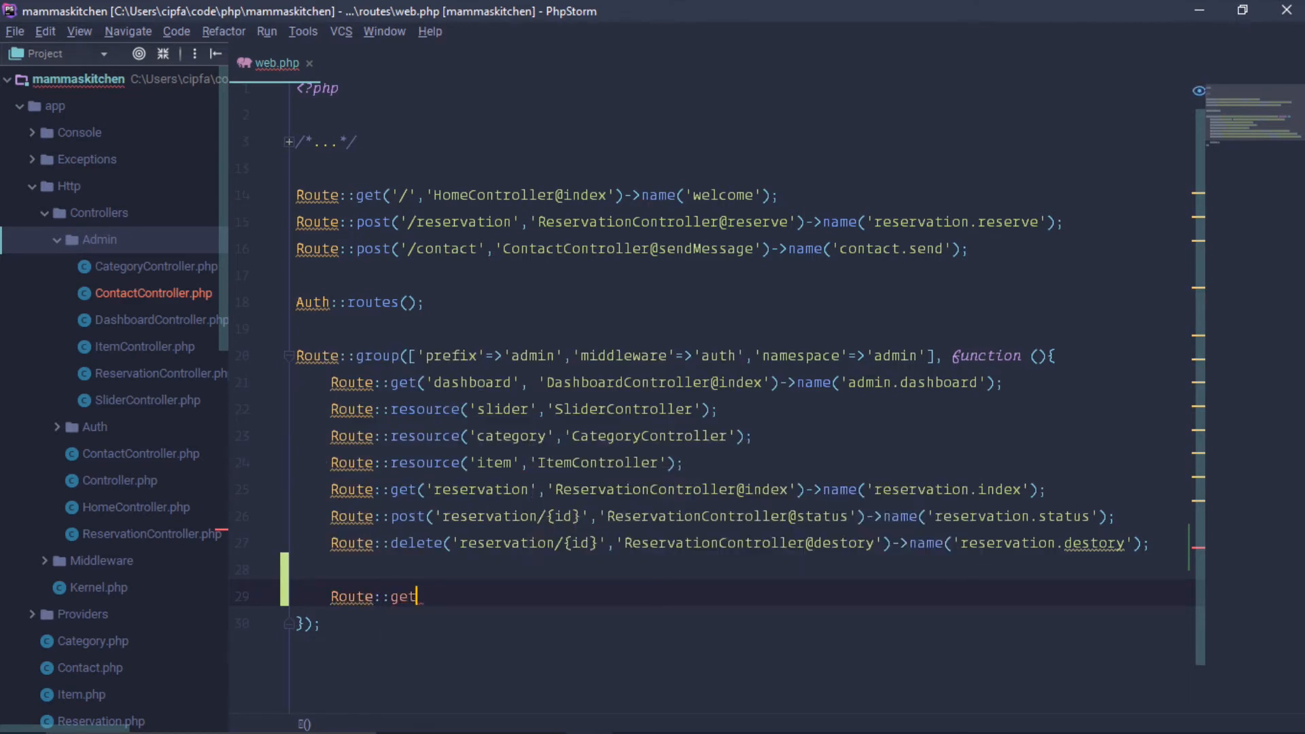
text((''))
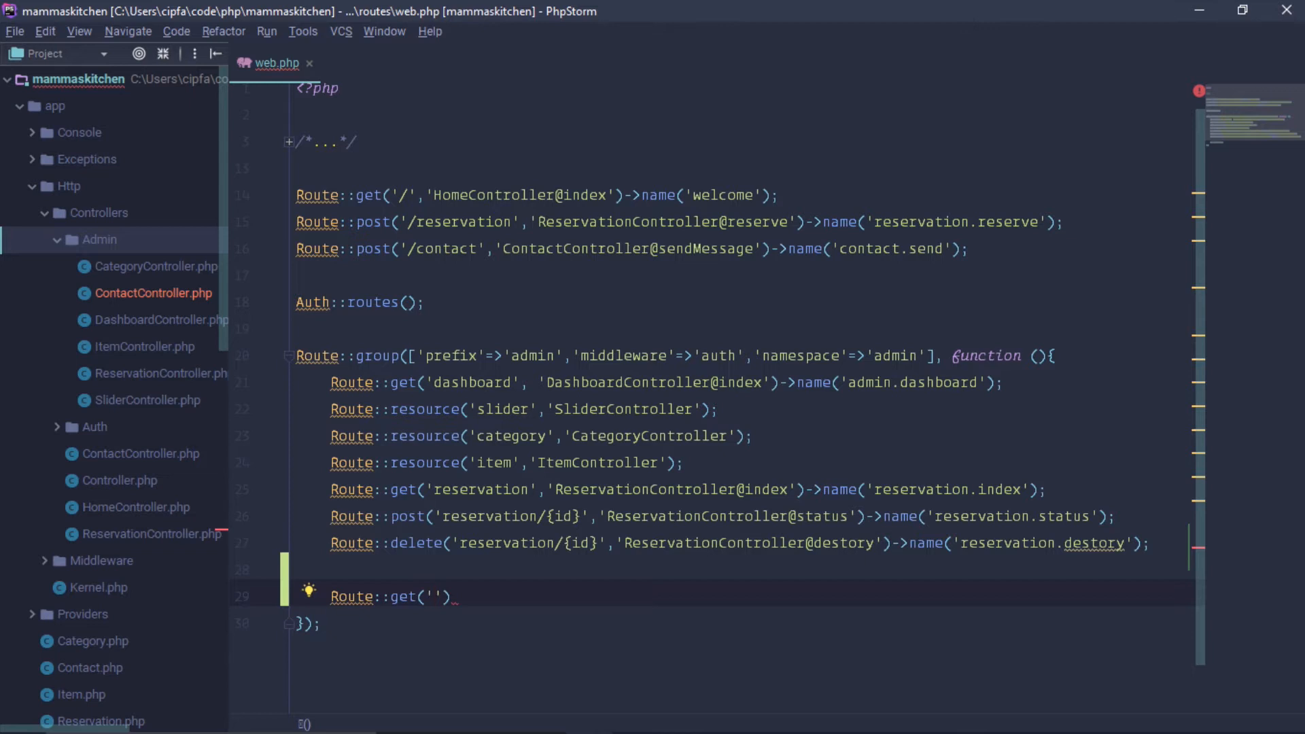
text(contact)
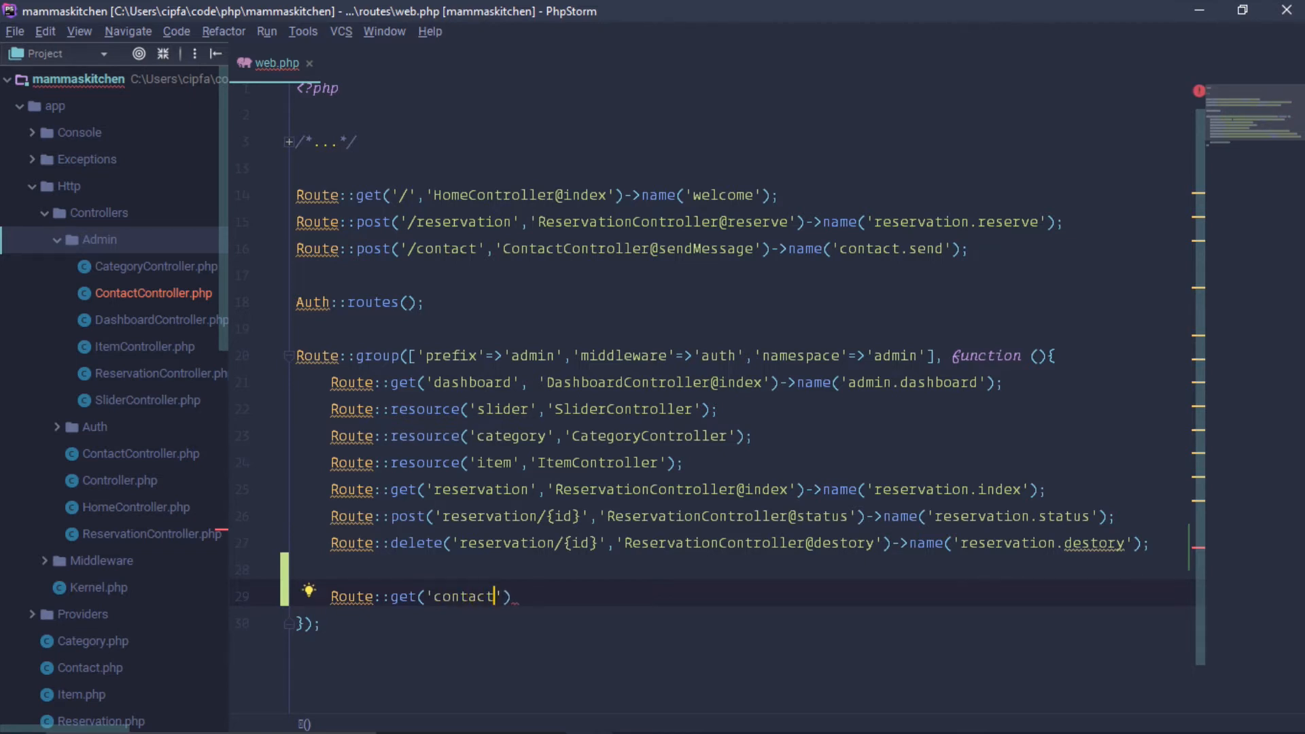
text(, '')
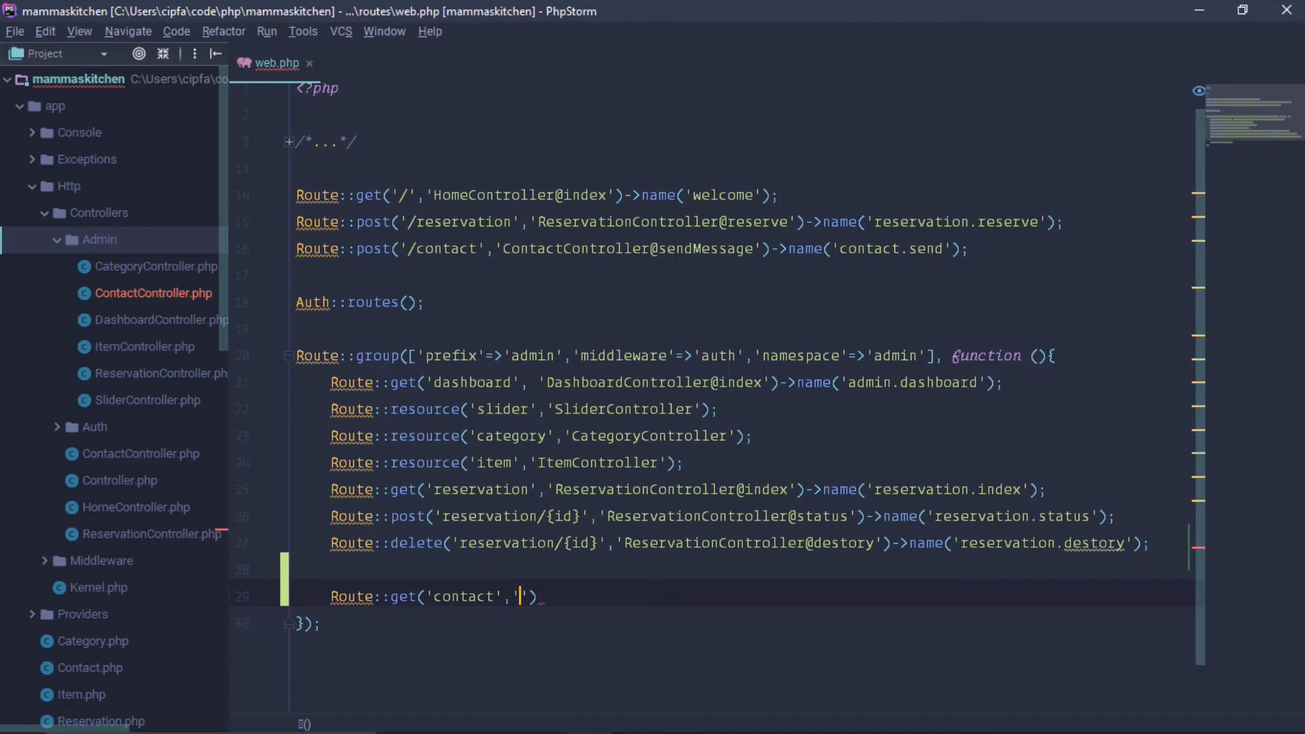
text(c)
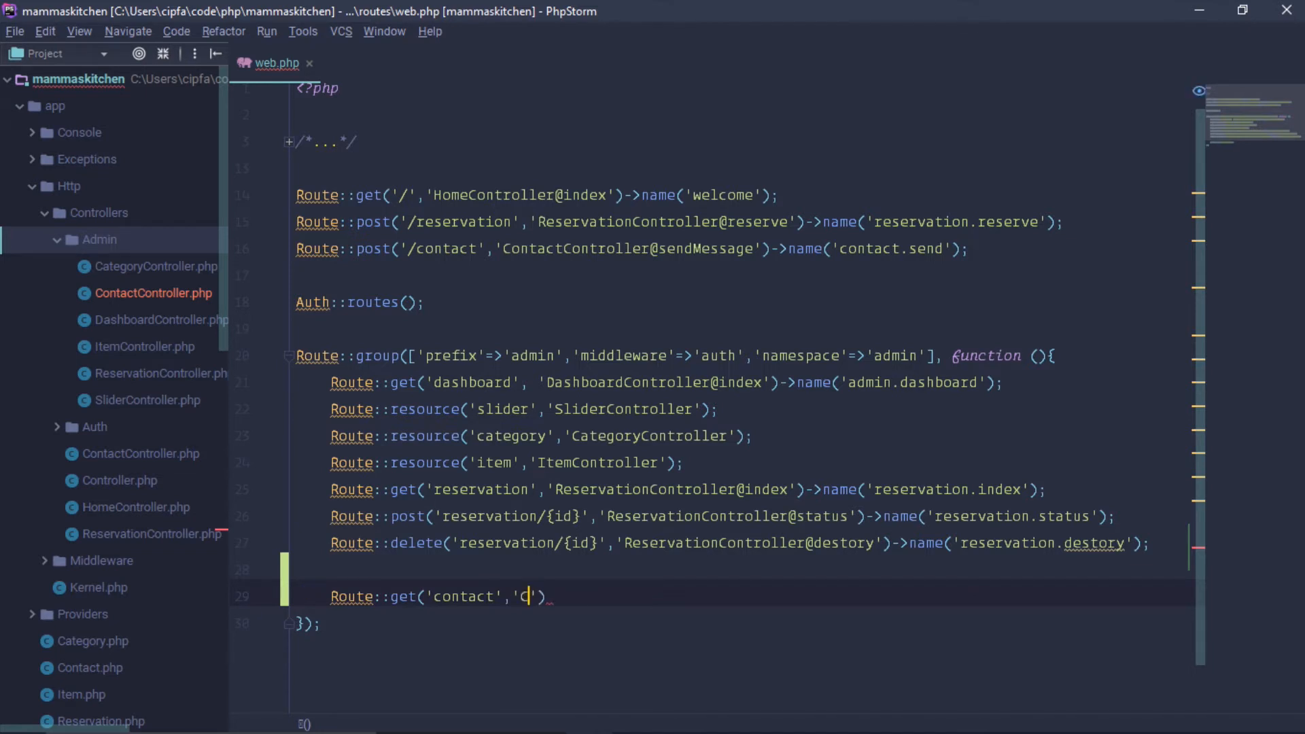
text(ontactController@)
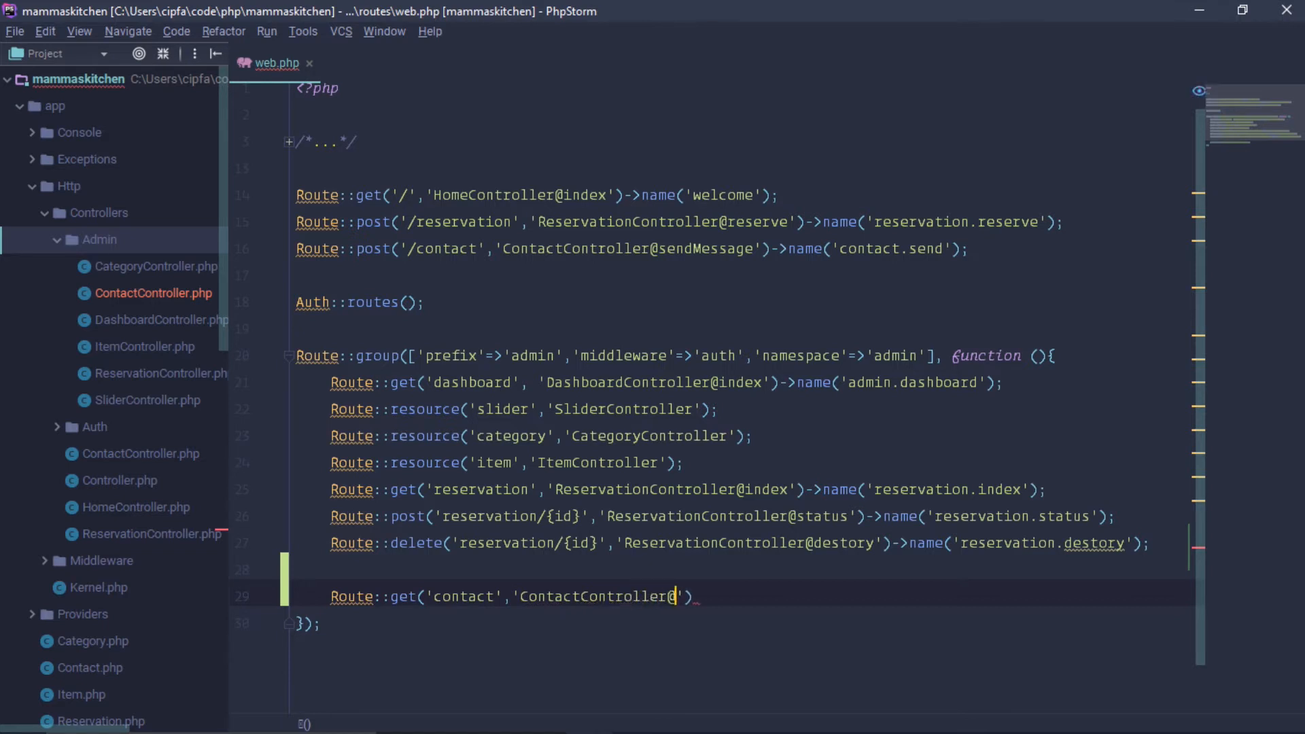
text(index)
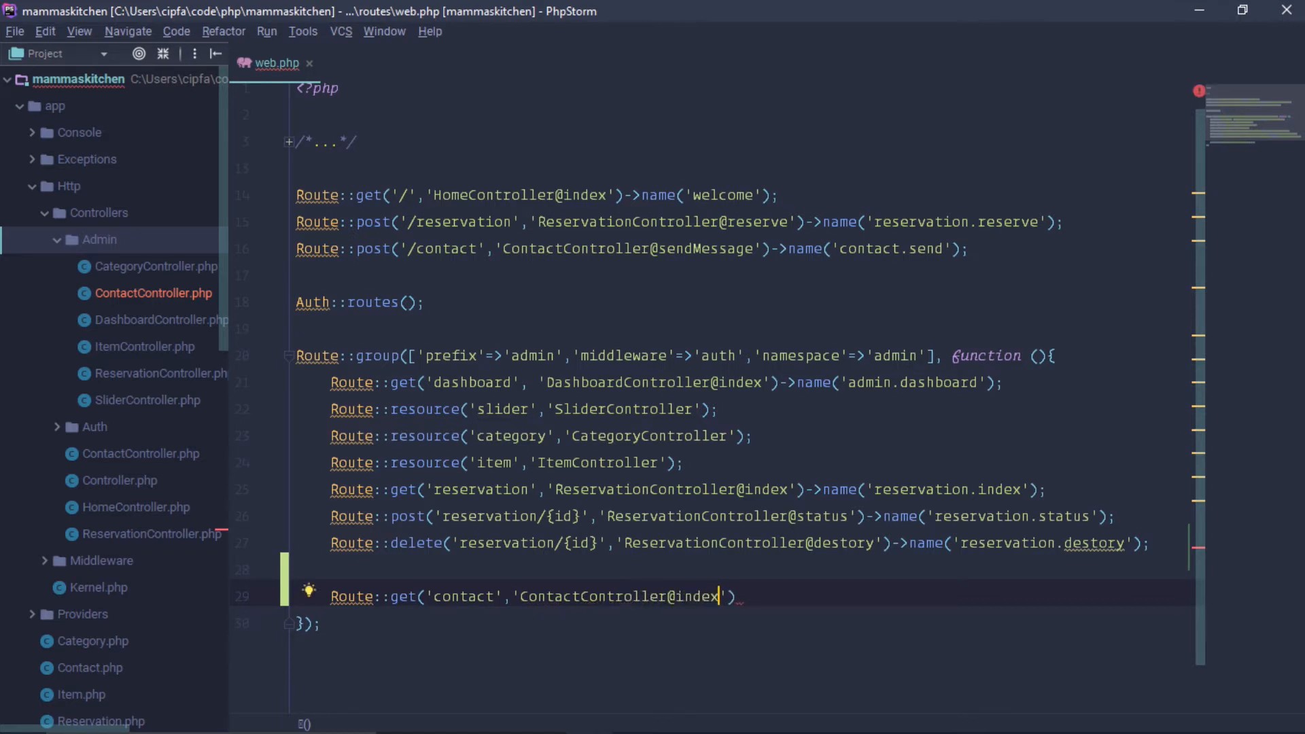
text(->)
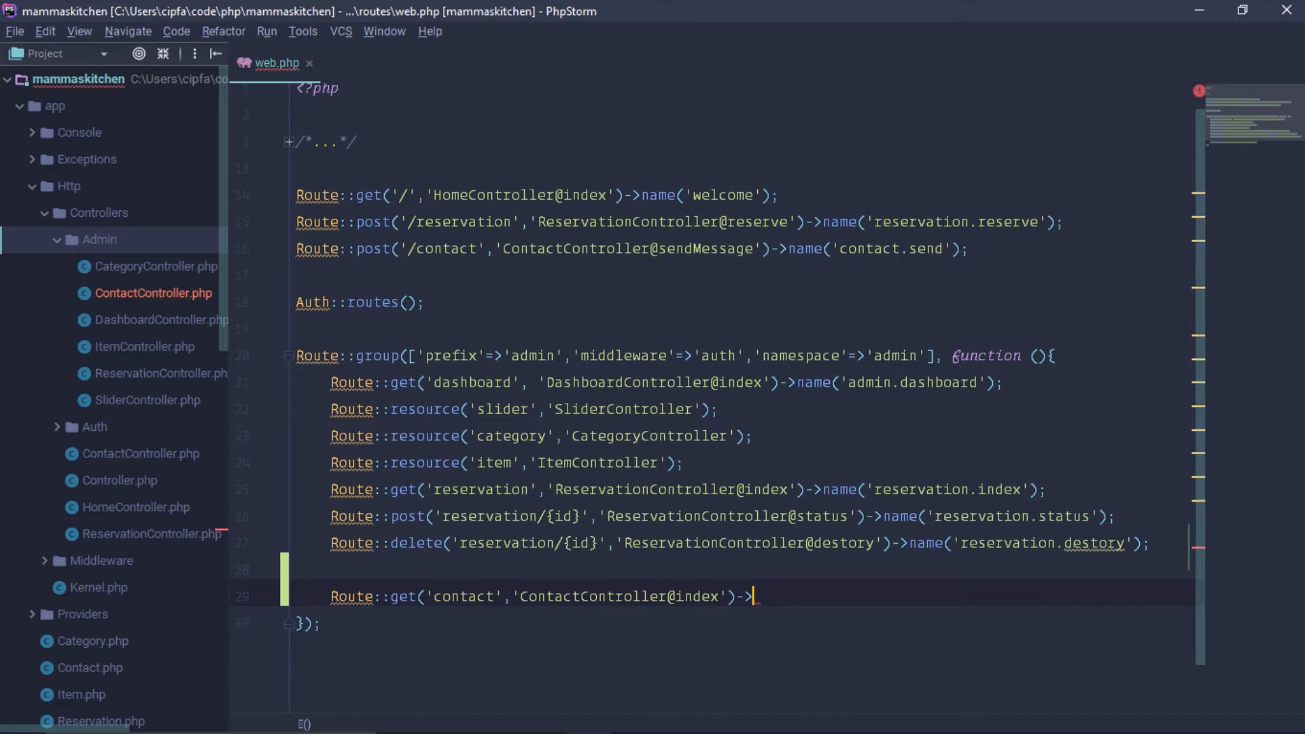
text(name()
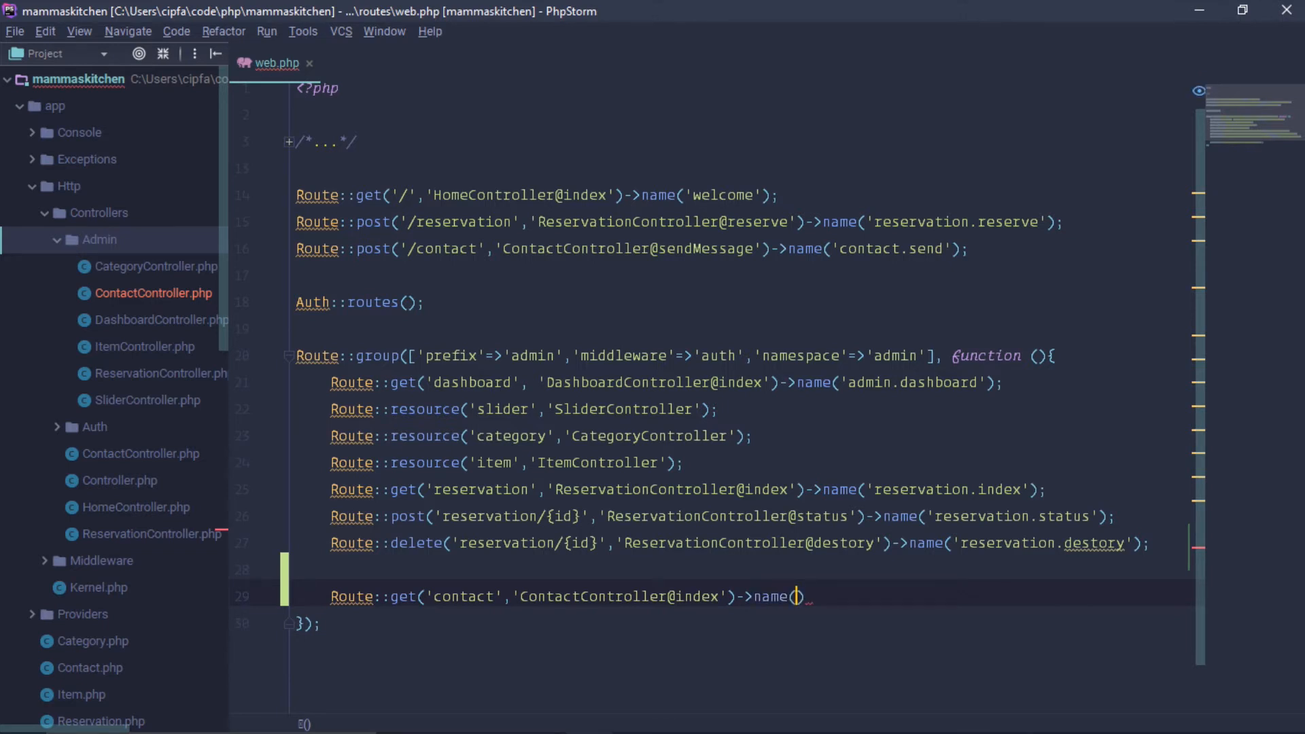
text('contact.')
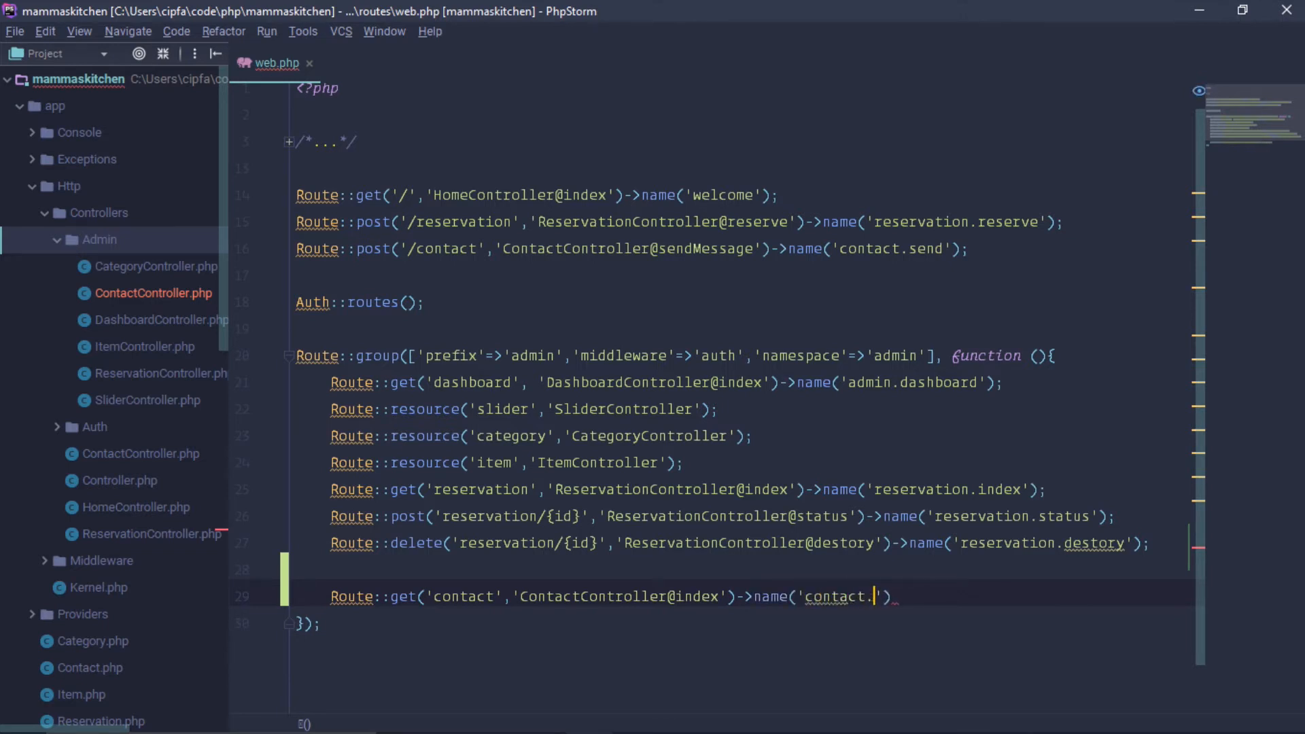
text(index)
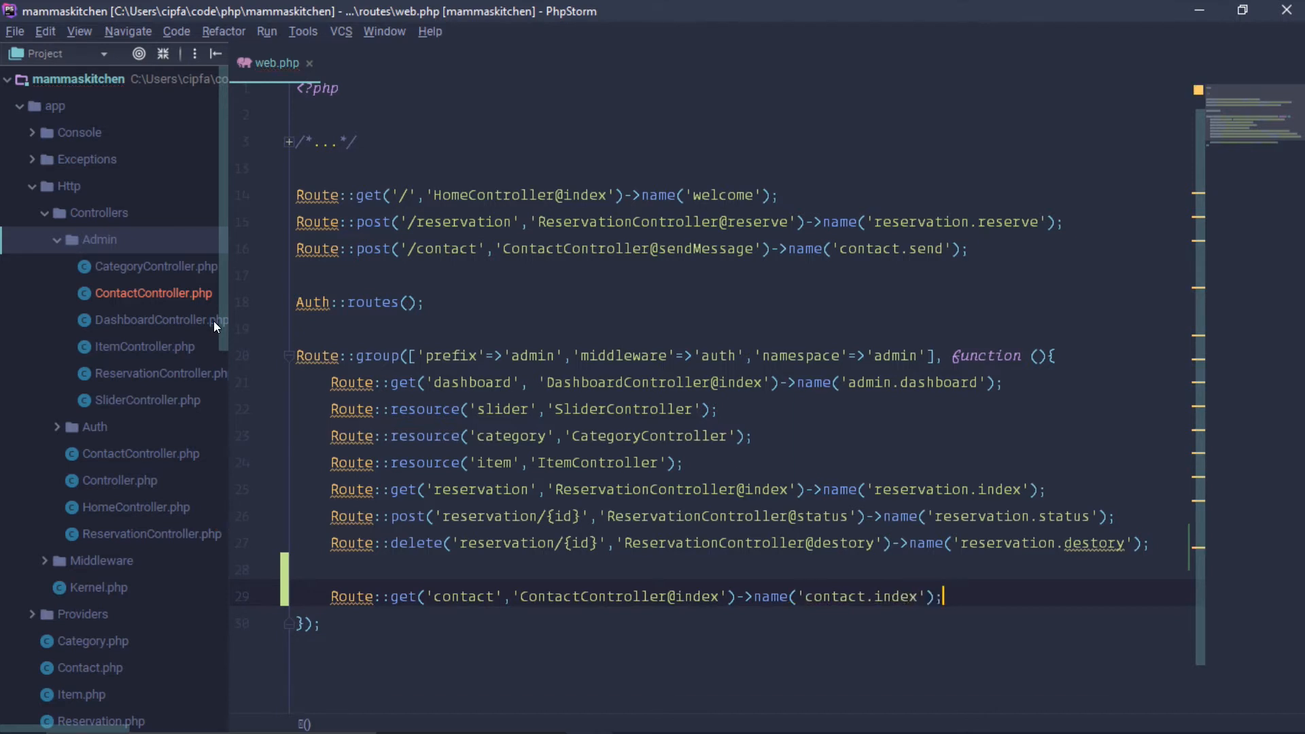
Step: Review the ContactController and index names in the new contact route
double_click(601, 596)
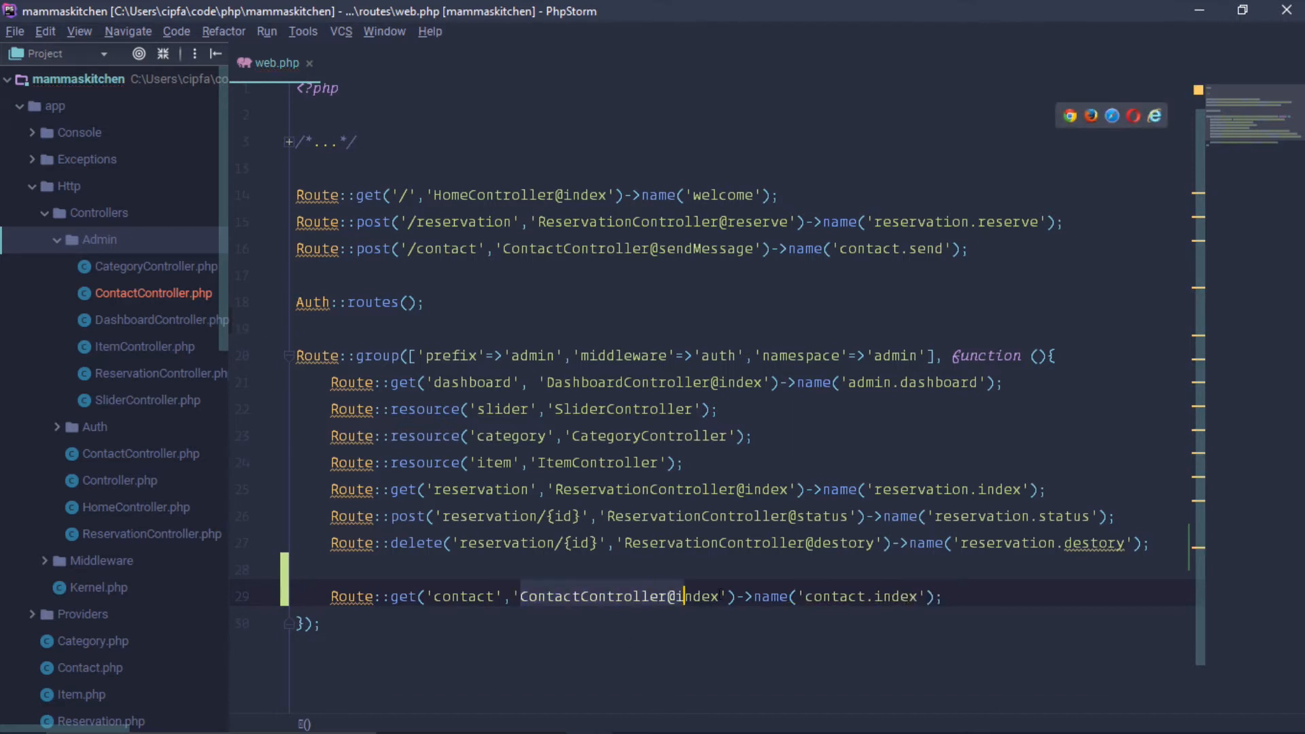
double_click(674, 596)
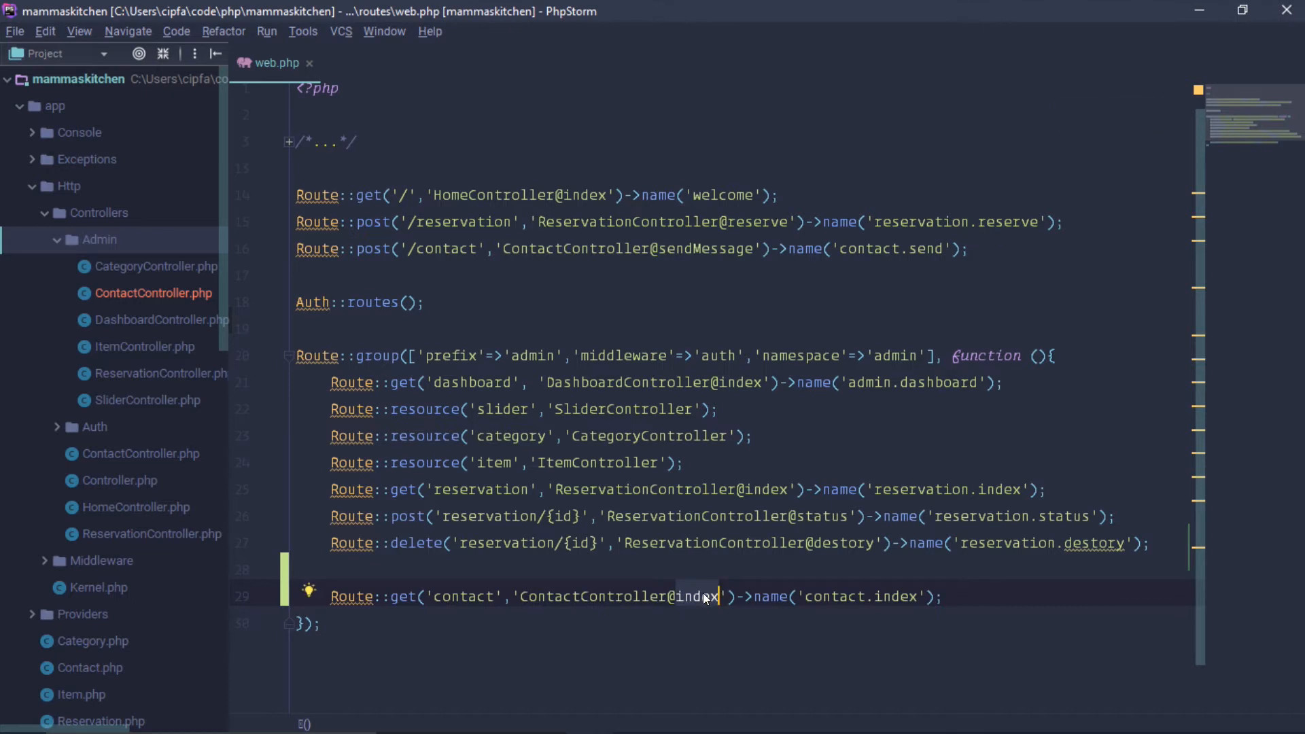
scroll(down, 3)
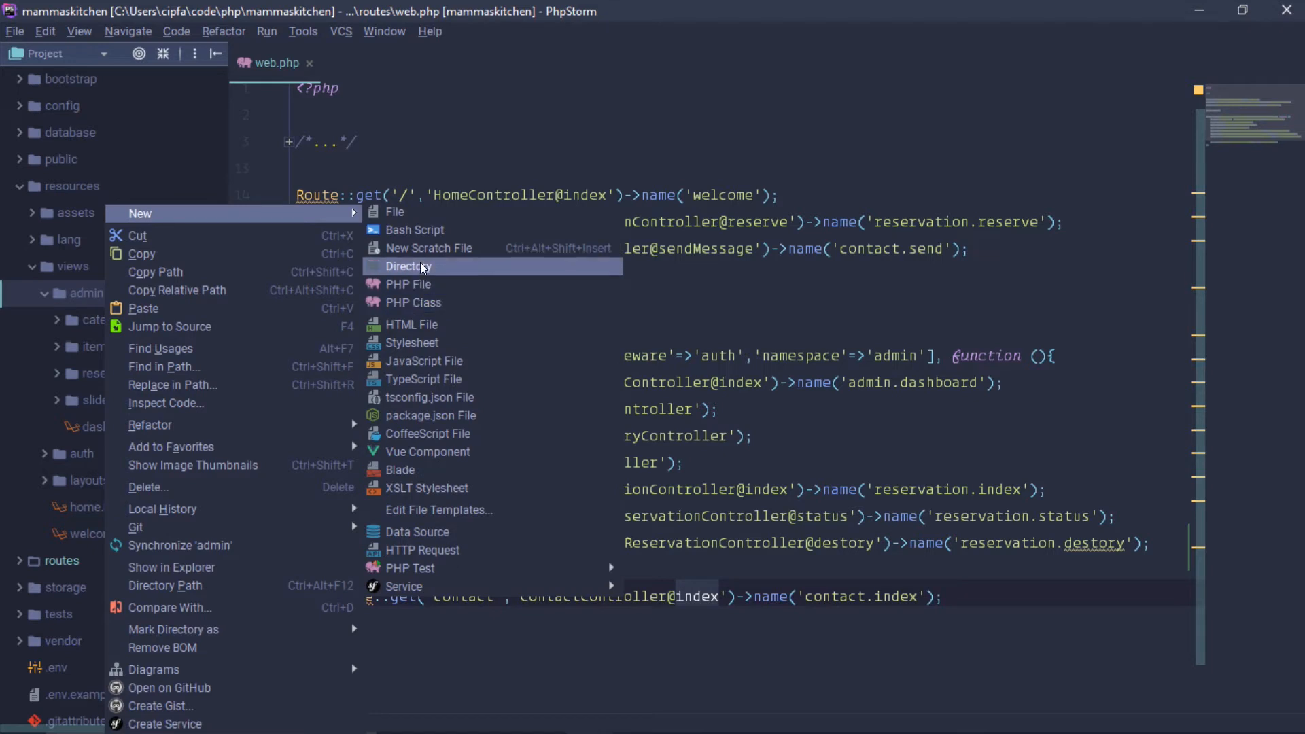
Step: Create an admin contact views folder and paste slider's index.blade.php into it
click(408, 267)
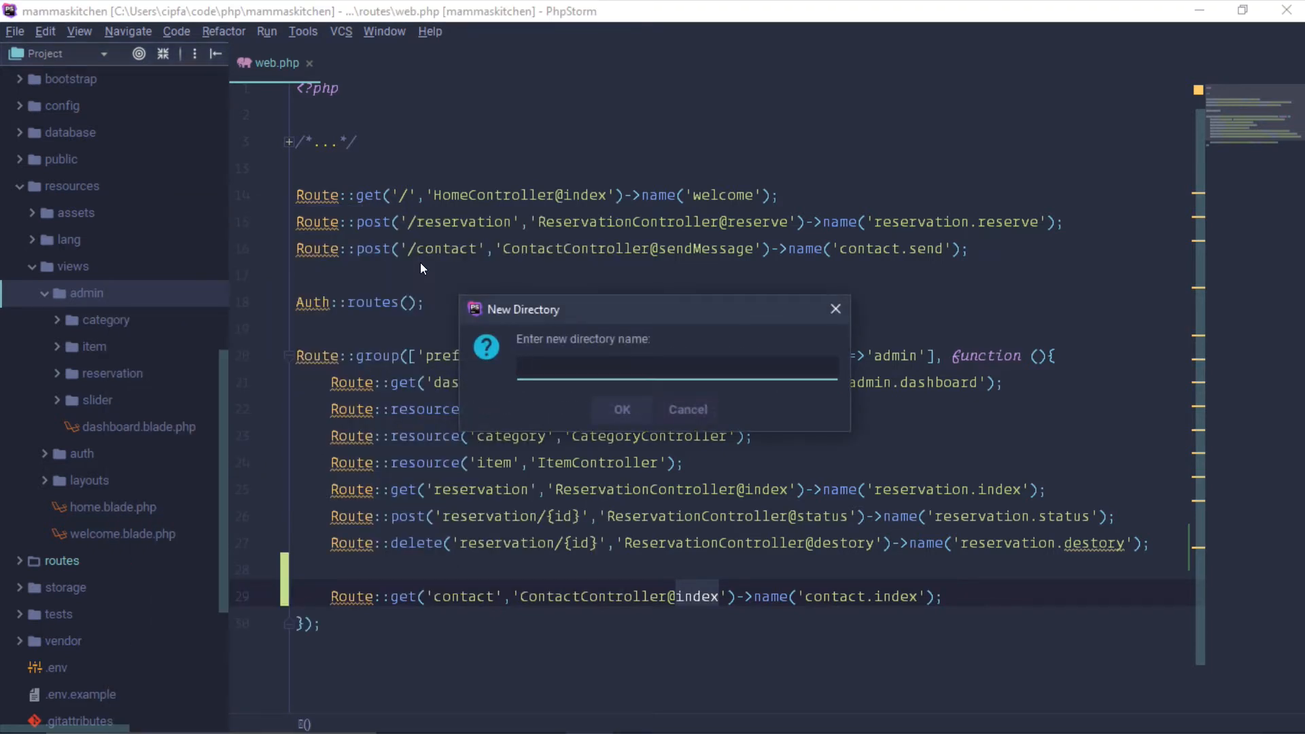
text(caor)
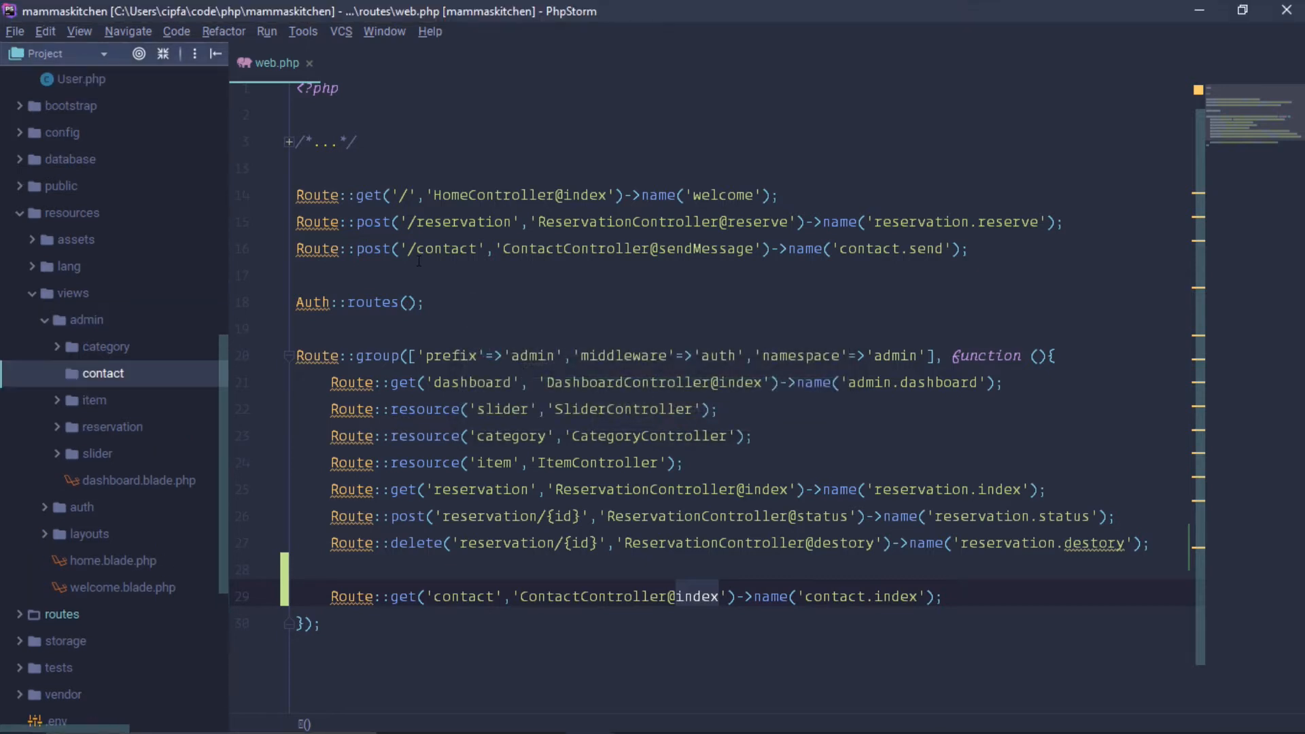
mouse_move(112, 408)
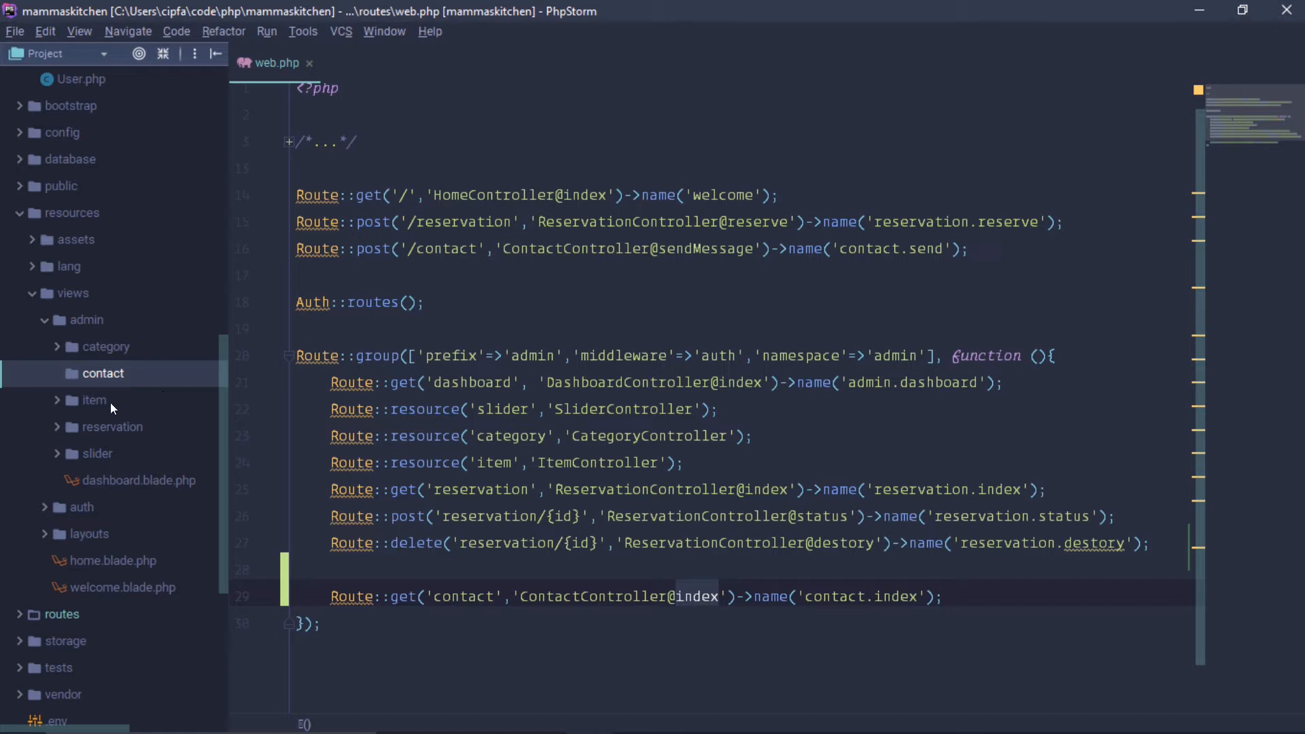
mouse_move(115, 453)
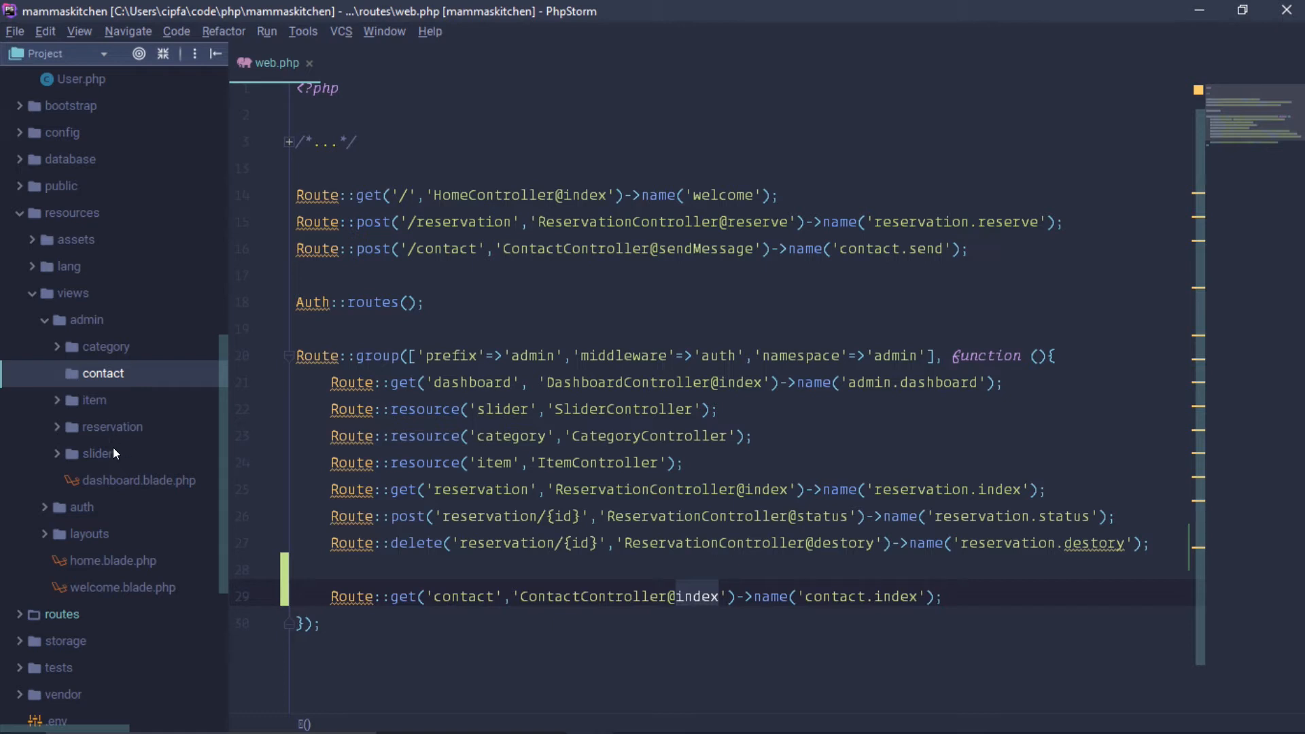
click(98, 452)
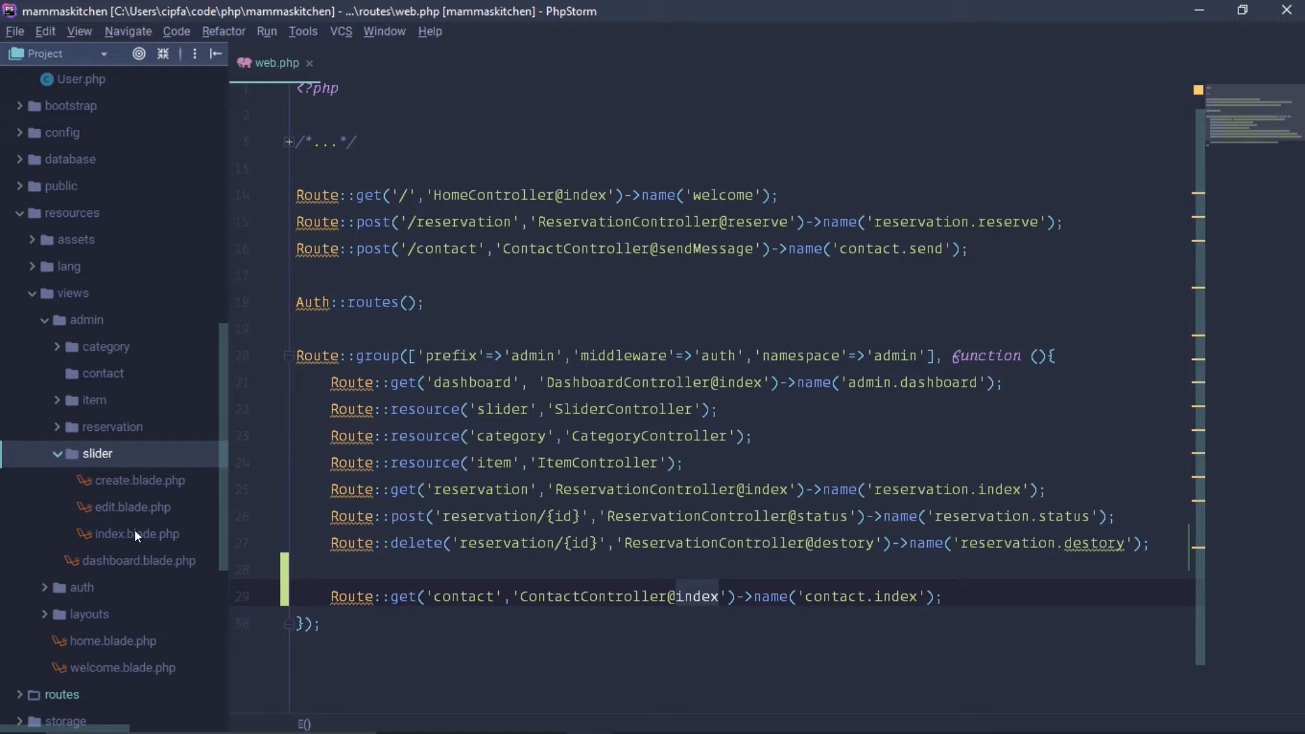
right_click(136, 533)
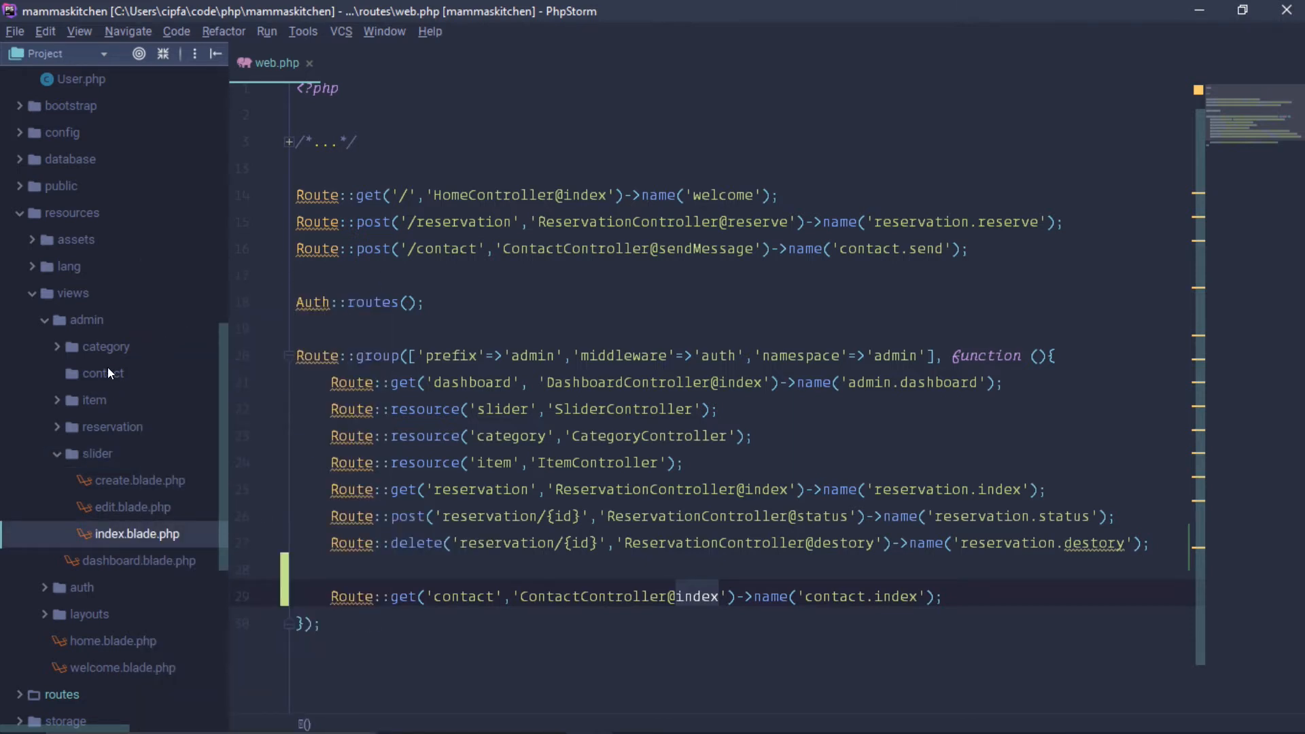
right_click(102, 373)
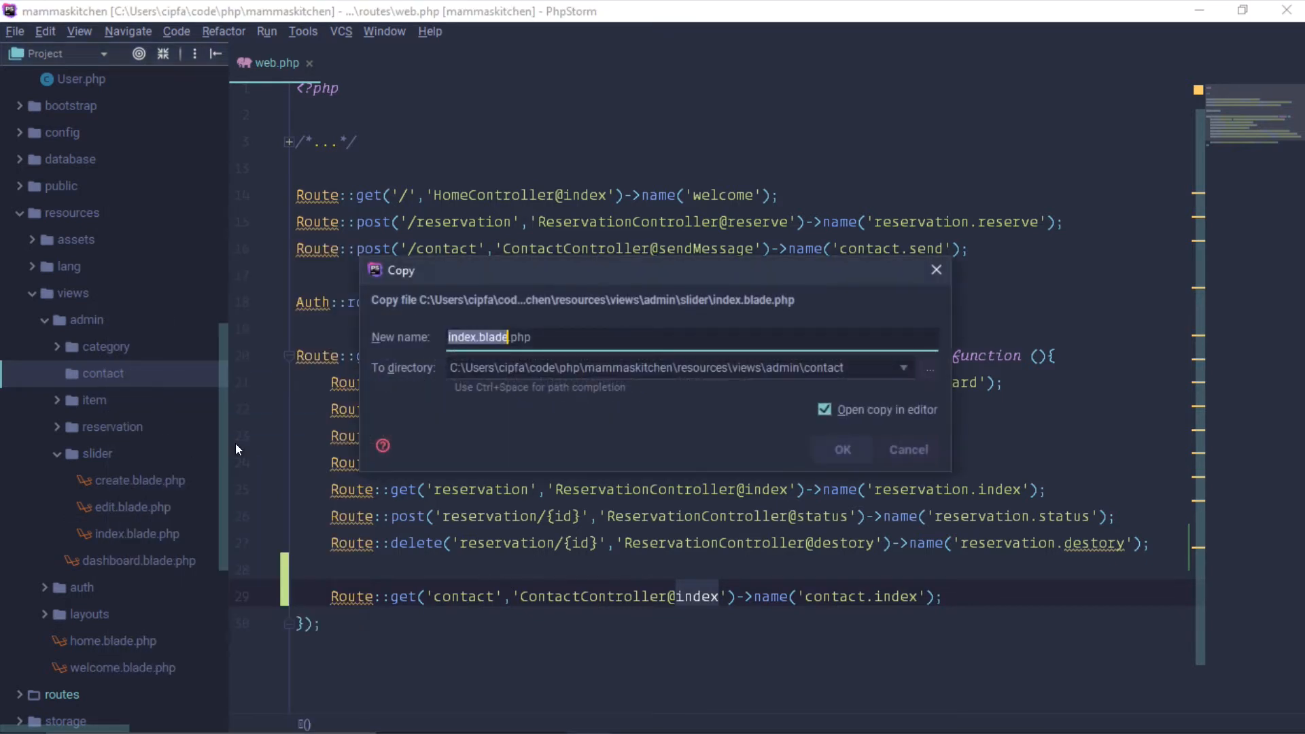
Step: Confirm the copy and change the page title from Slider to 'Contact'
click(842, 450)
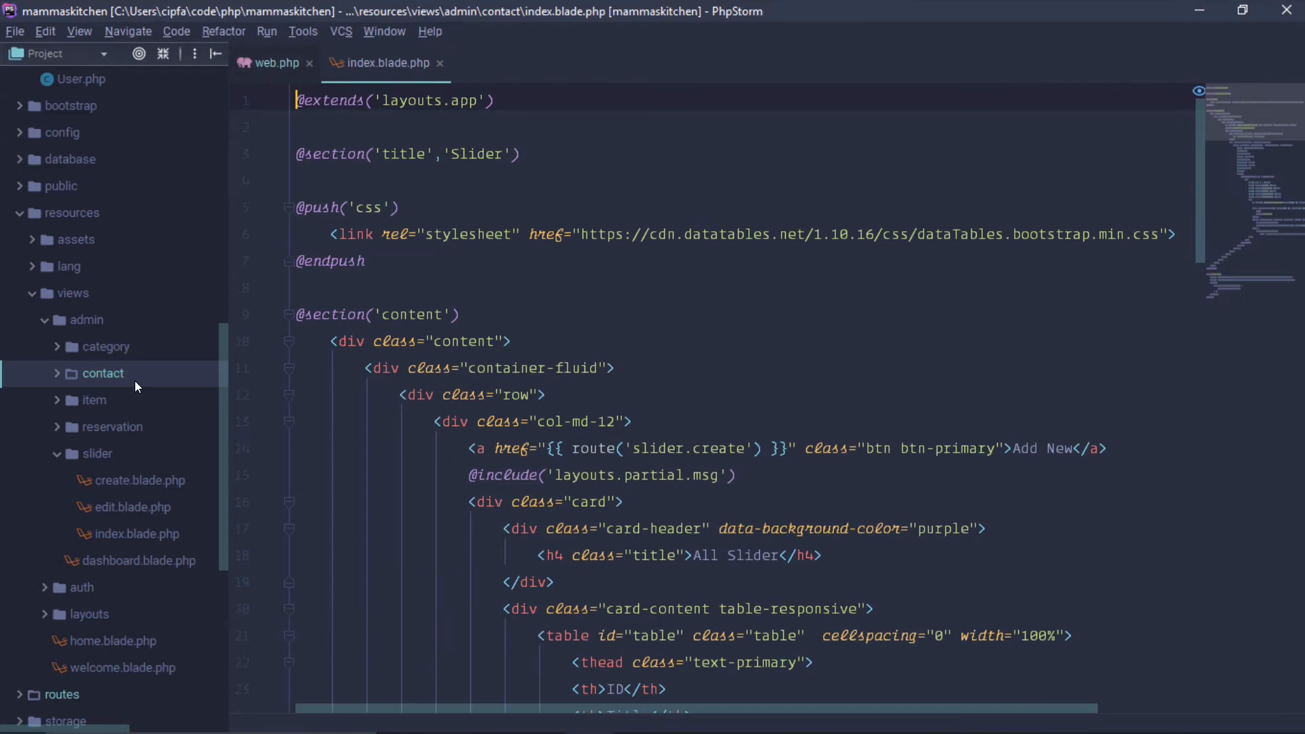
click(512, 341)
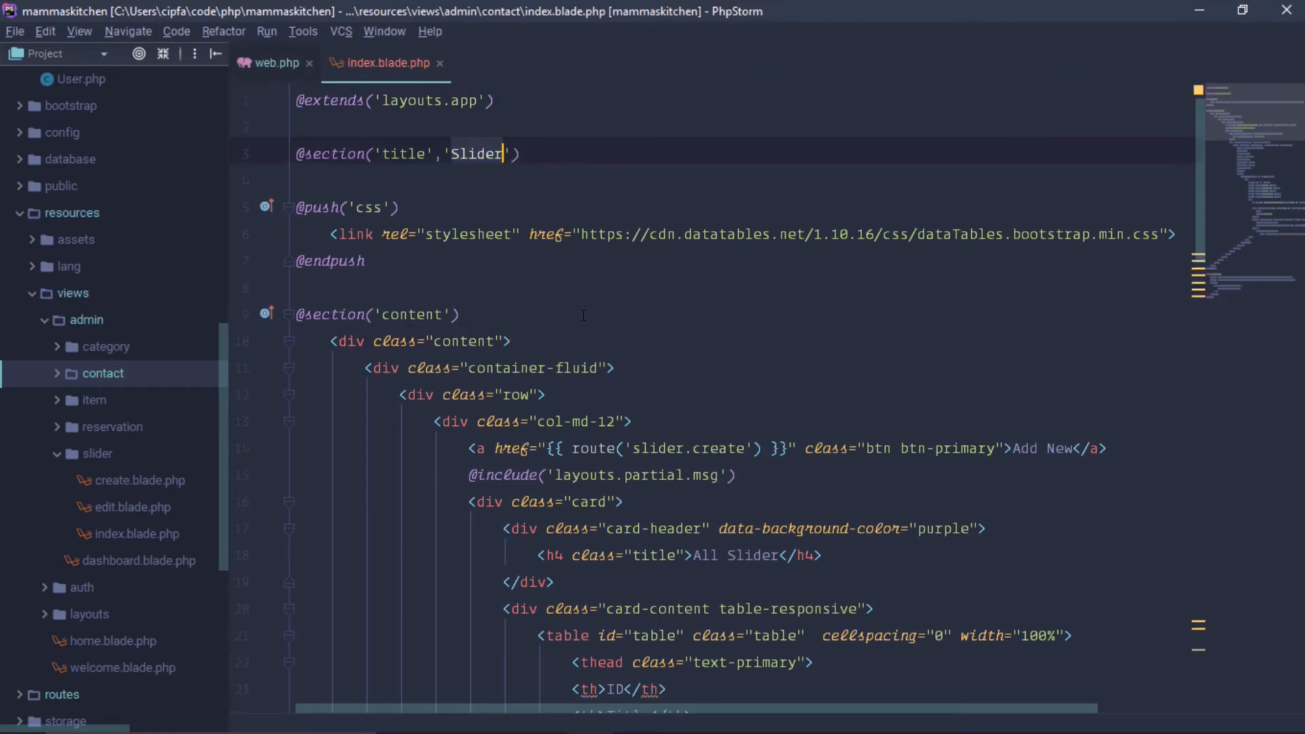
text(Con)
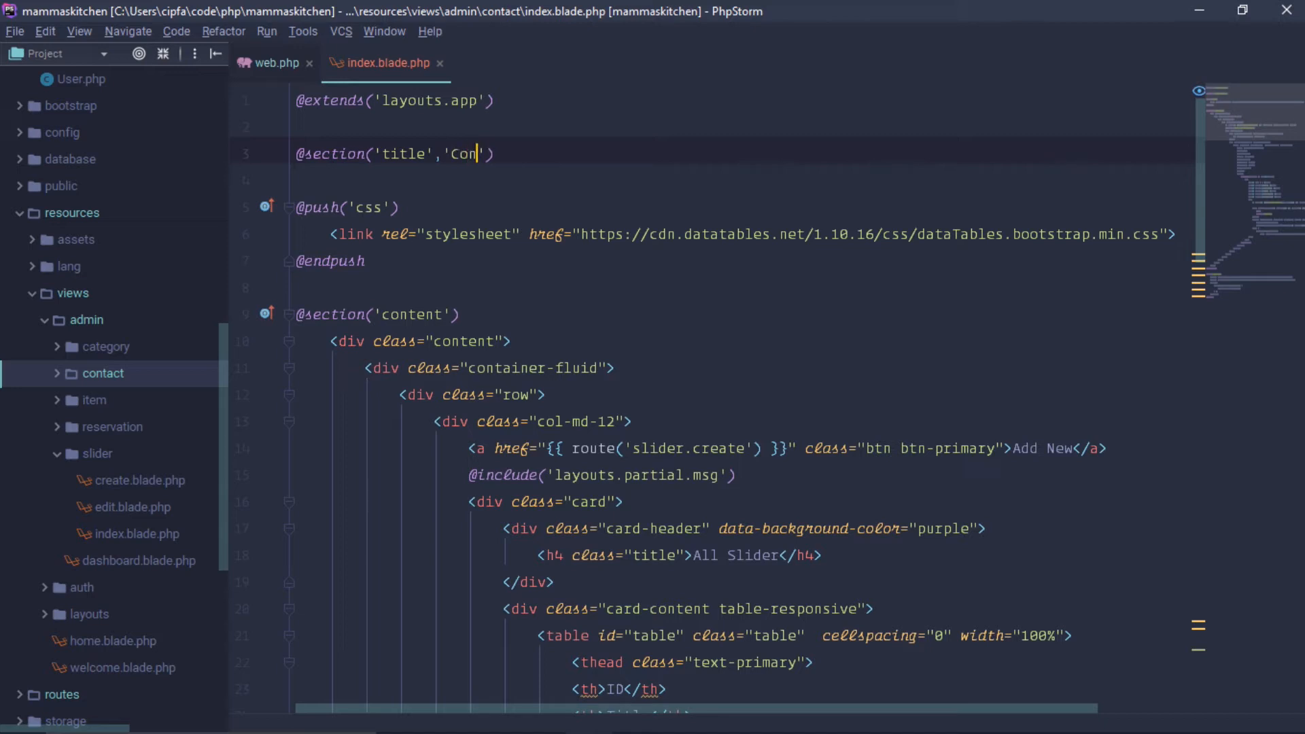
text(tact)
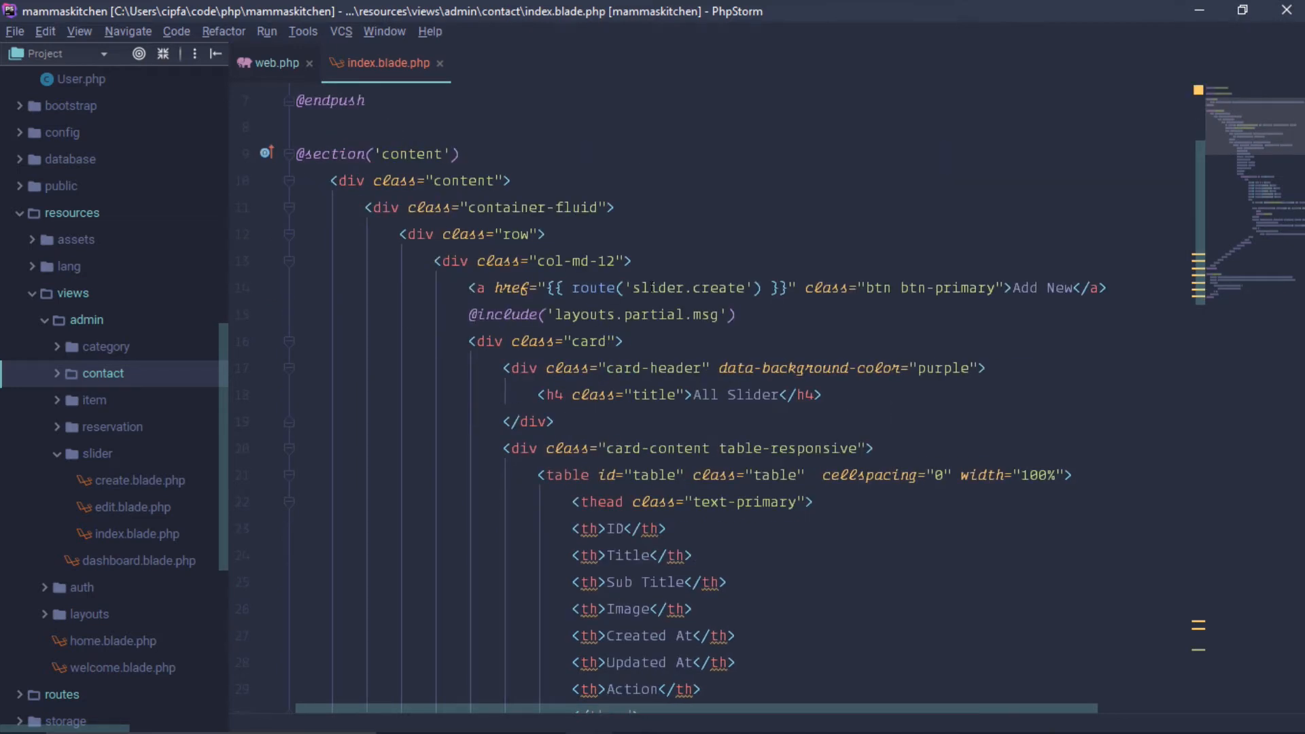
Step: Set the heading to 'All Contact Message' and rename table columns to Name and Subject
click(630, 260)
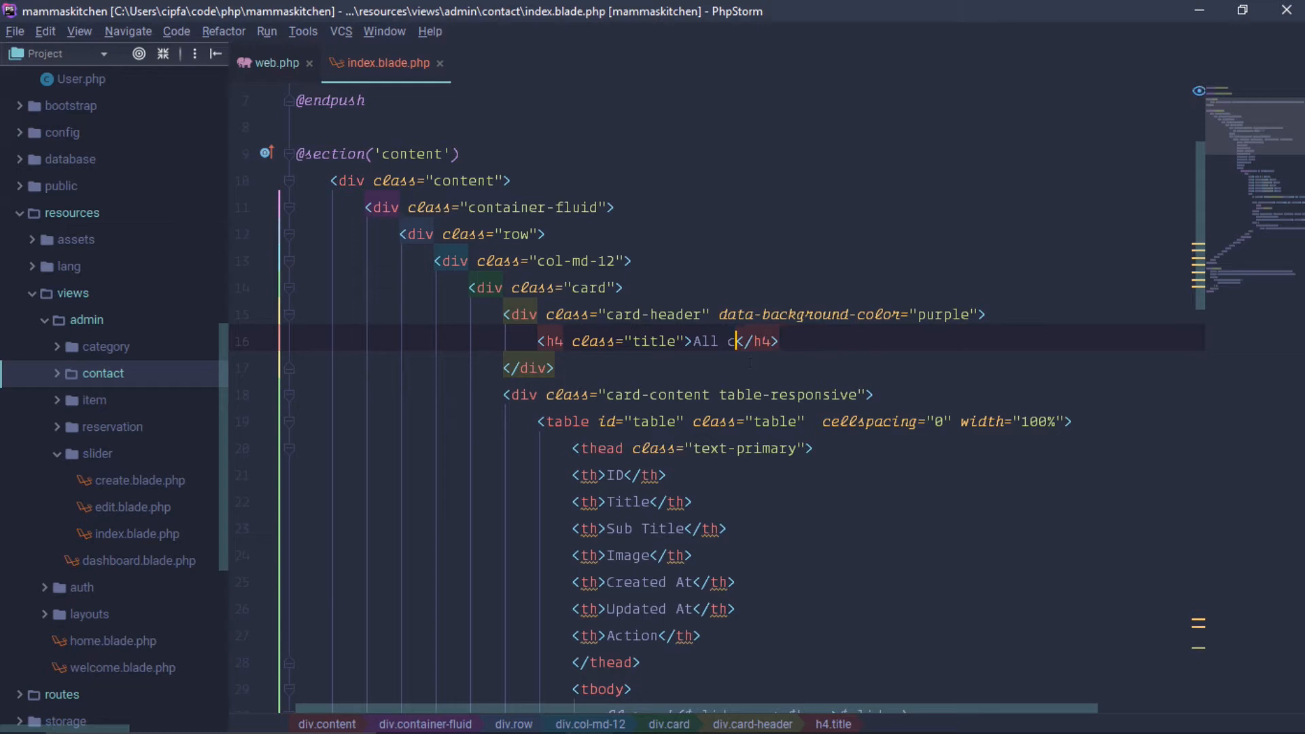
text(ontact Me)
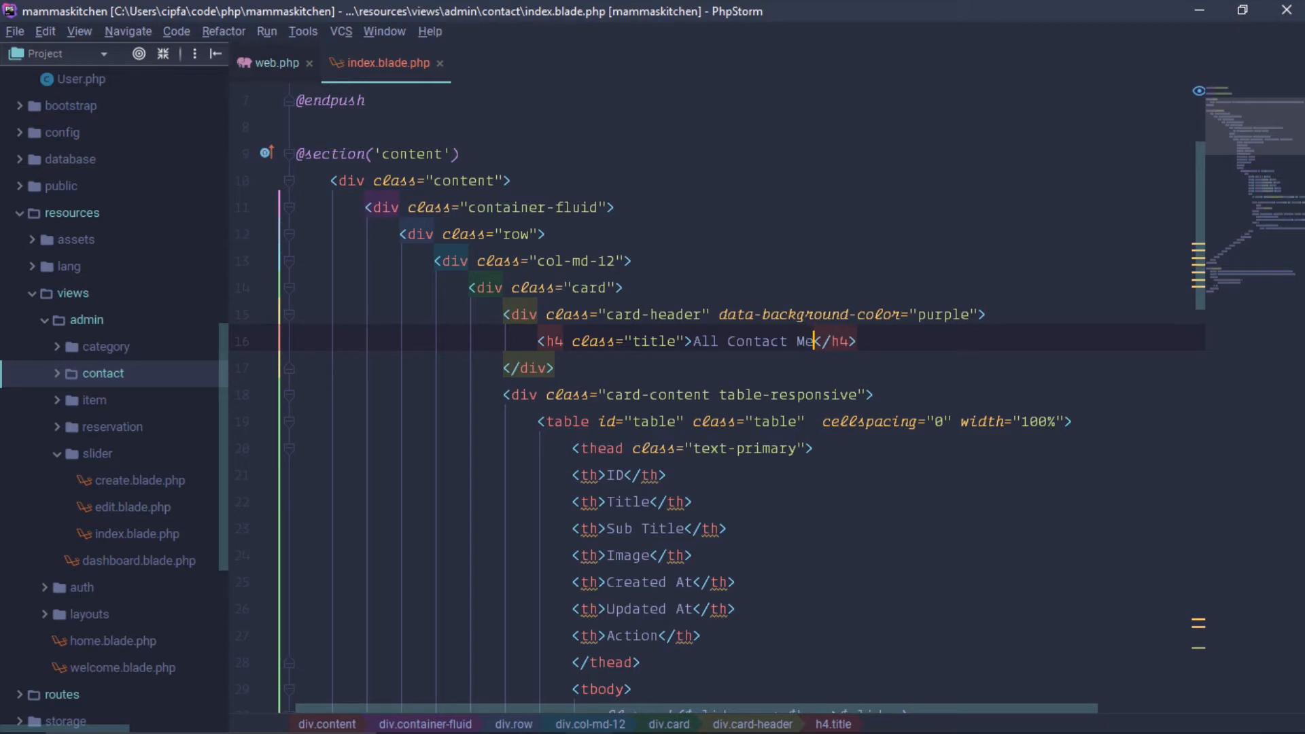
text(ssage)
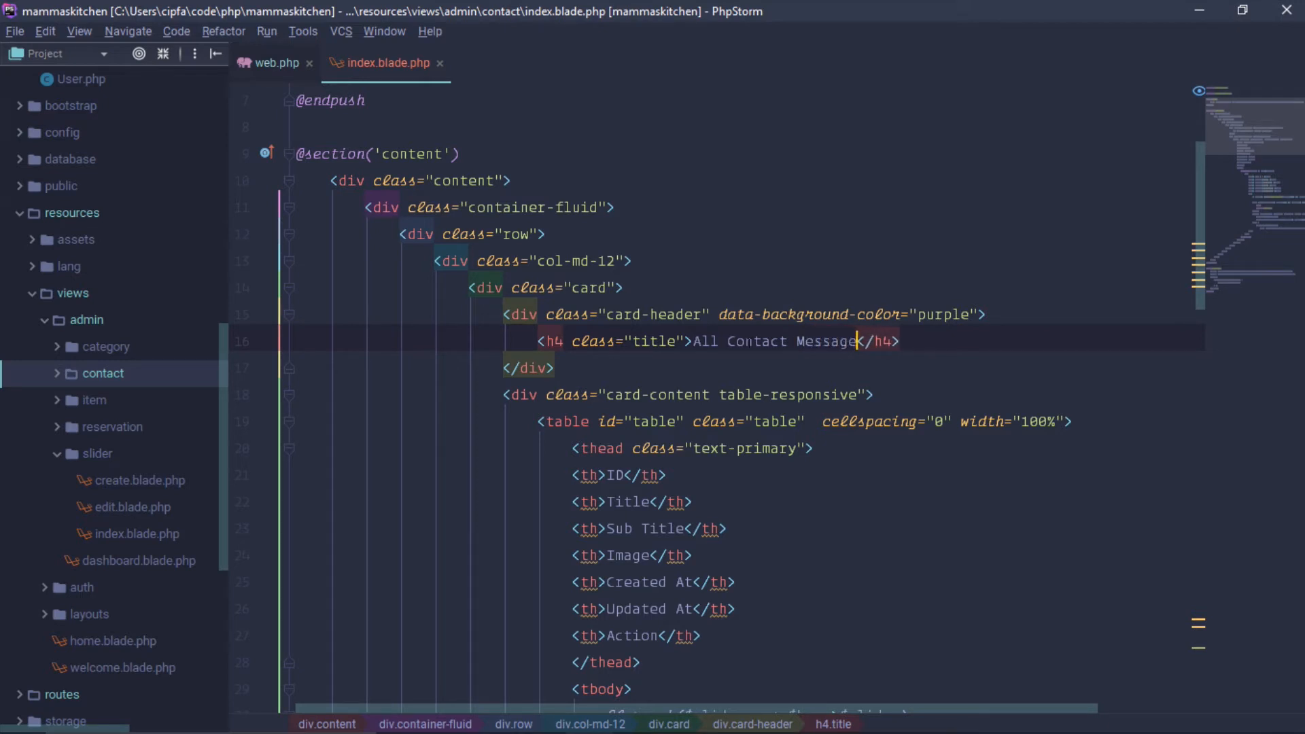
scroll(down, 3)
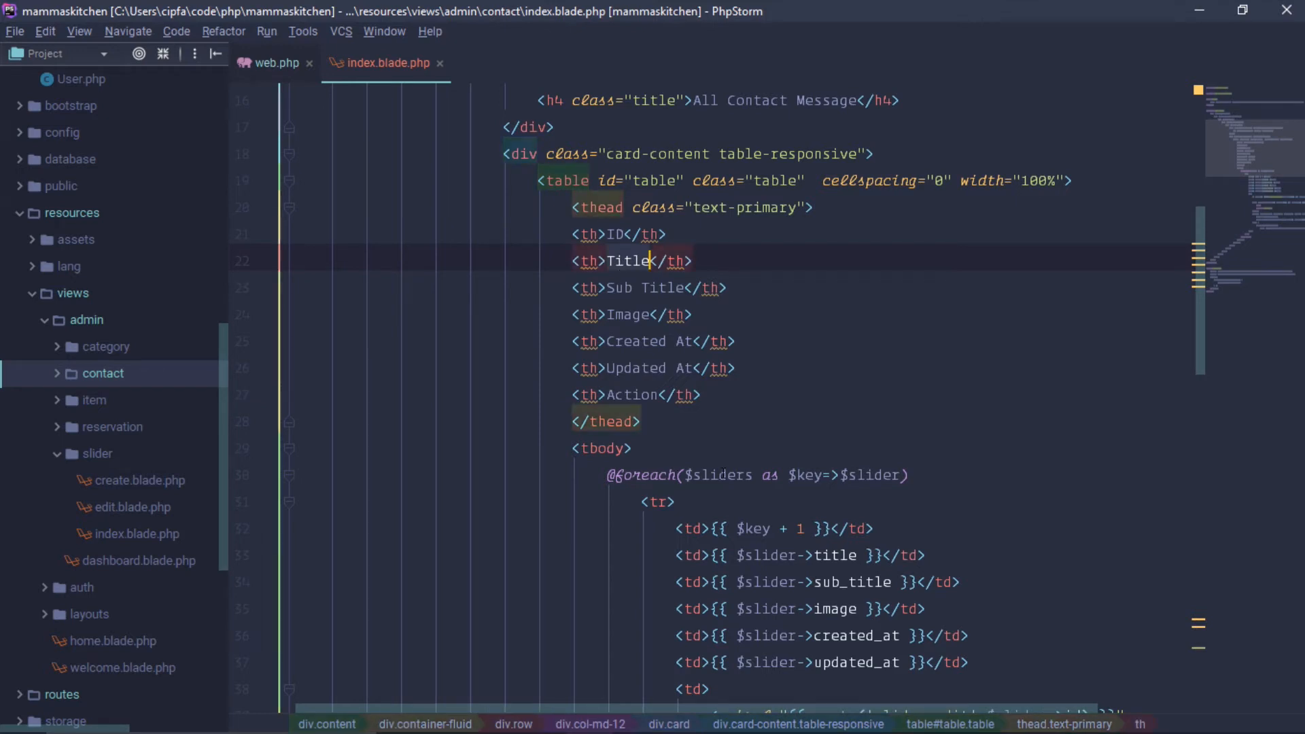
text(Name)
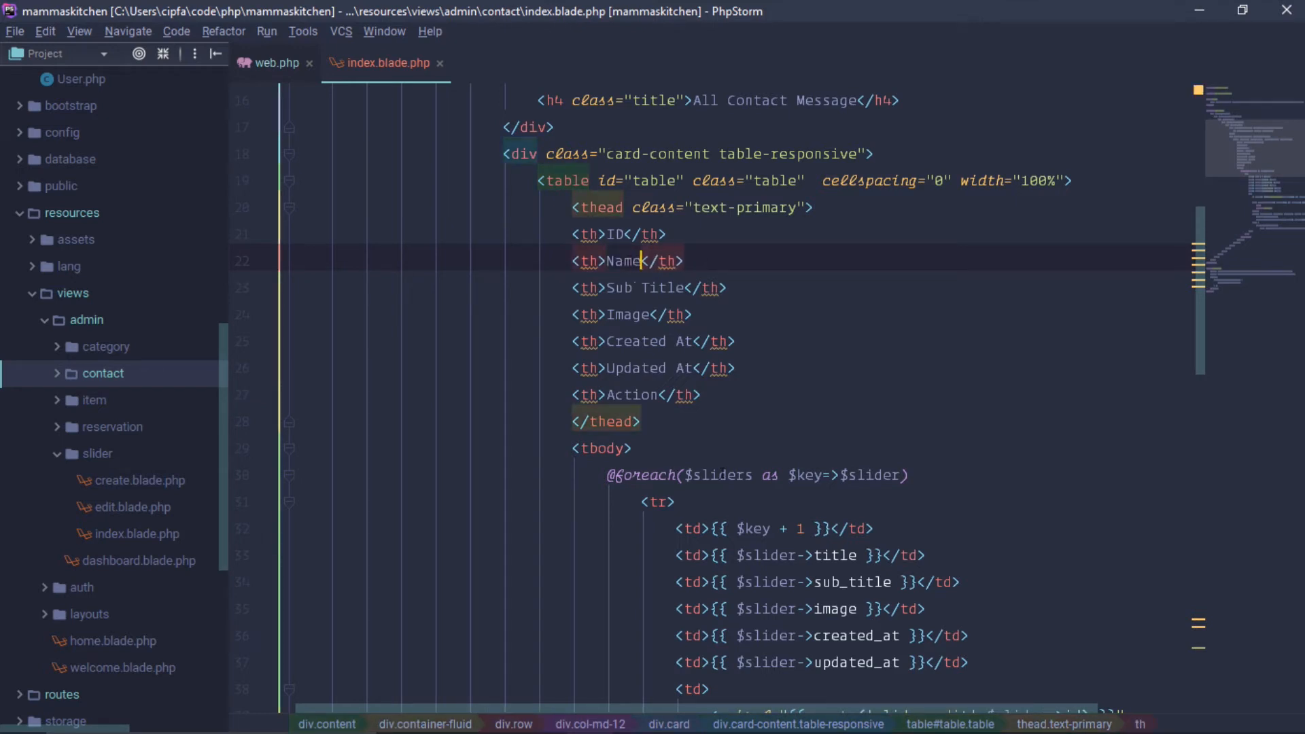
click(657, 287)
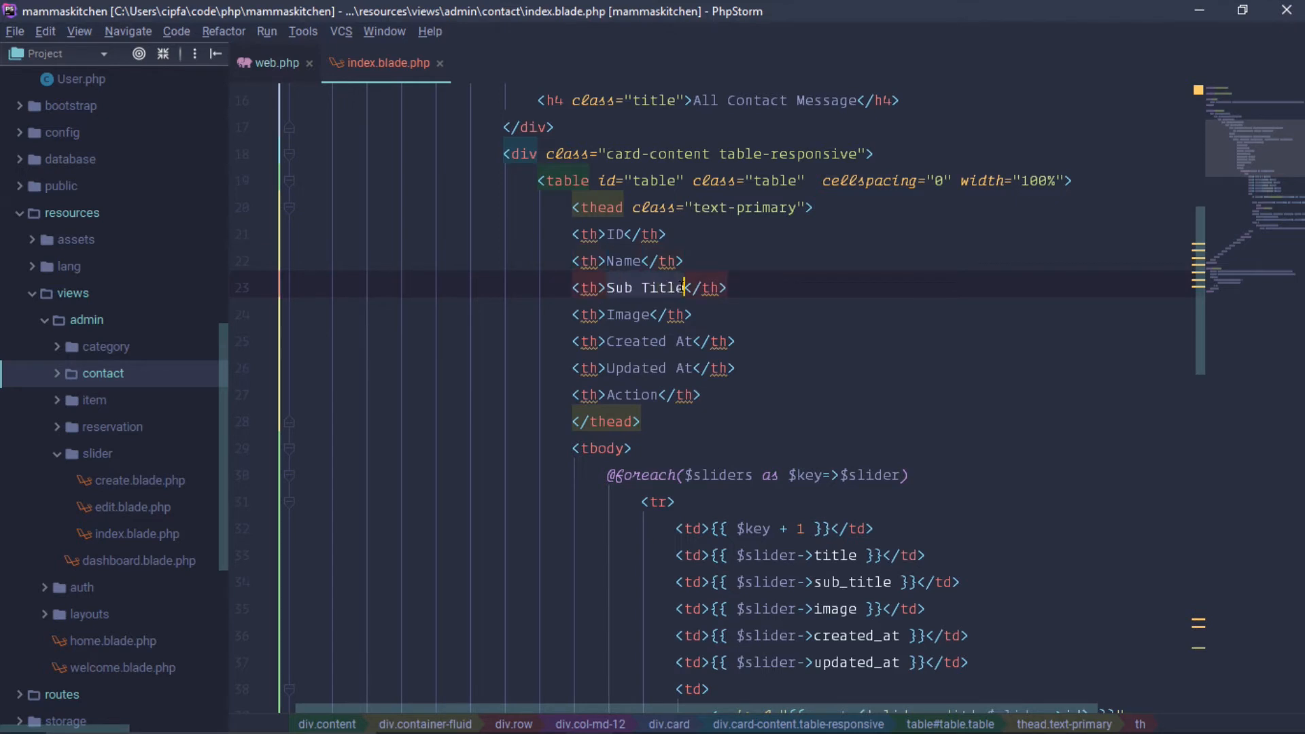
key(Backspace)
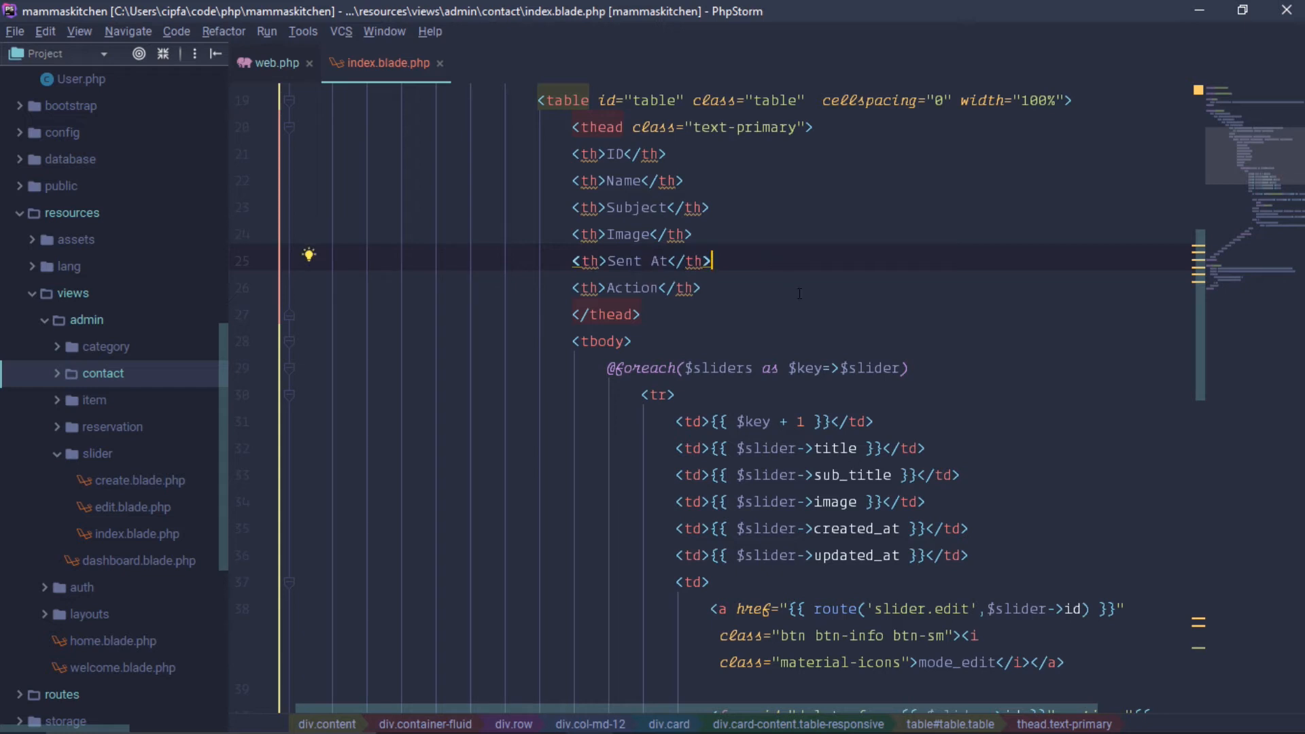
scroll(down, 3)
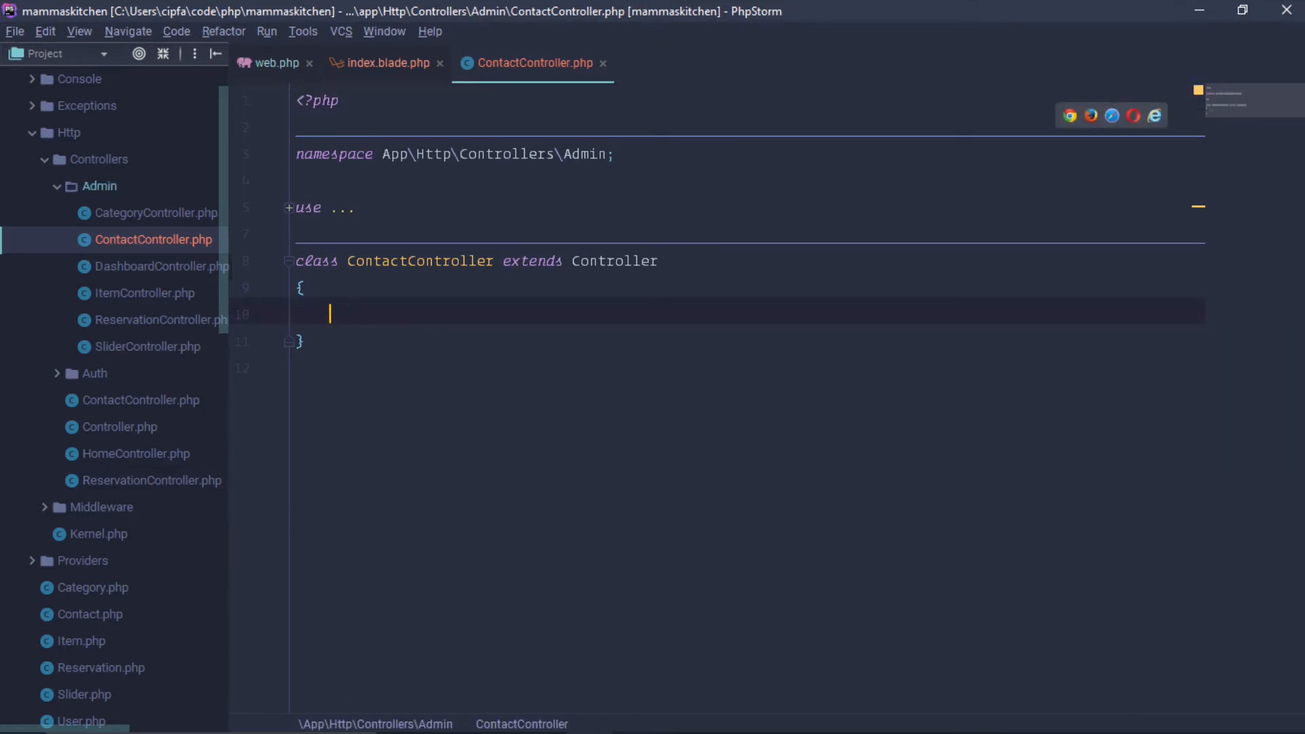
Step: Declare a public function index() in ContactController
text(p)
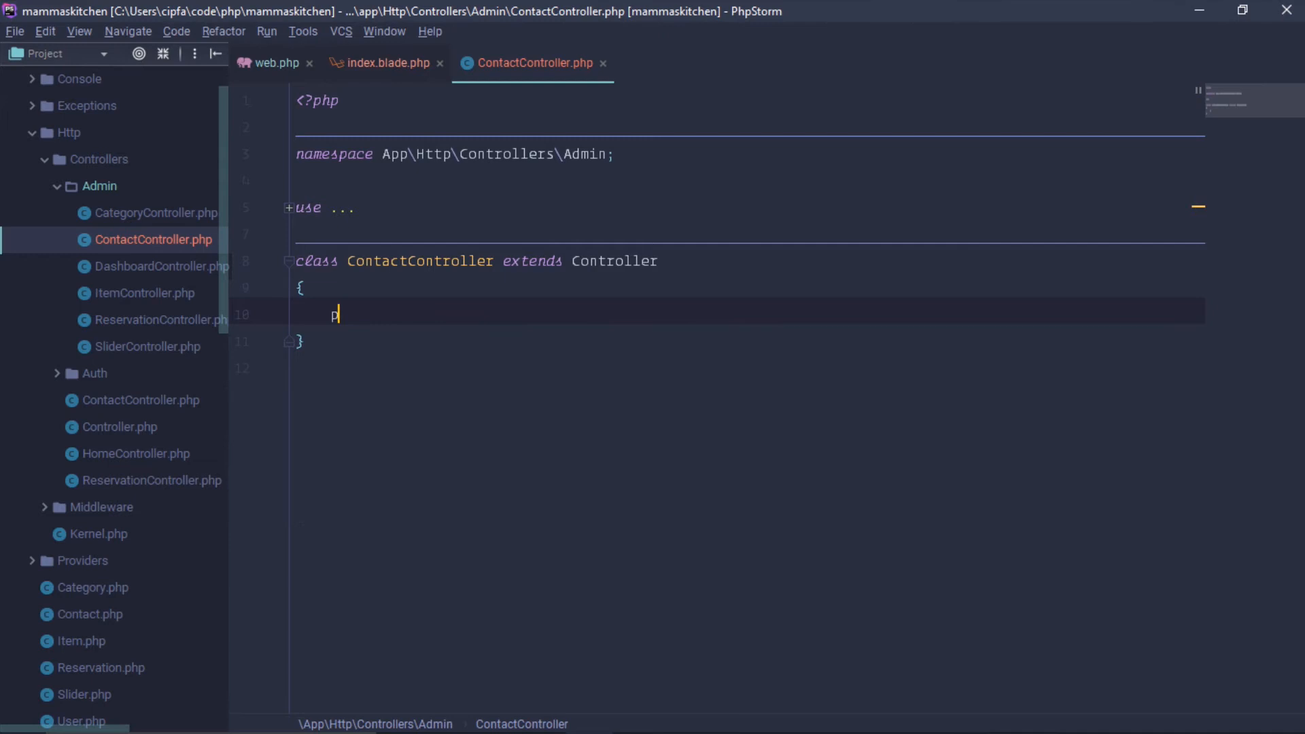
text(ublic function in)
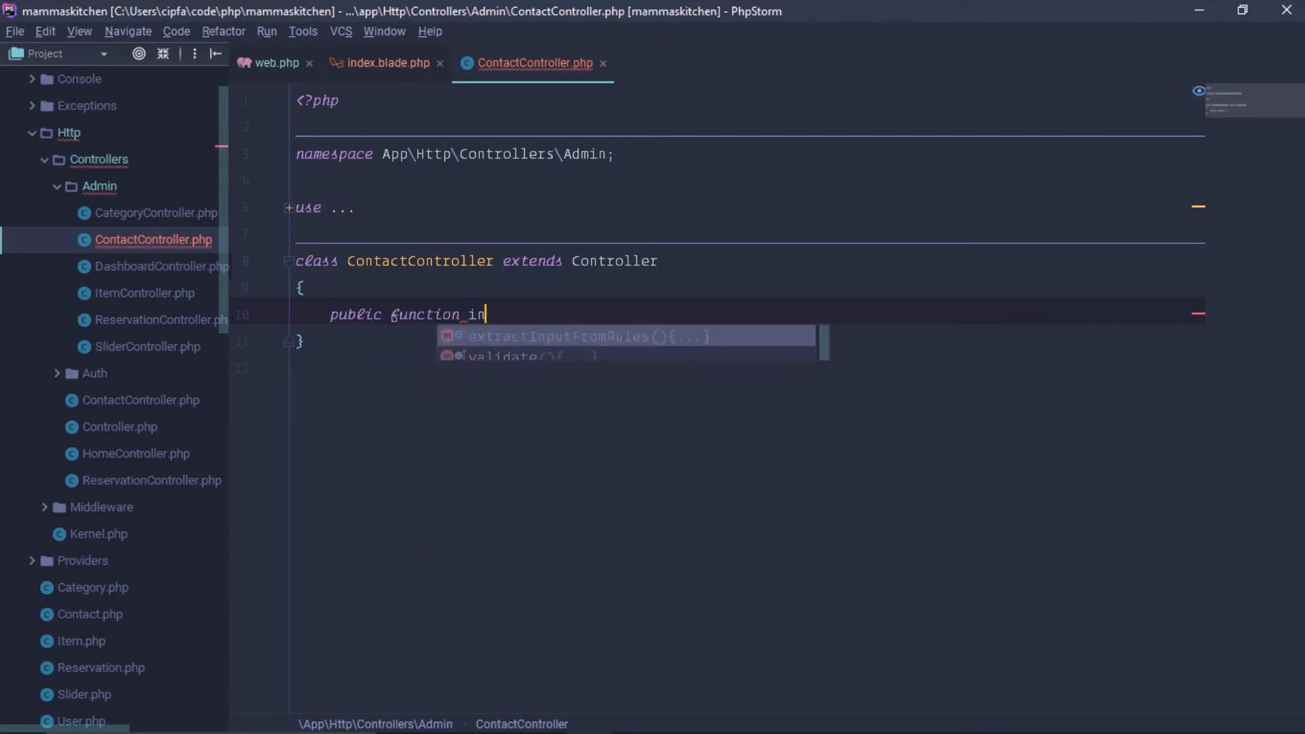
text(de)
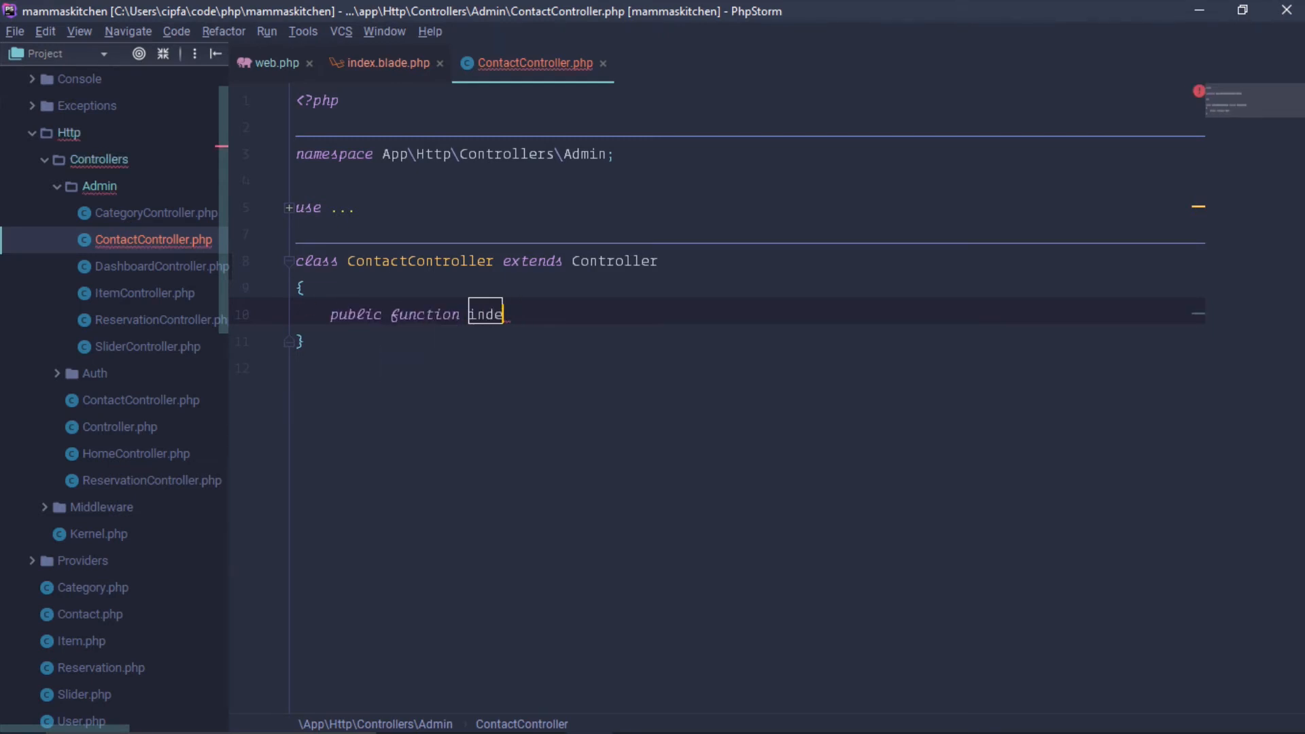
text(x())
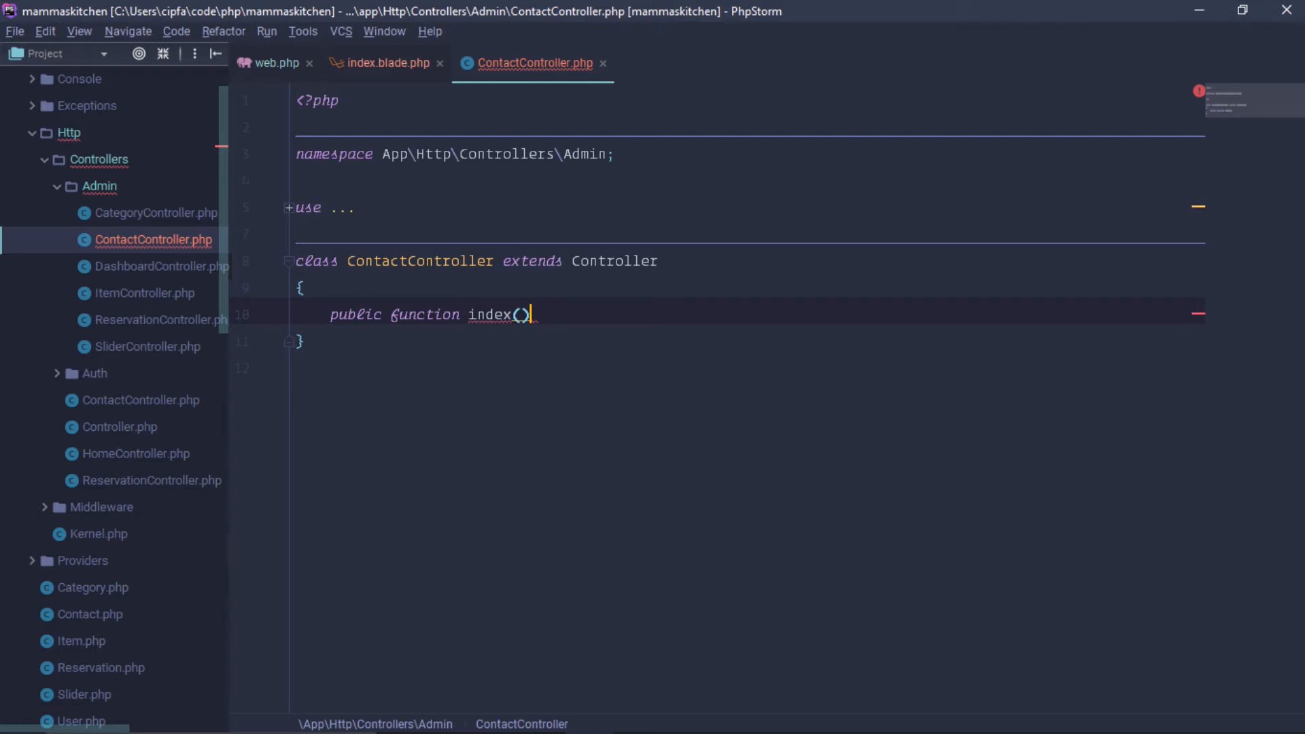
Step: Load Contact::all() into $contacts and return admin.contact.index with compact('contacts')
text(P)
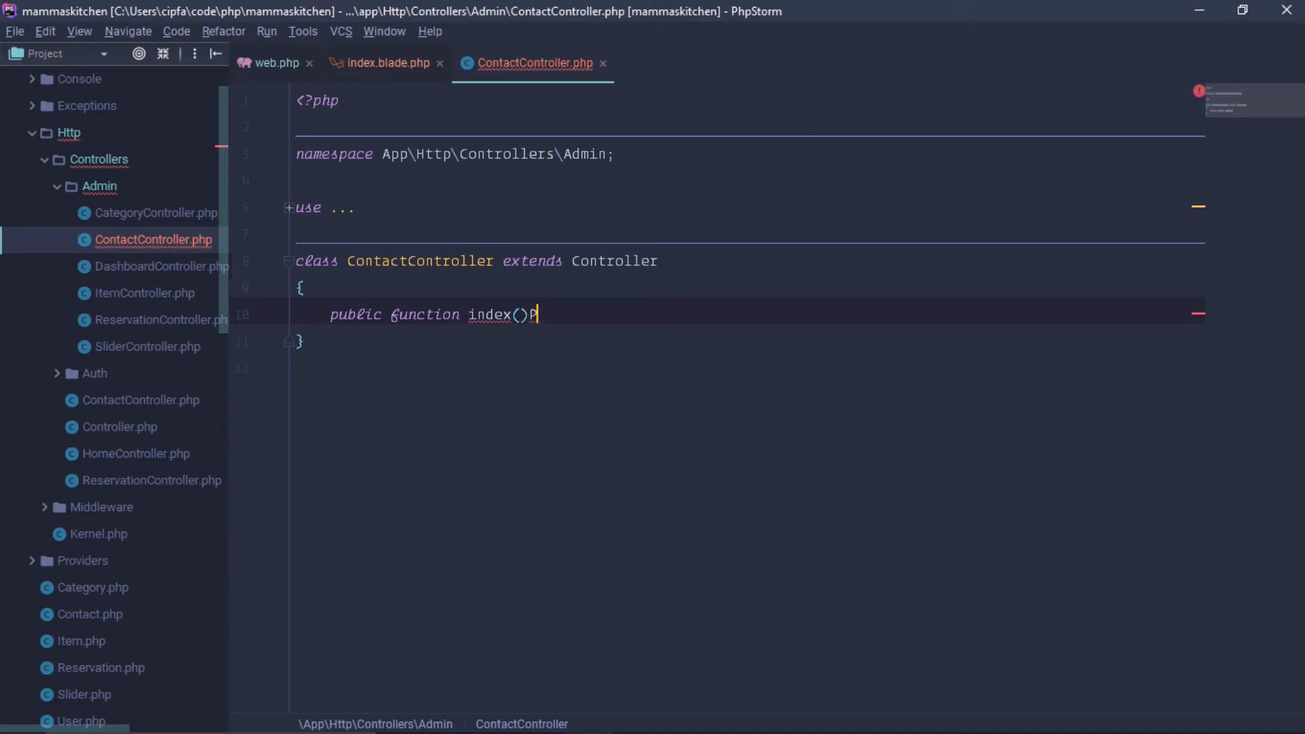
text(return view()
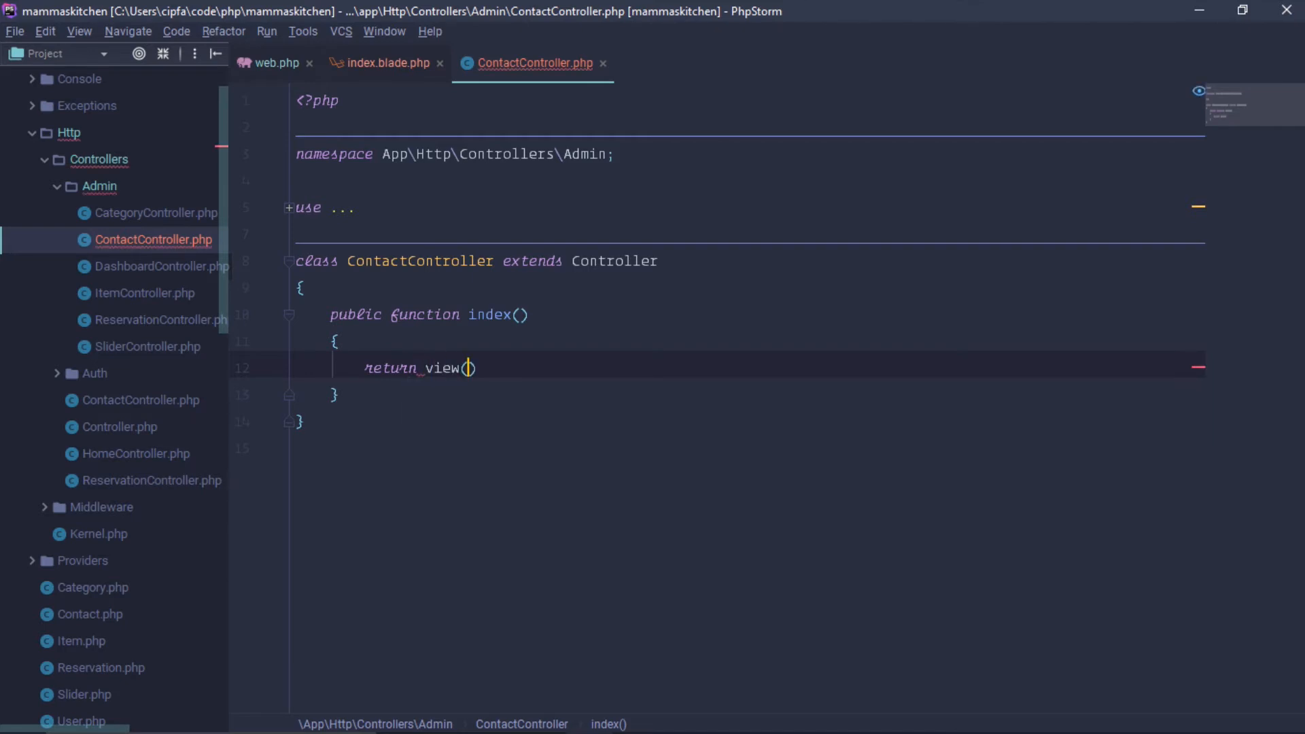
text('admin.contact.index)
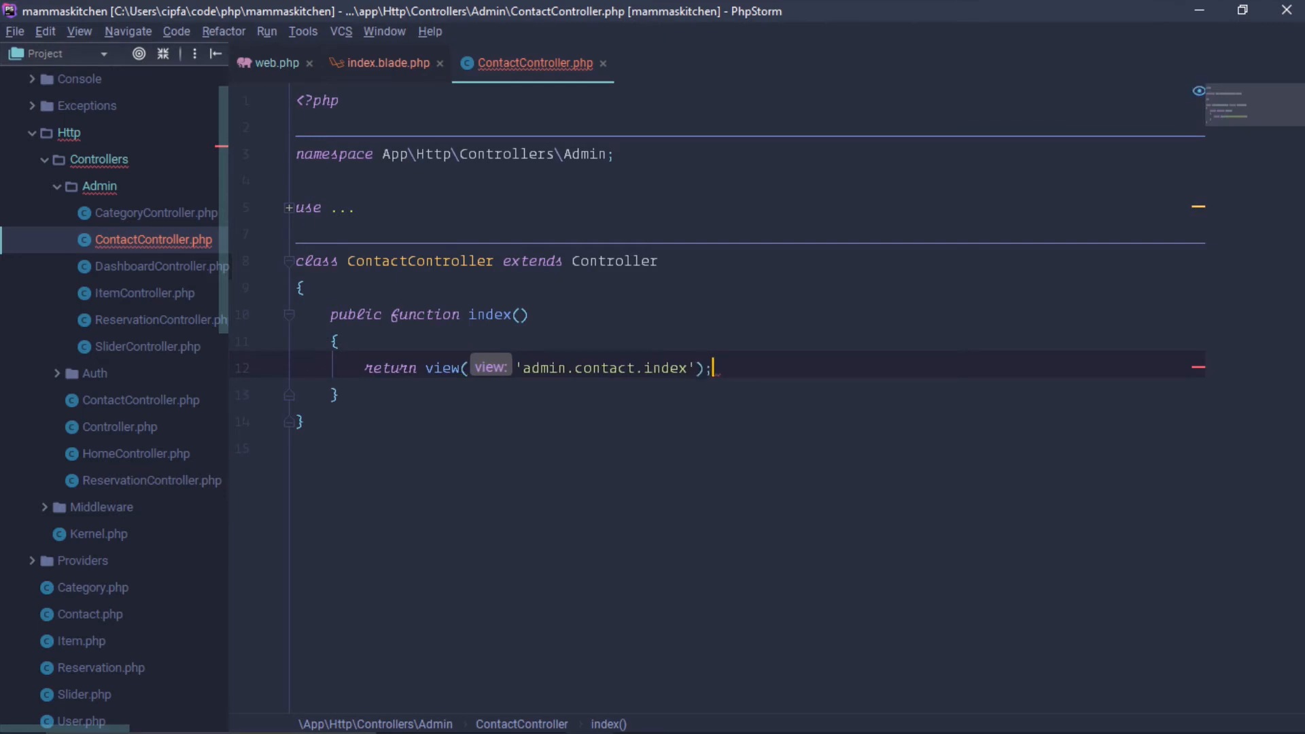
text($con)
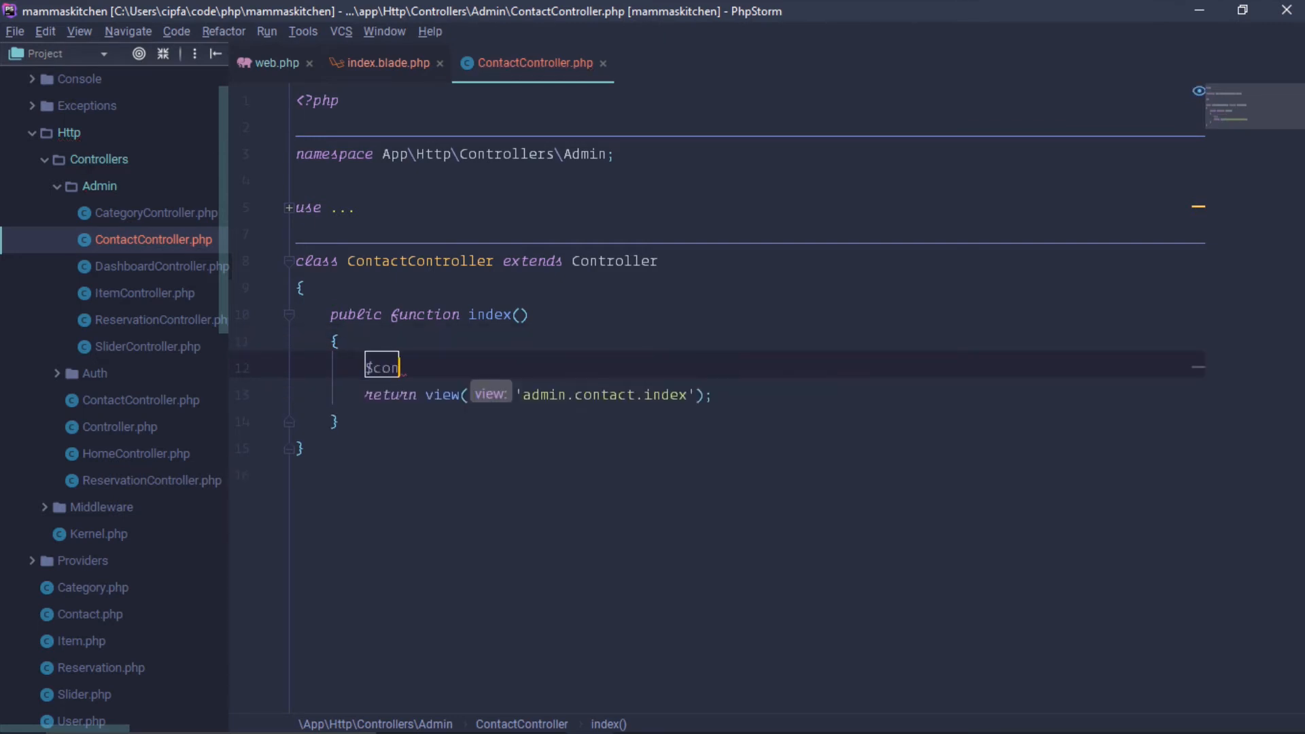
text(tacts =)
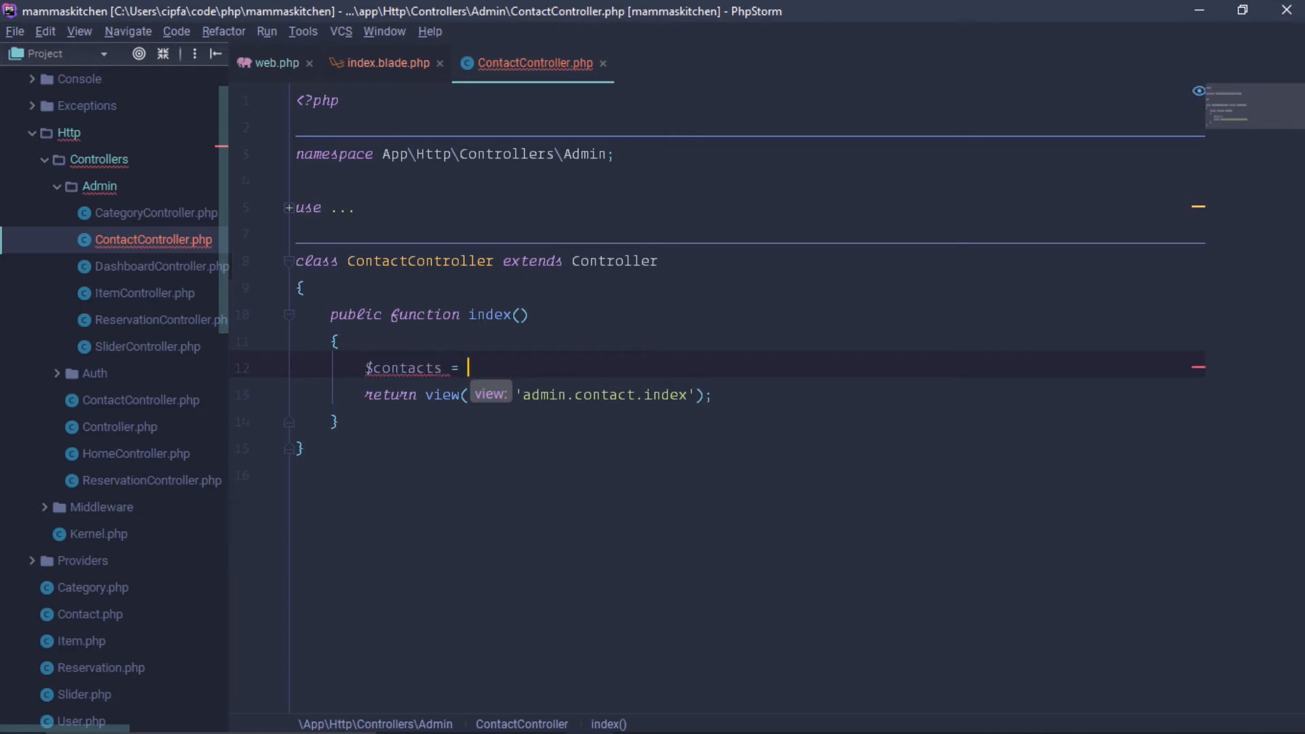
text(Contact::all()
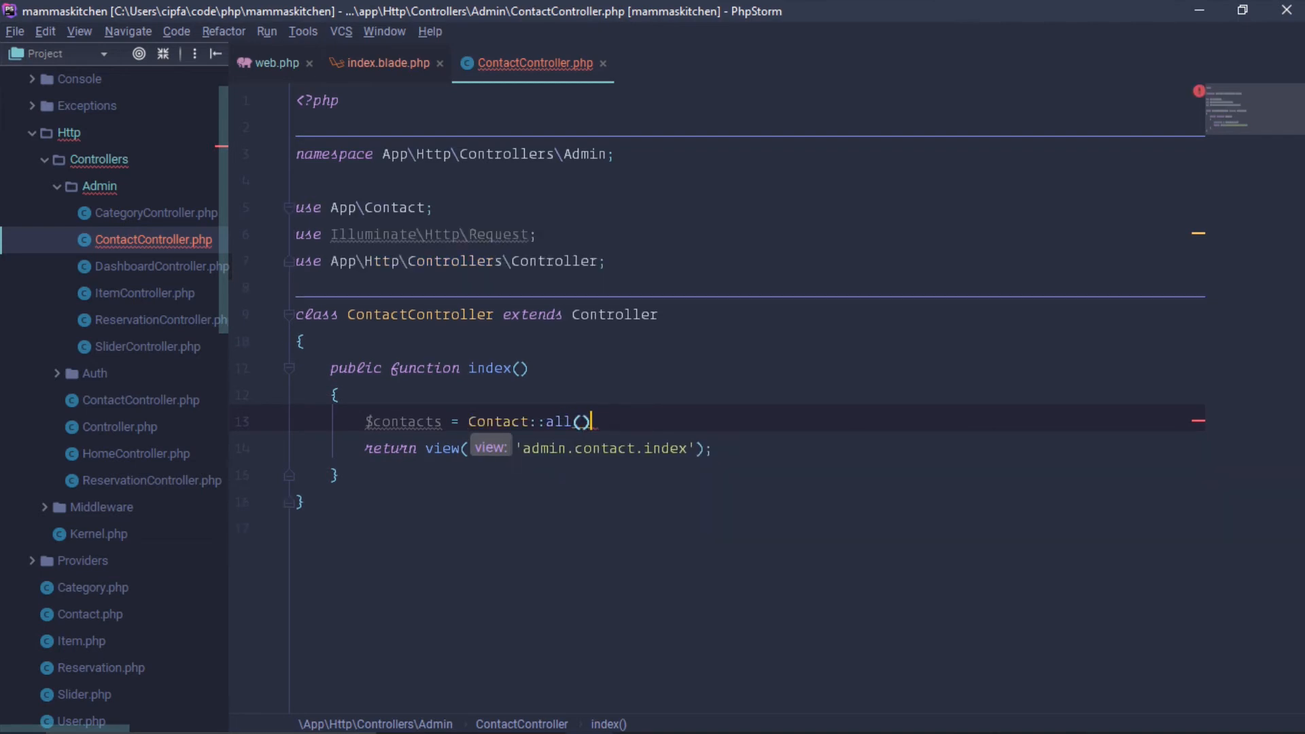
text(;)
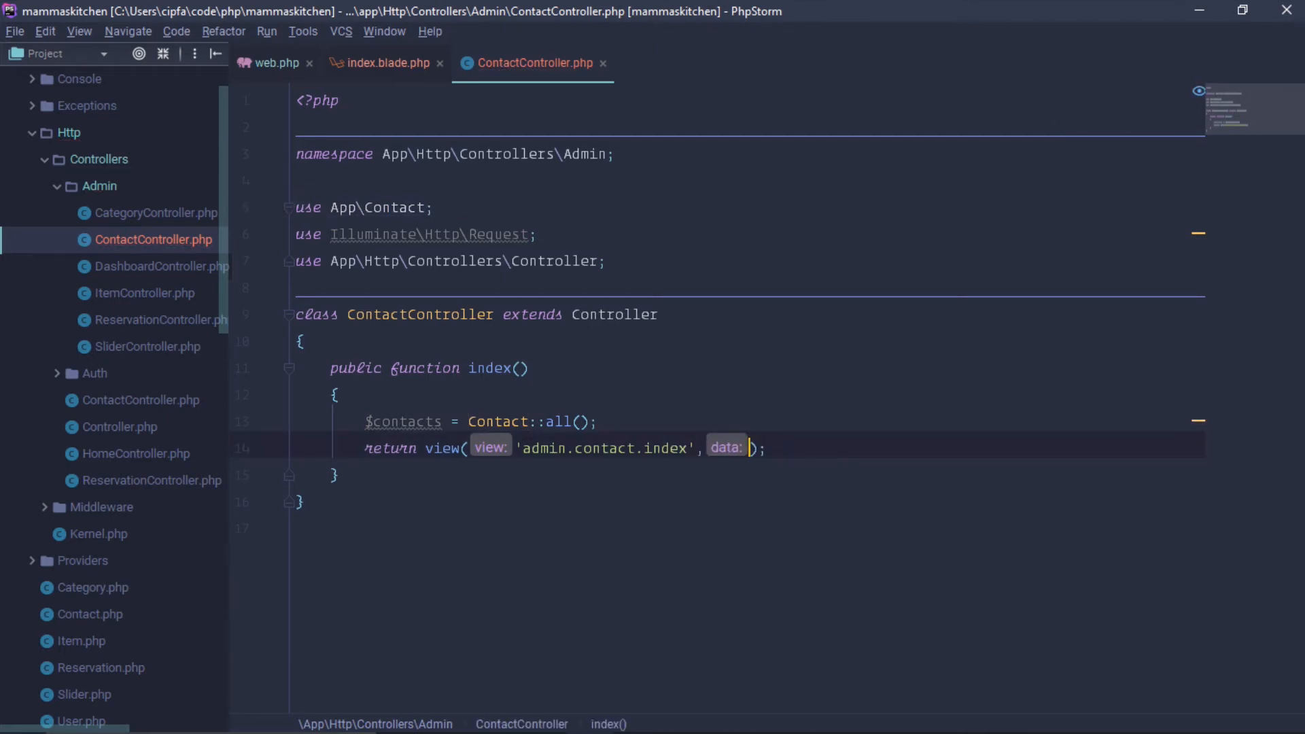
text(compact())
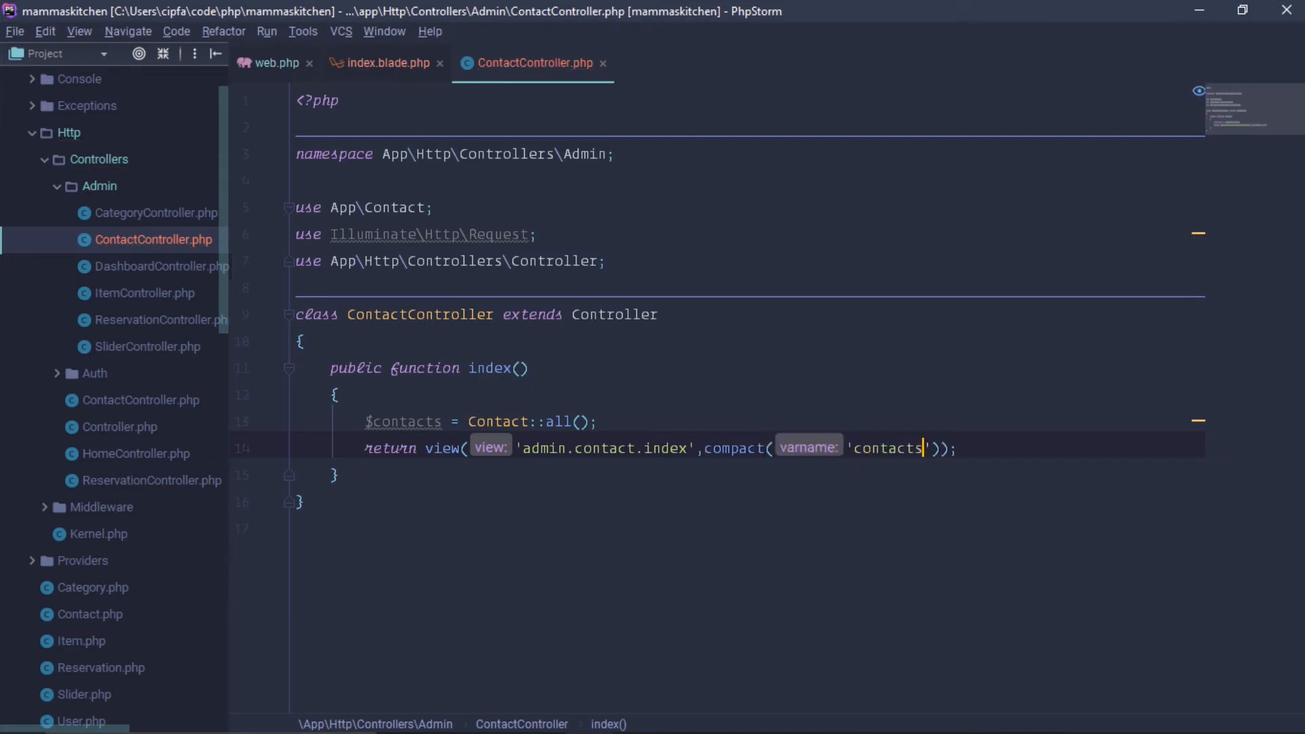
click(385, 62)
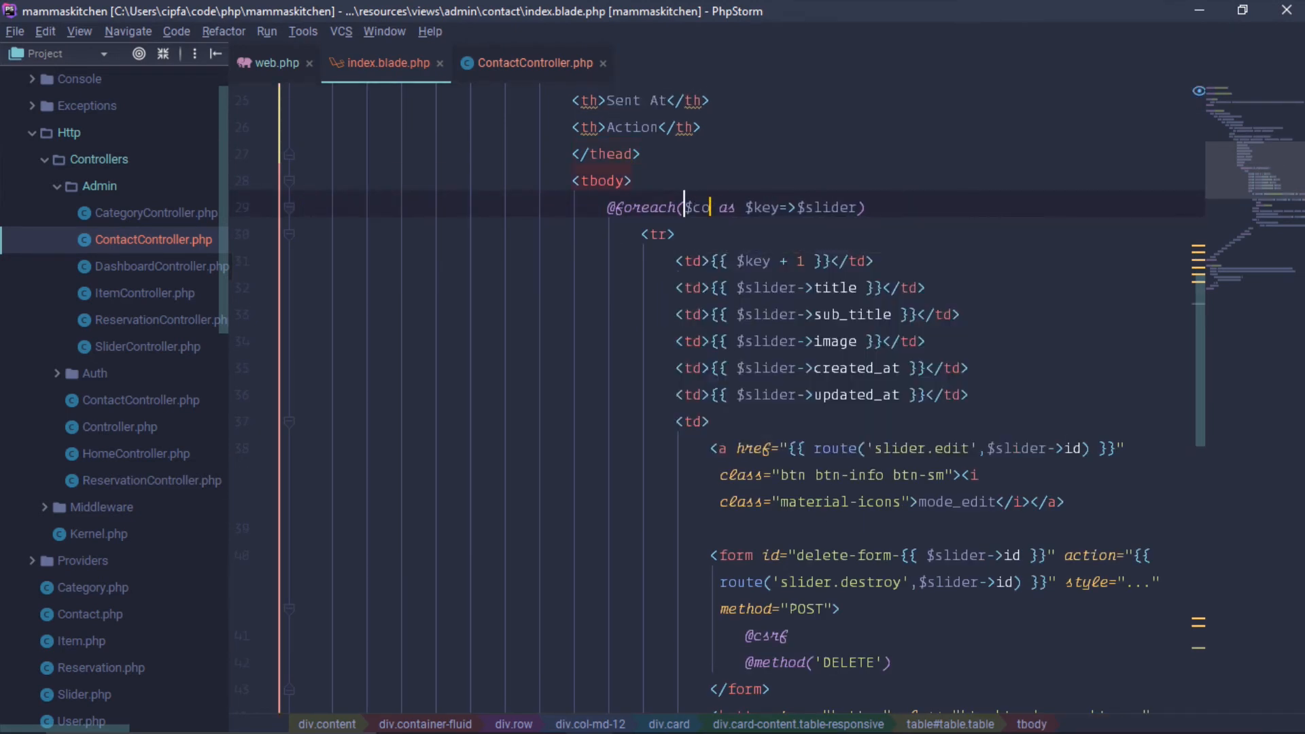
Step: Loop over $contacts showing name and subject, dropping the image and updated_at cells
text(ntac)
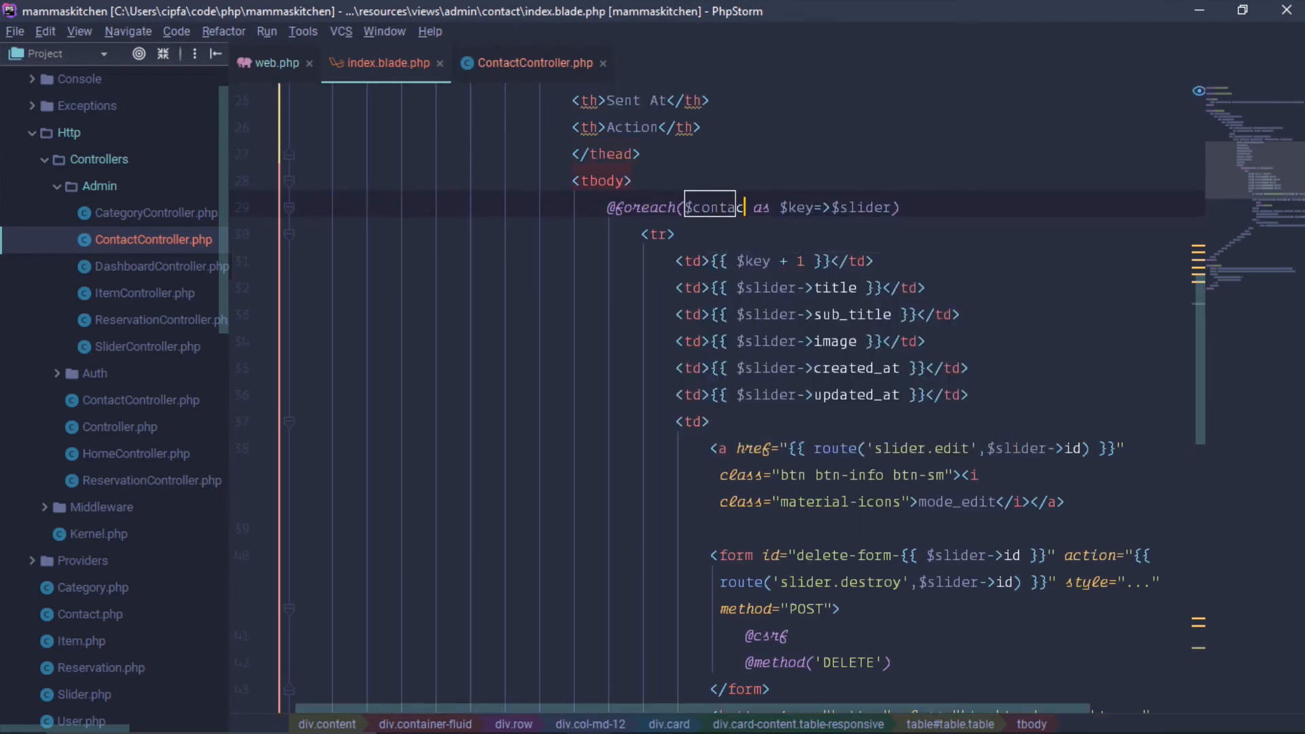
text(ts)
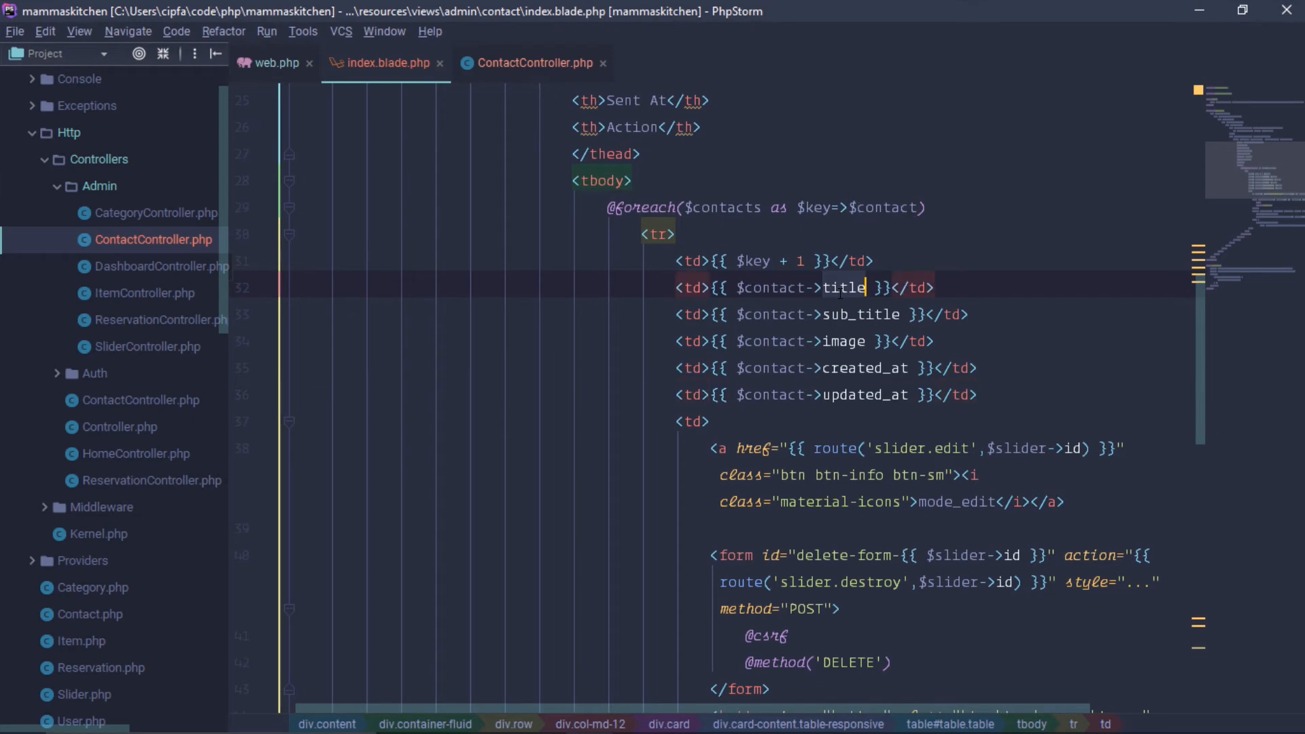
text(name)
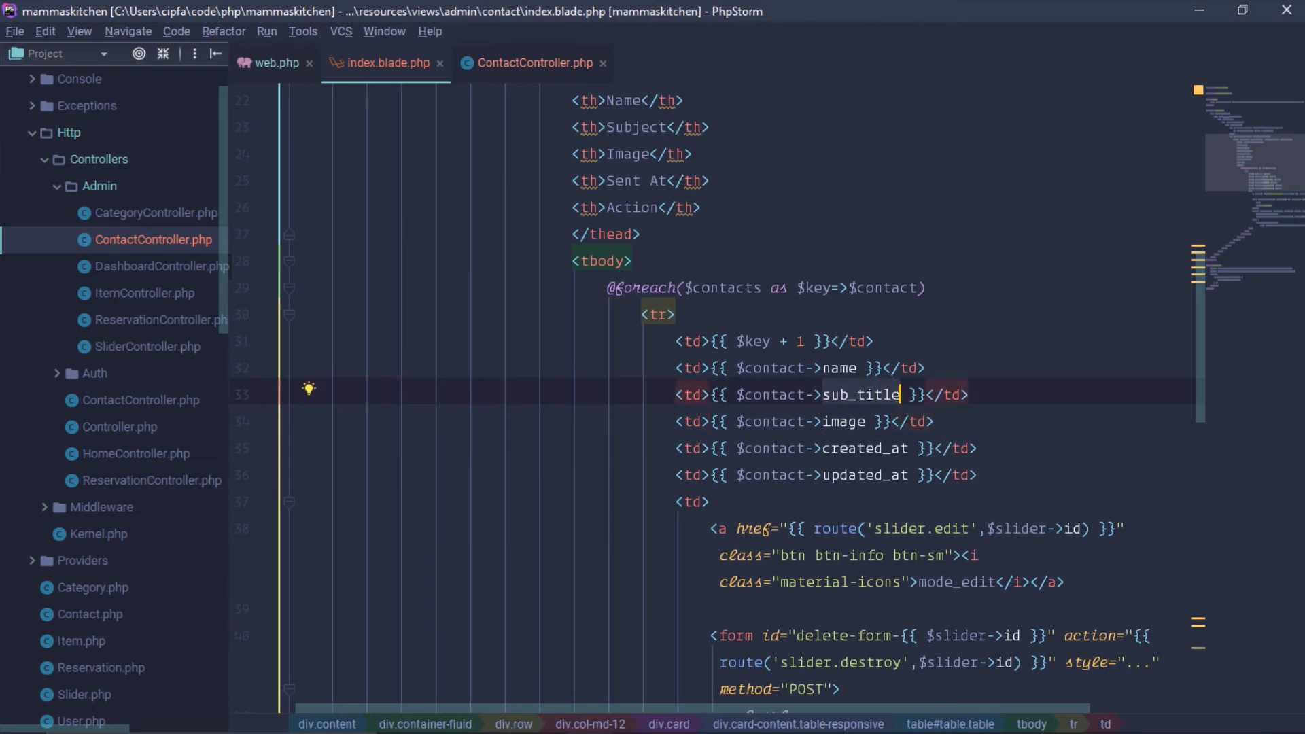
text(subject)
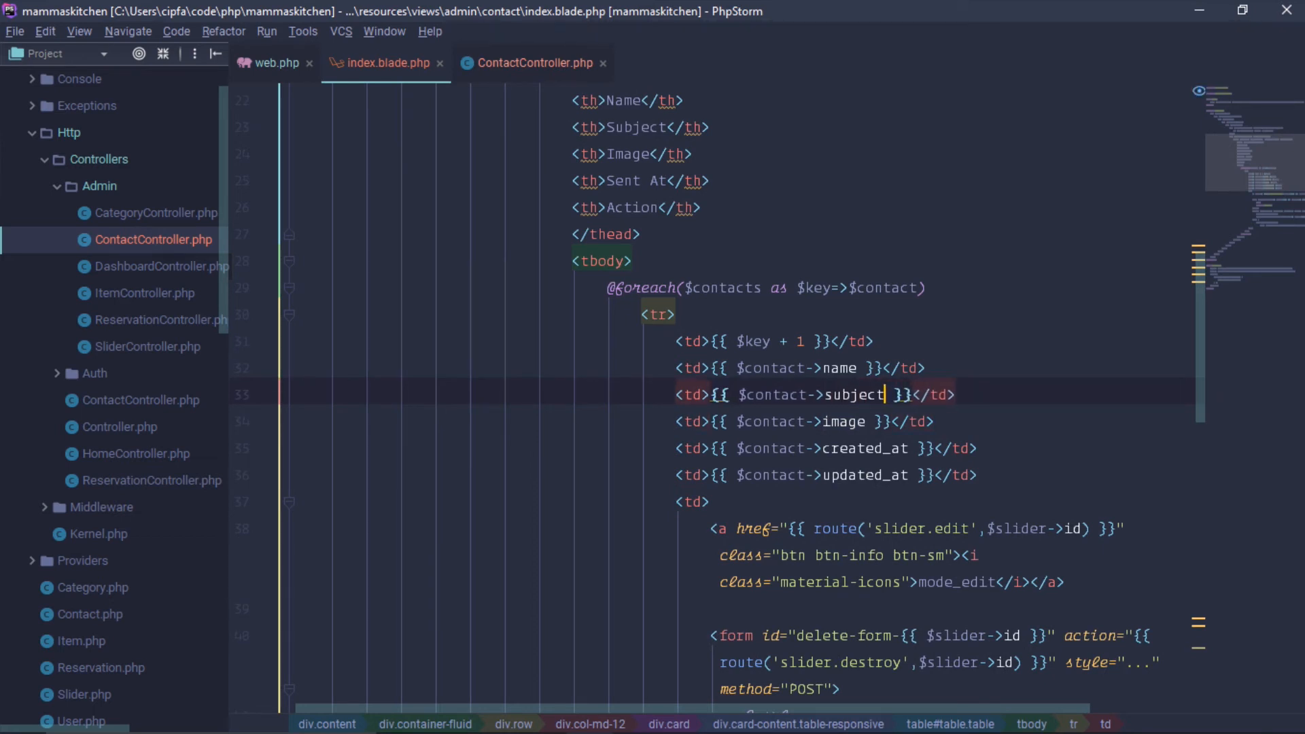
click(865, 421)
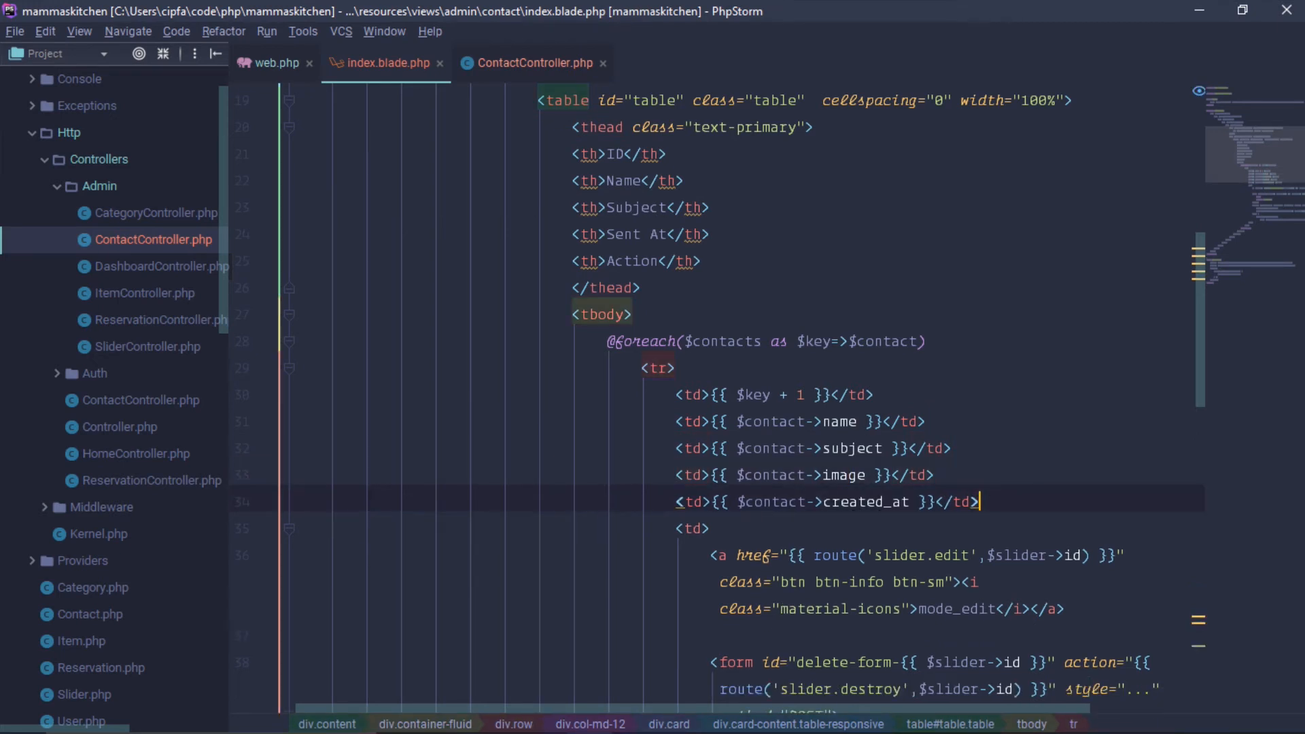
scroll(down, 3)
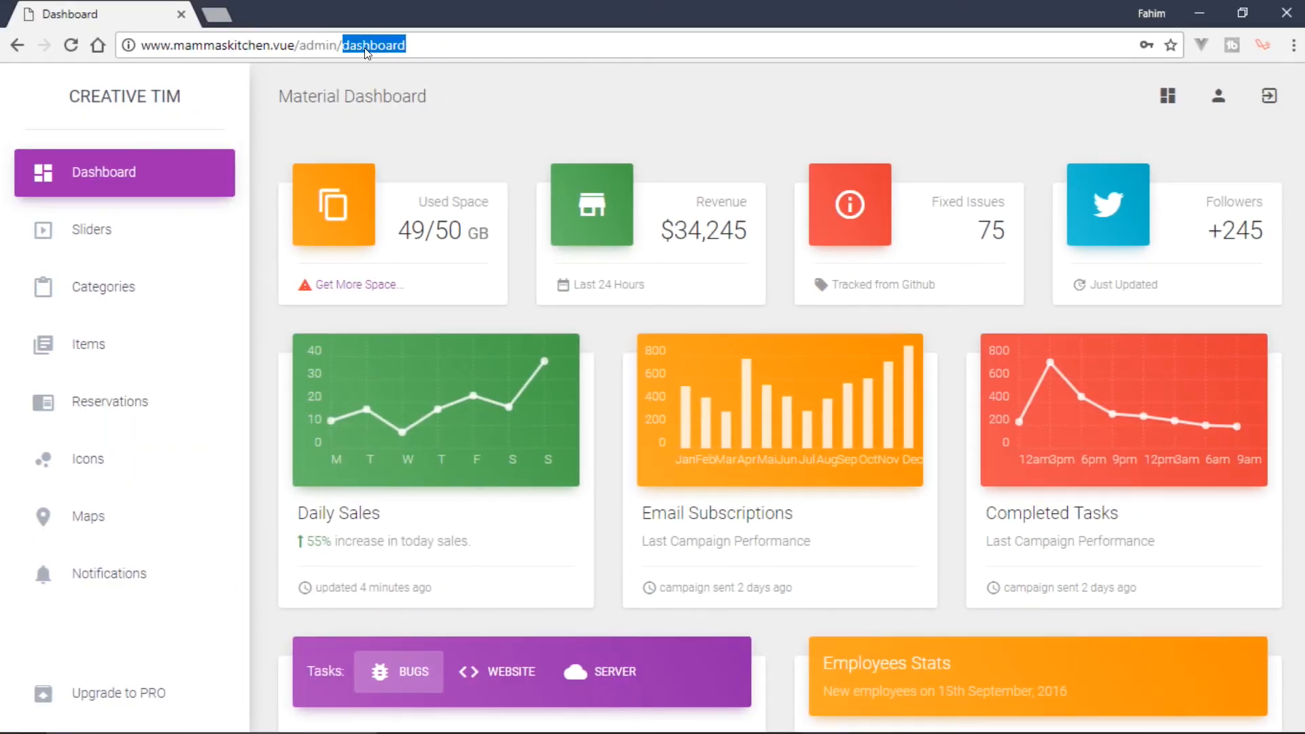
Step: Load mammaskitchen.vue/admin/contact and inspect the Sent At column of the data table
text(contact)
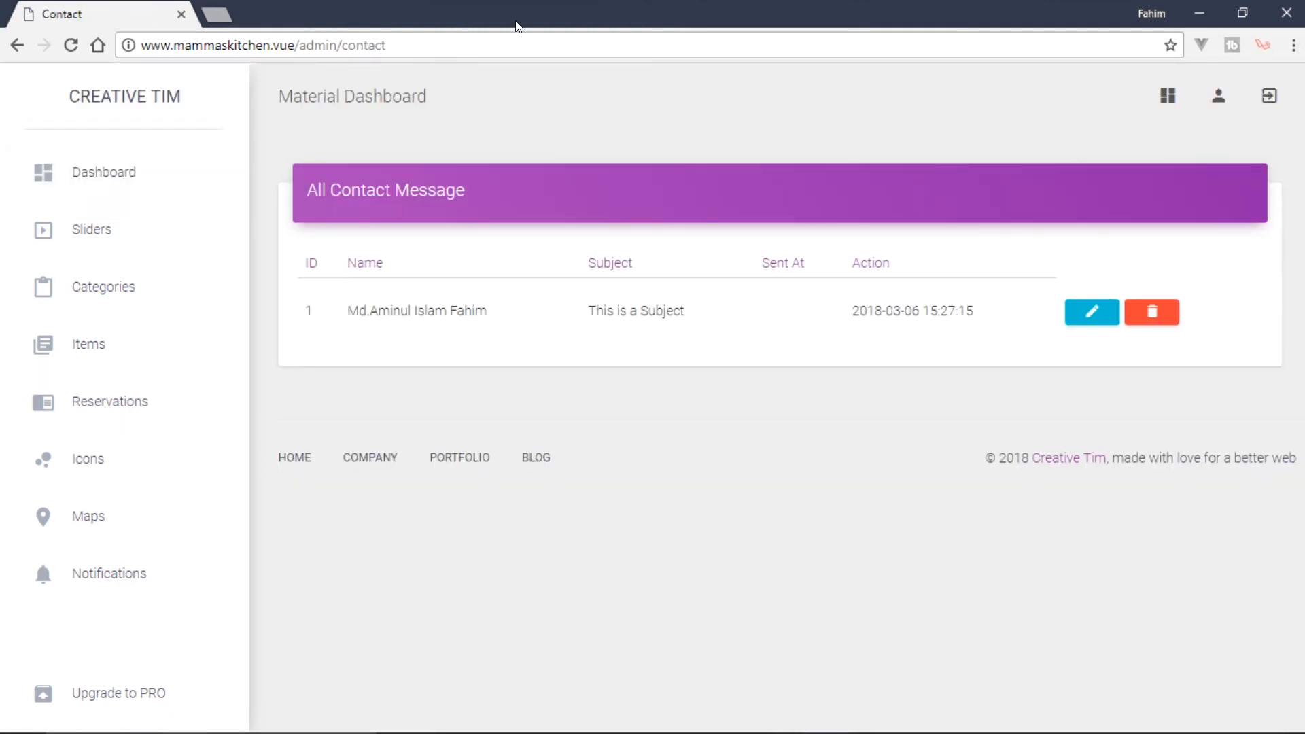
drag(348, 311, 456, 310)
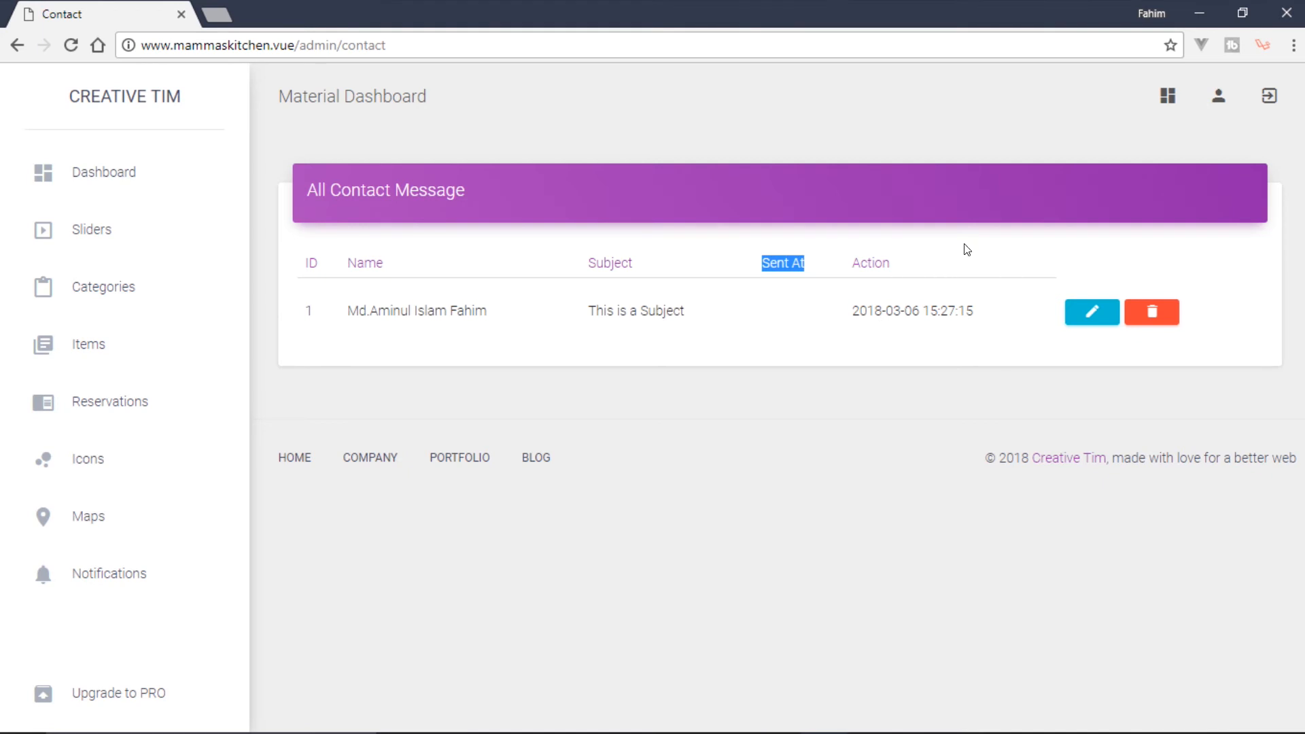
mouse_move(1091, 311)
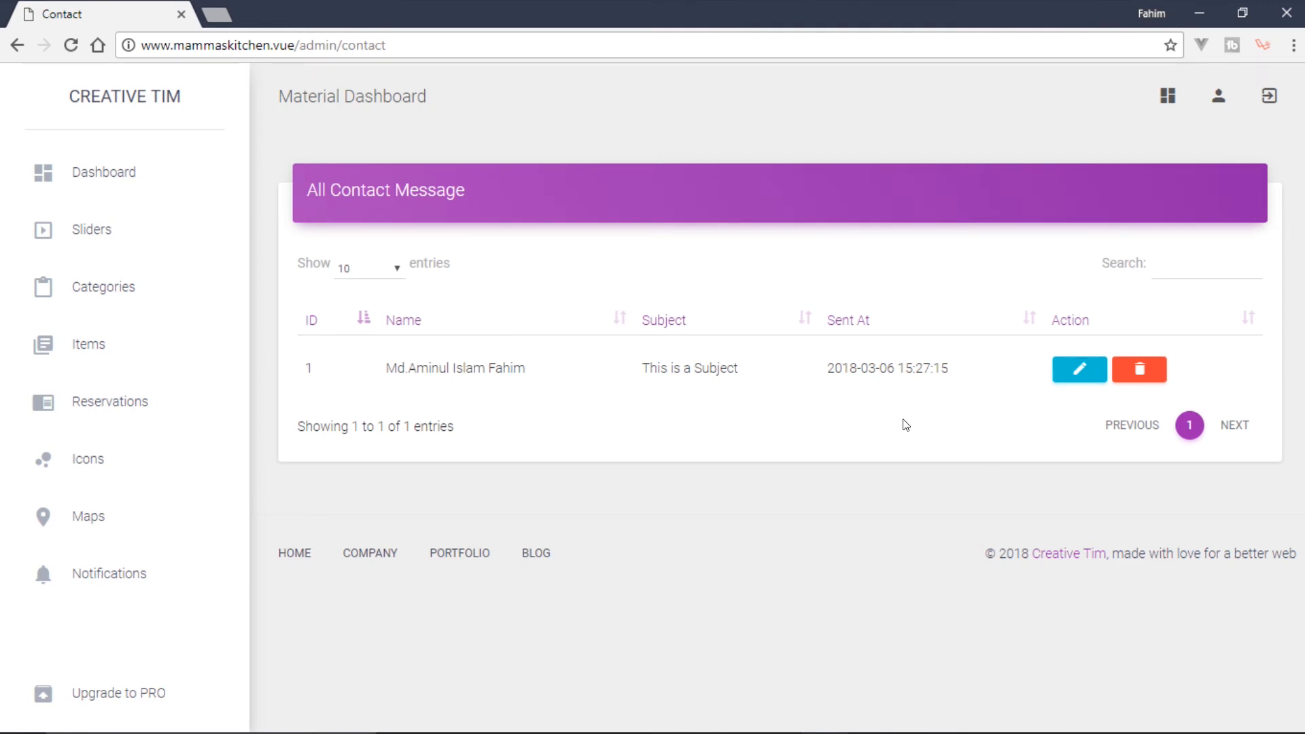
mouse_move(349, 309)
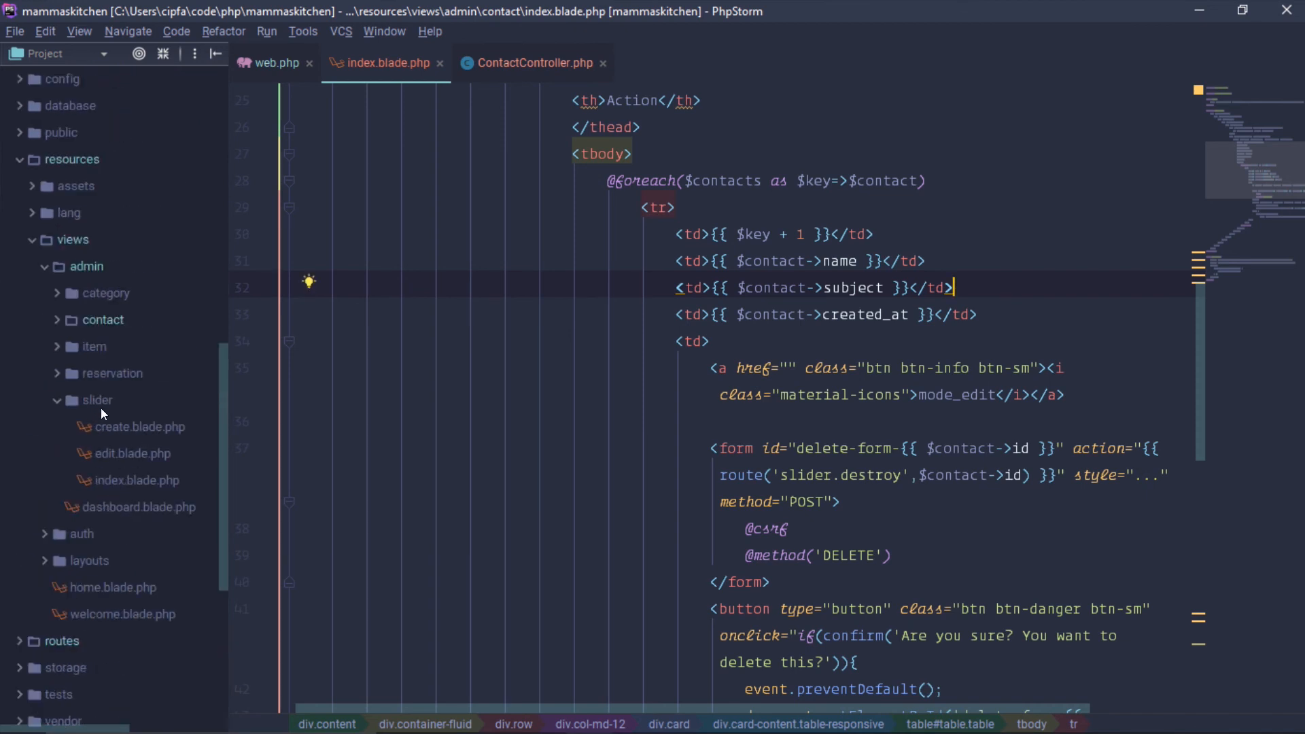
Step: Add a sidebar item active on admin/contact* linking to contact.index, labelled Contact
click(88, 560)
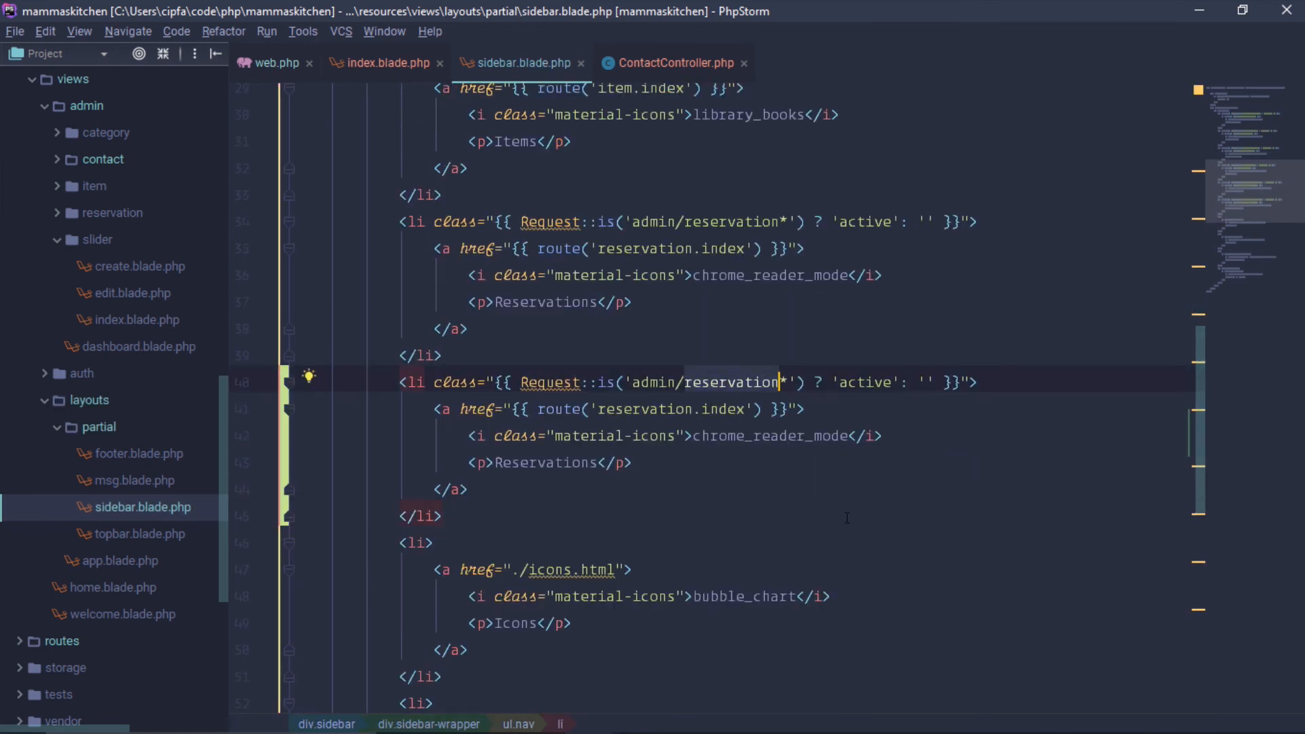
text(contact)
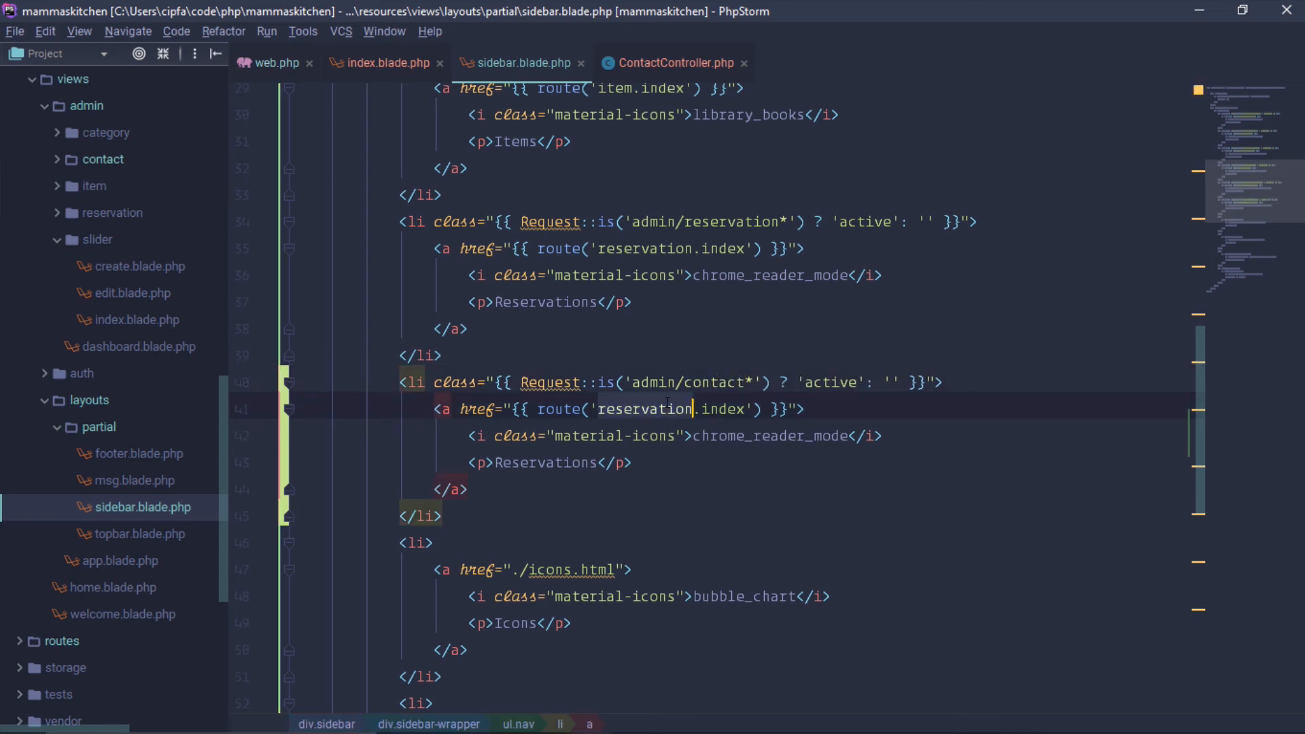
text(contact)
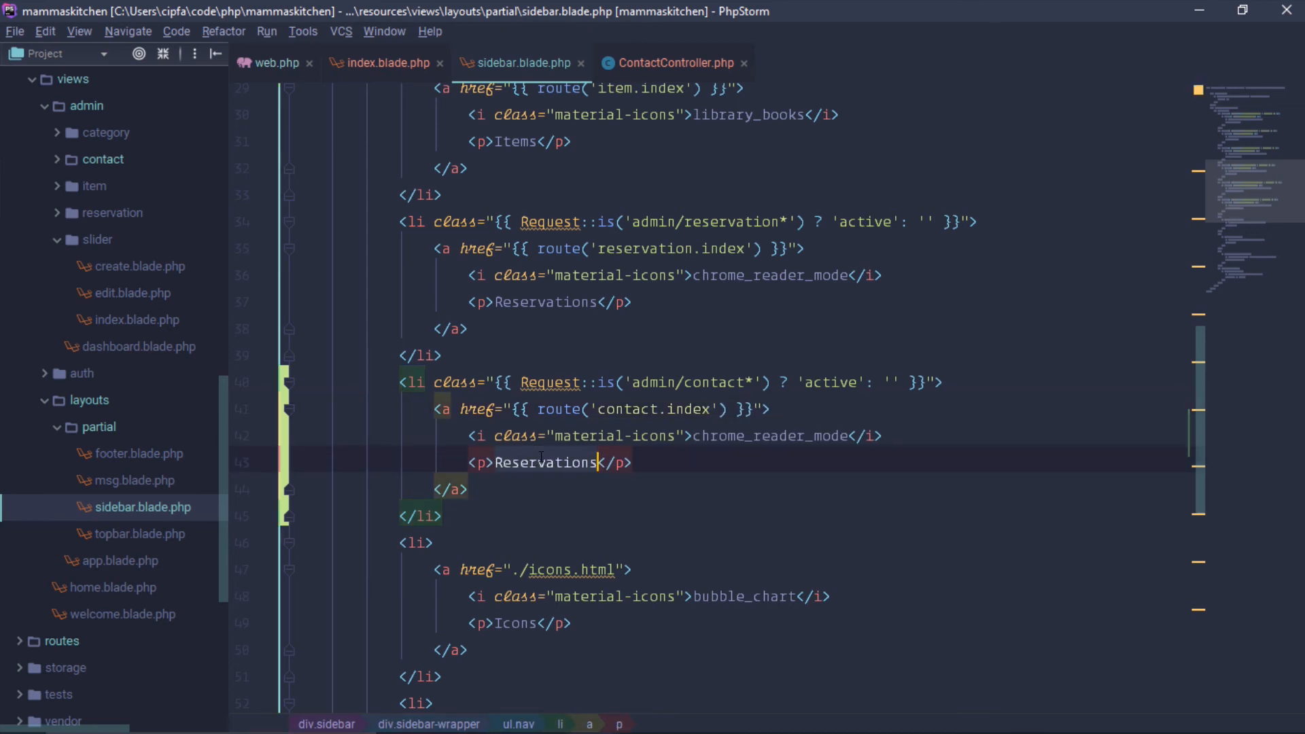
text(Contac</p>)
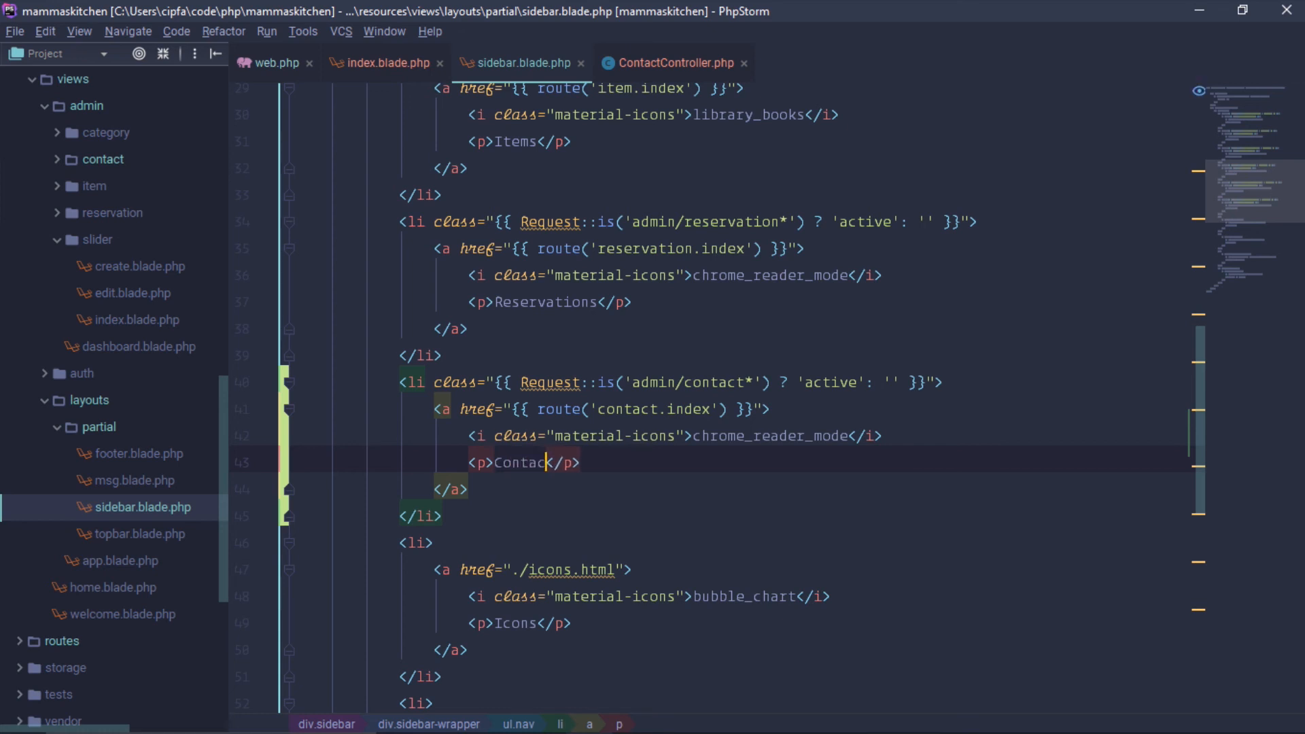
text(s)
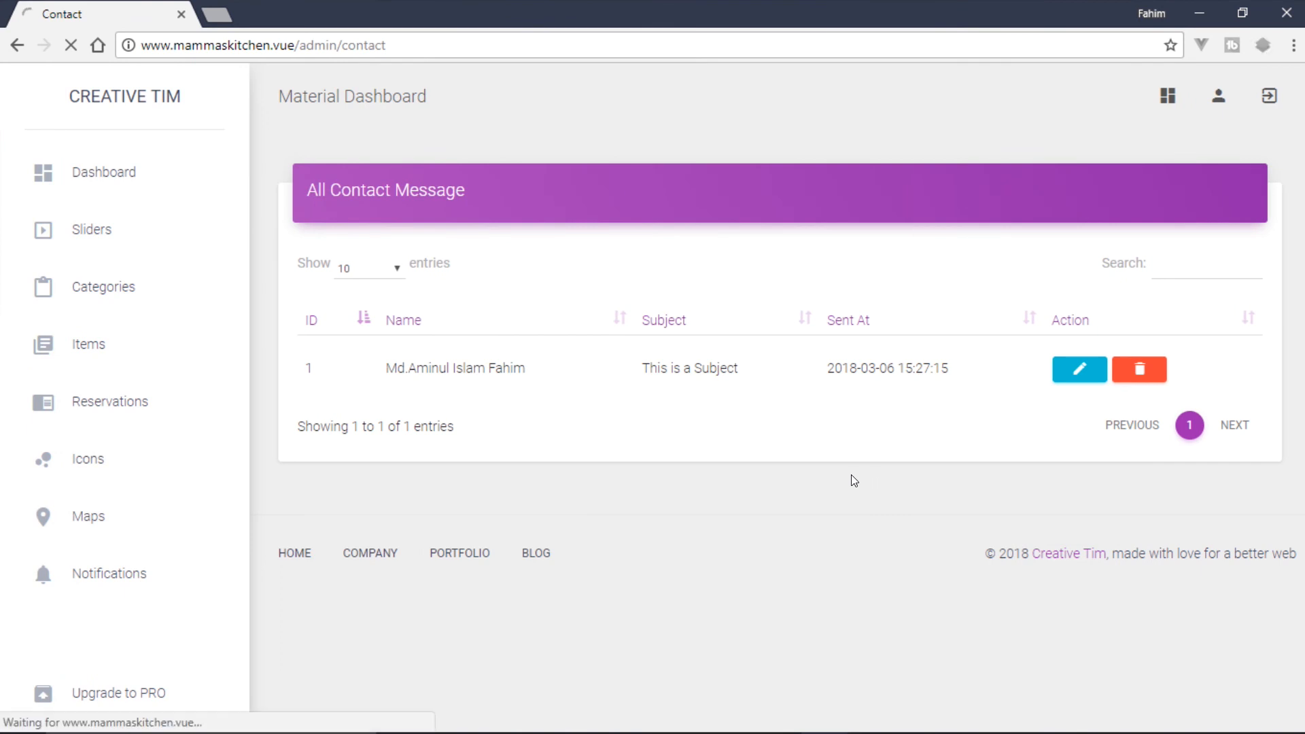
Step: Follow the Contact Message sidebar link and inspect the message's name, subject and sent time
click(124, 459)
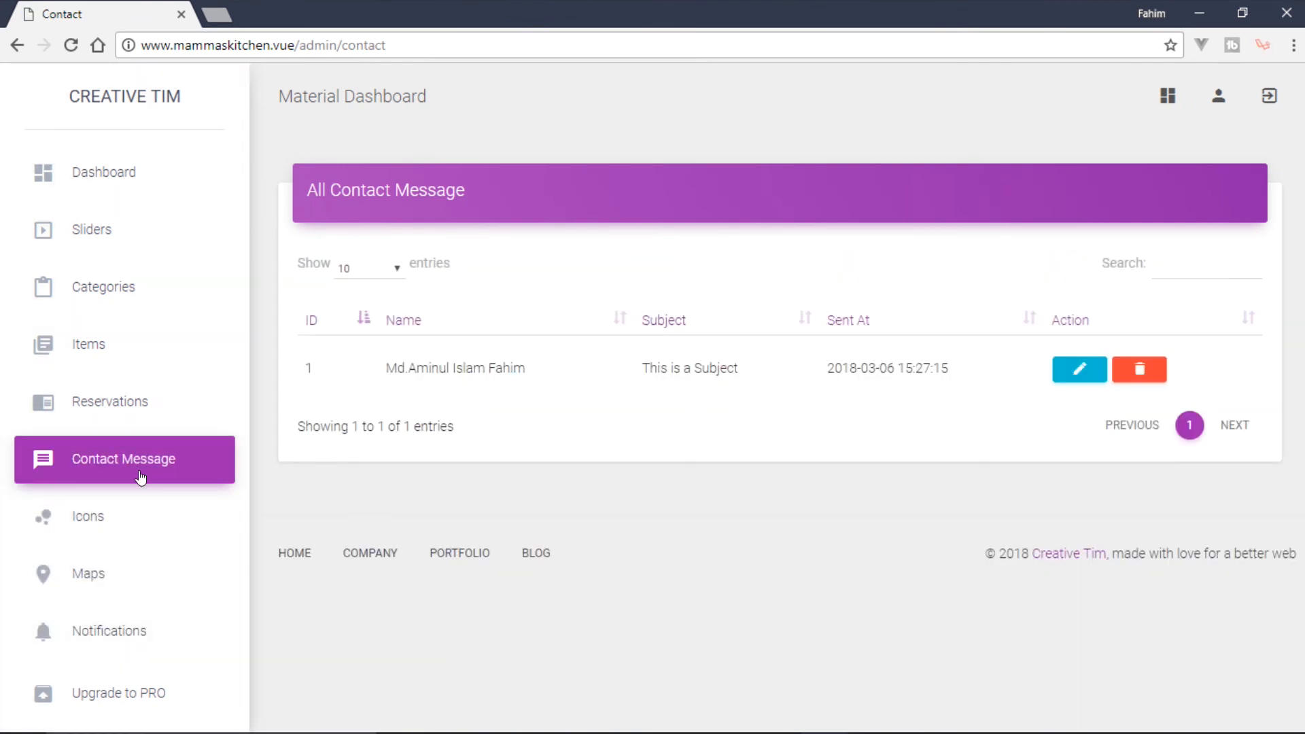
mouse_move(89, 468)
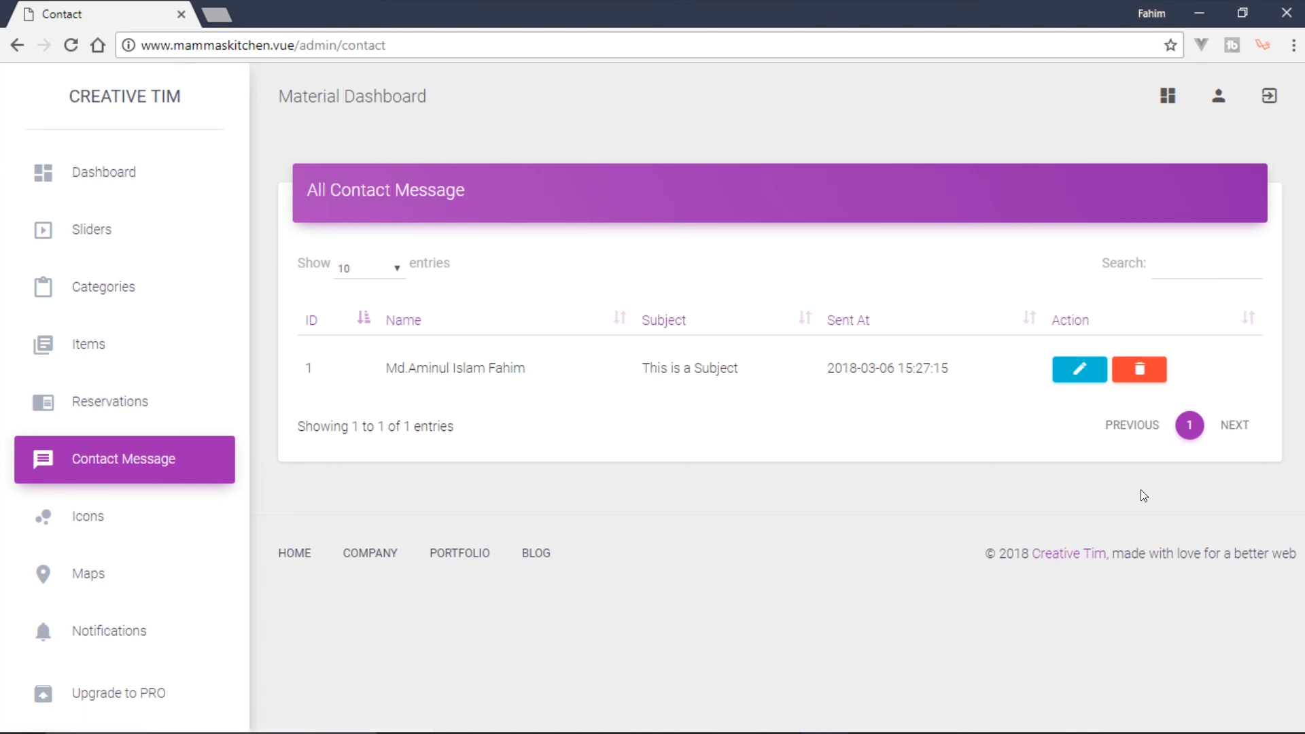
mouse_move(1013, 503)
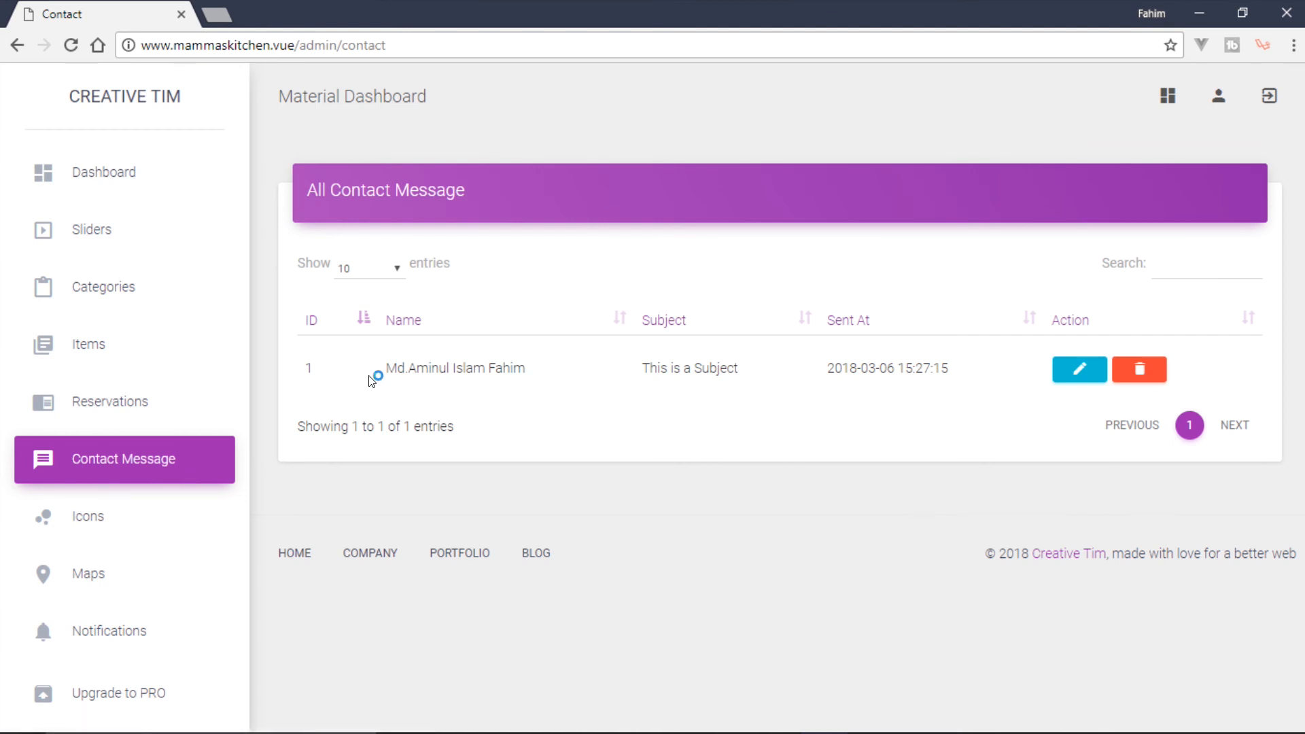
drag(372, 368, 907, 460)
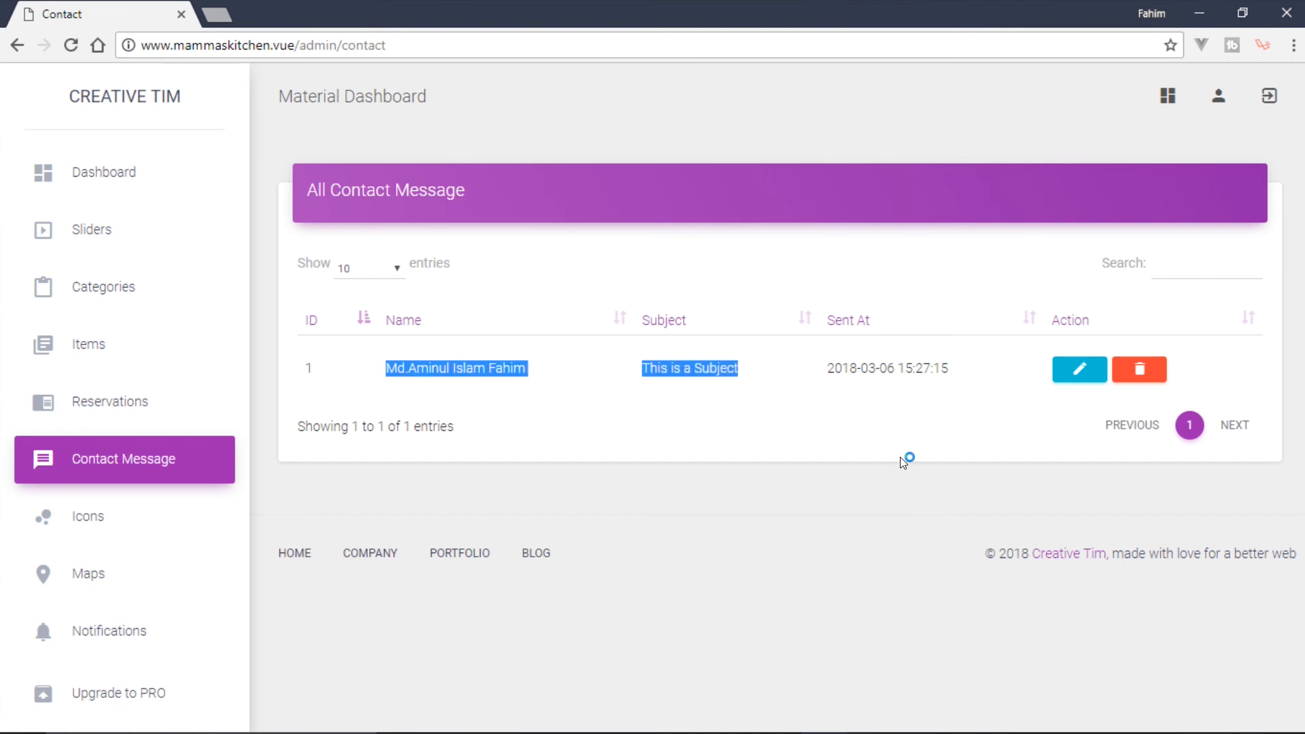
mouse_move(1078, 368)
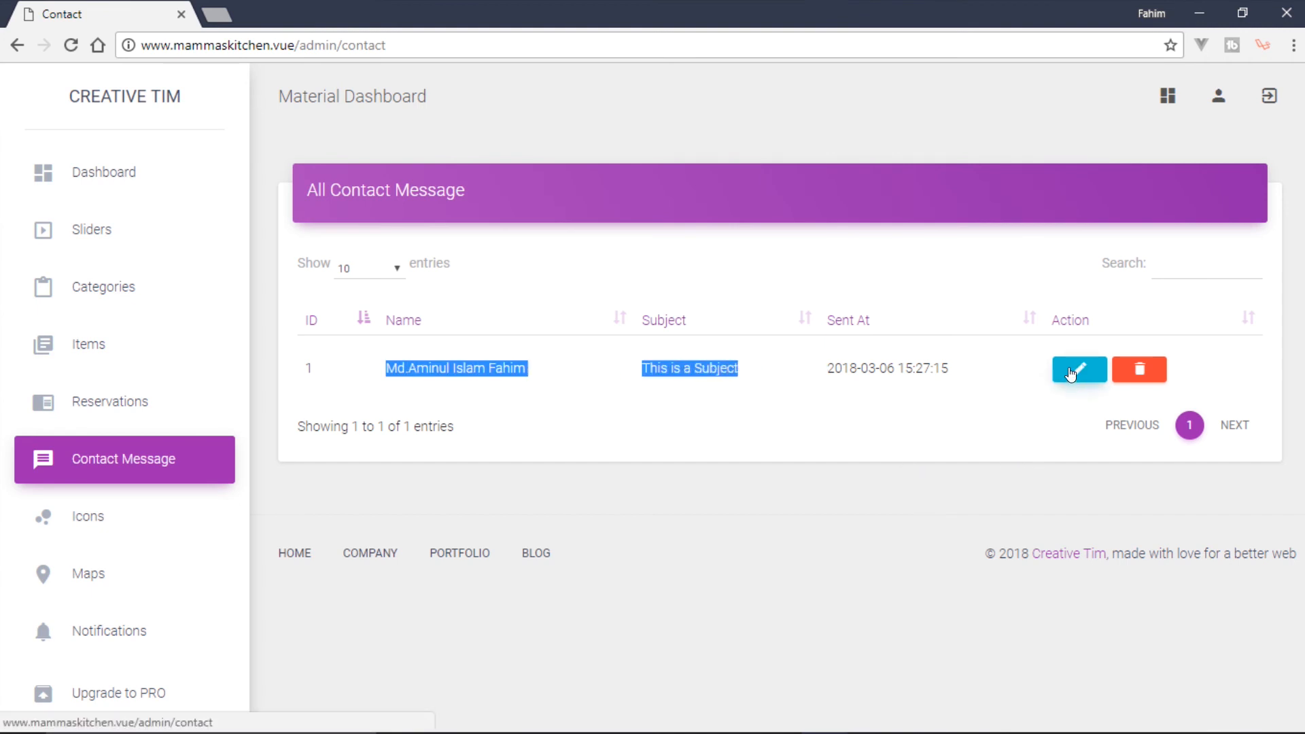
mouse_move(1068, 394)
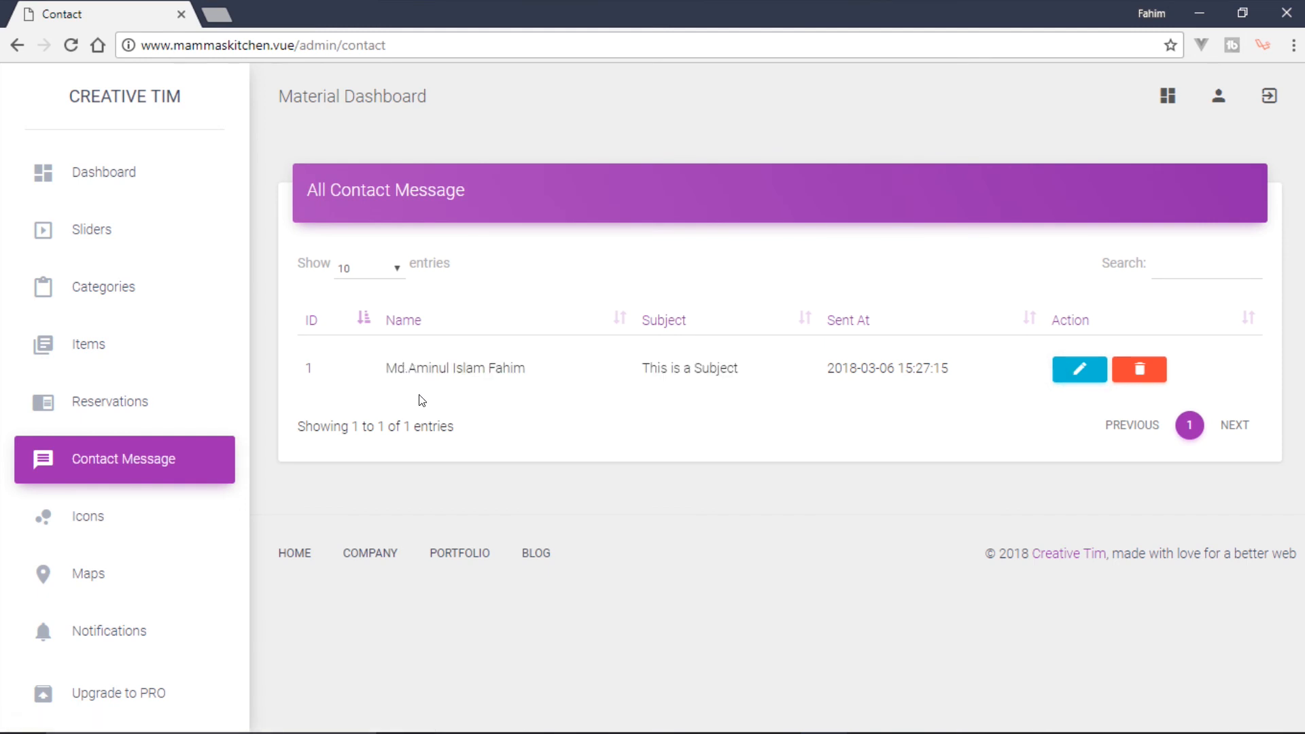
mouse_move(816, 342)
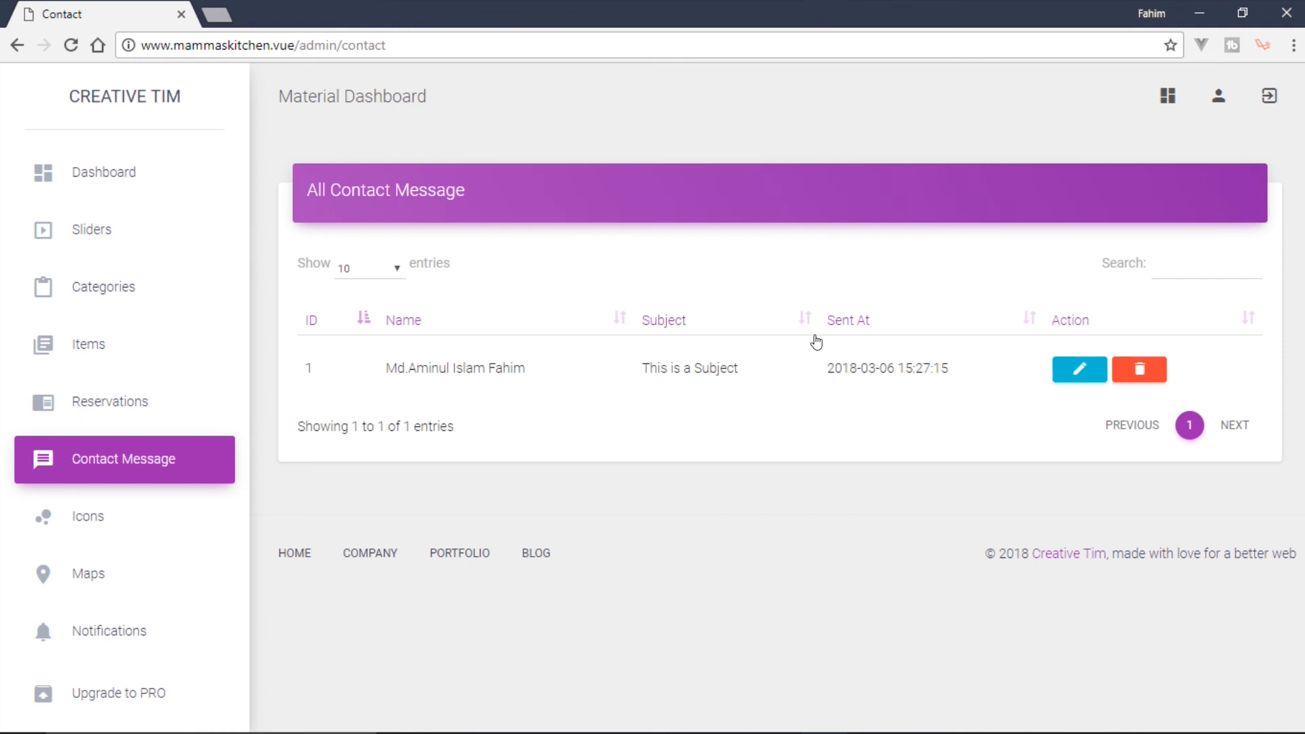
mouse_move(309, 405)
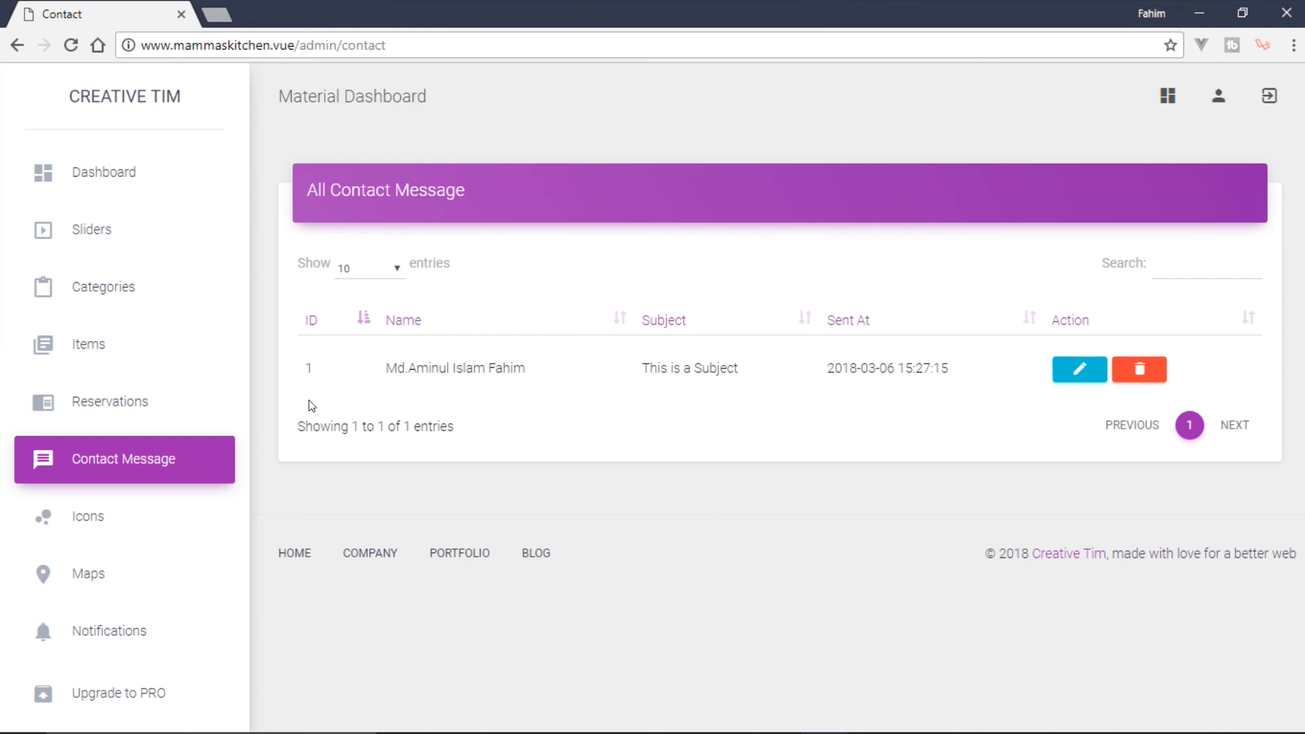
mouse_move(333, 392)
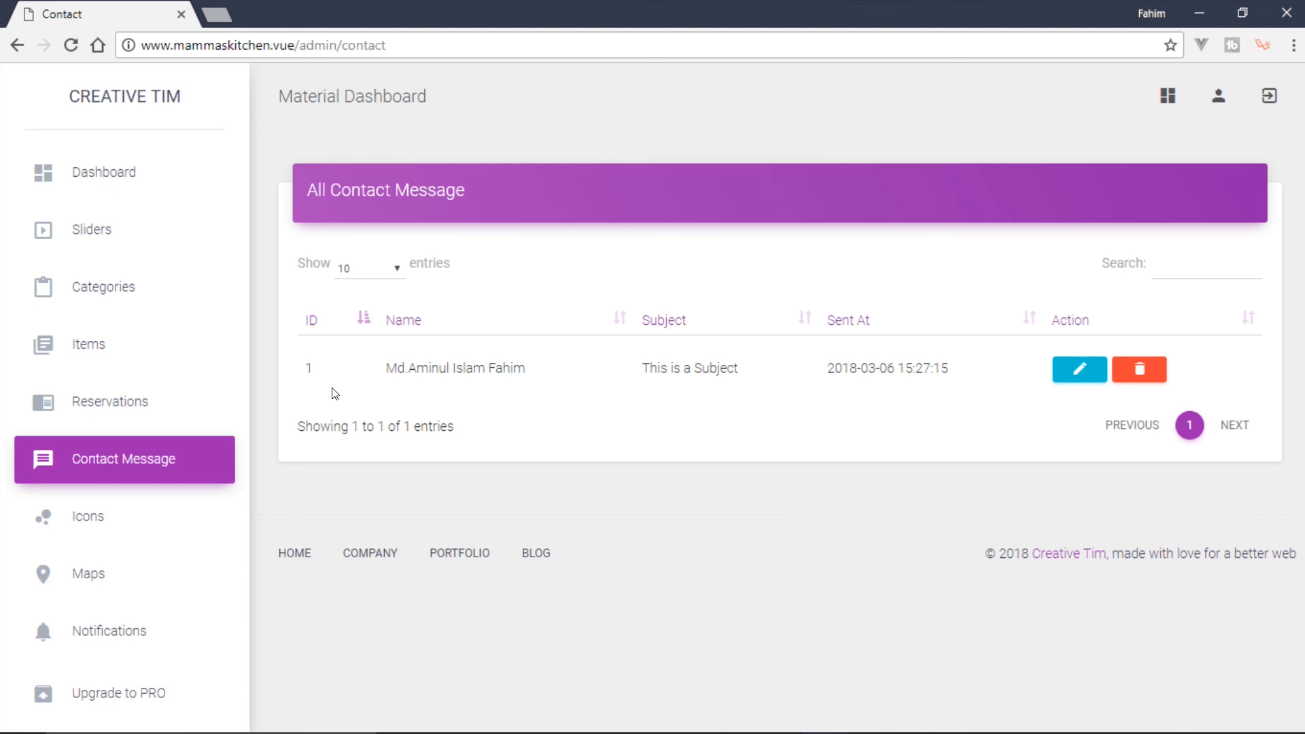
mouse_move(893, 391)
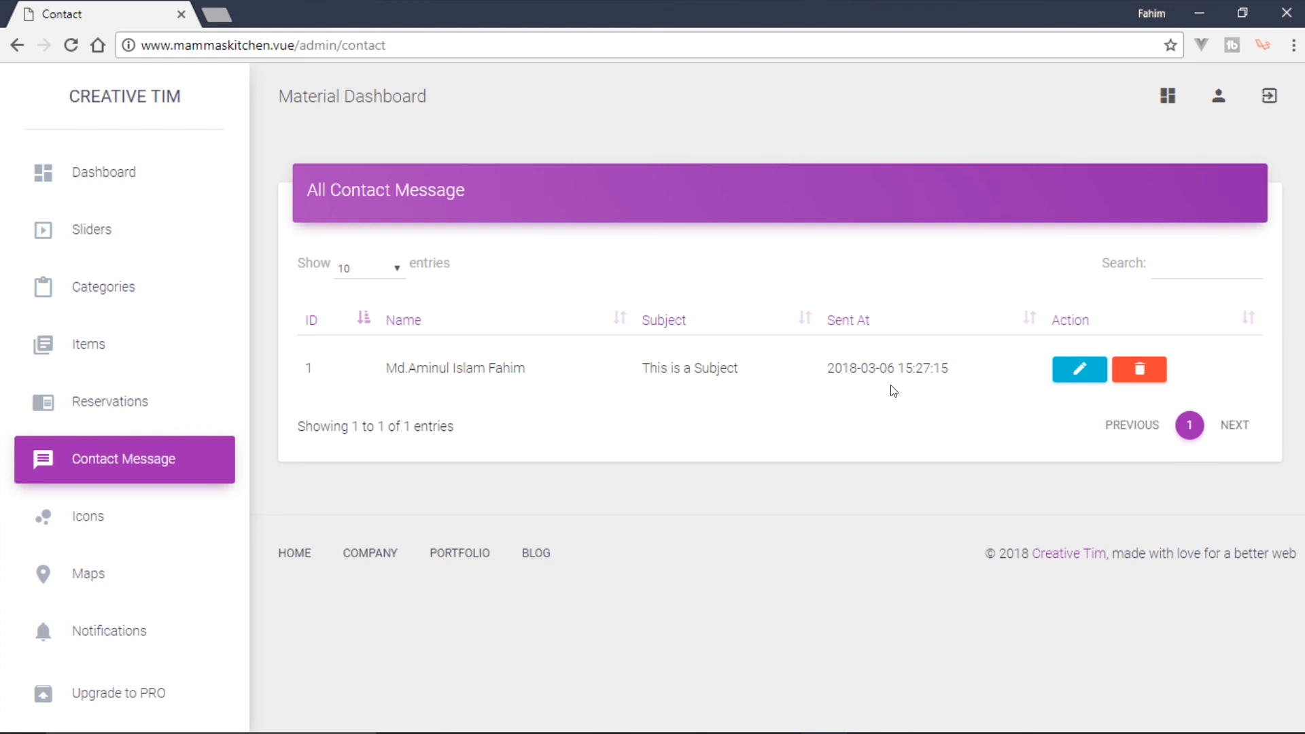
mouse_move(980, 373)
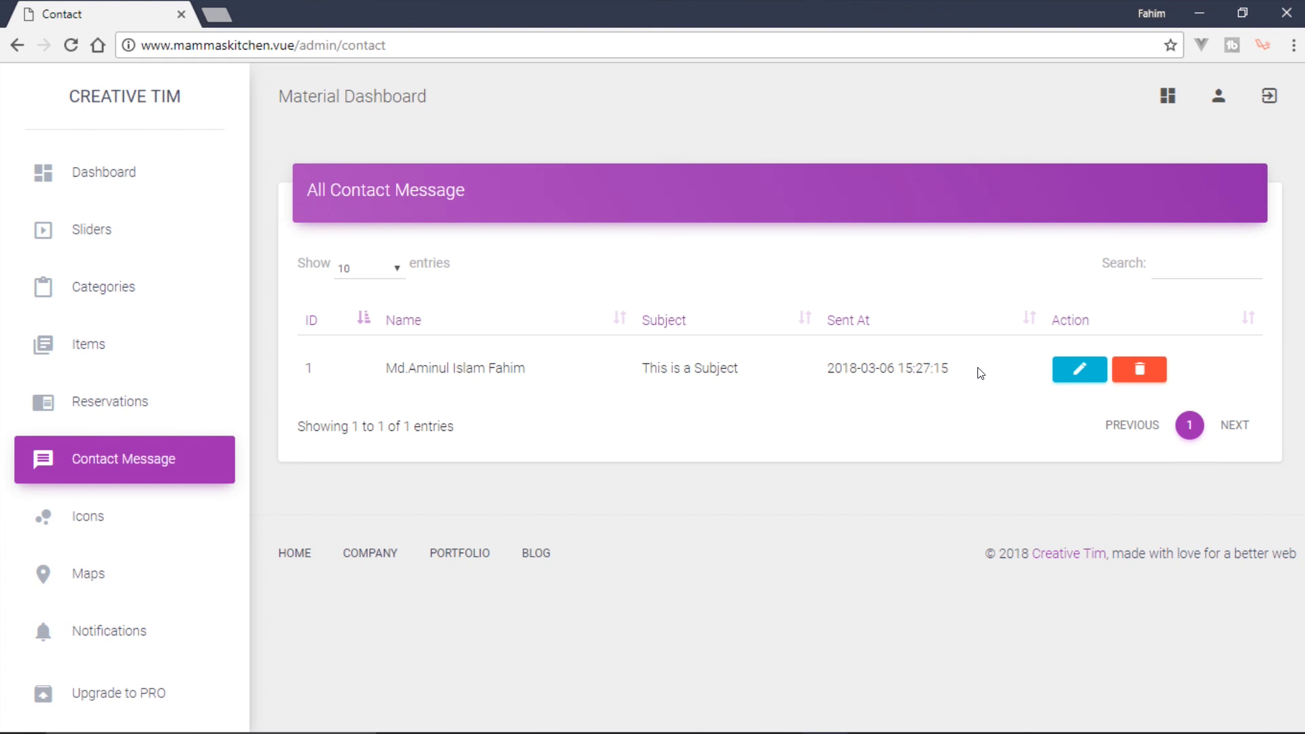
drag(642, 368, 947, 368)
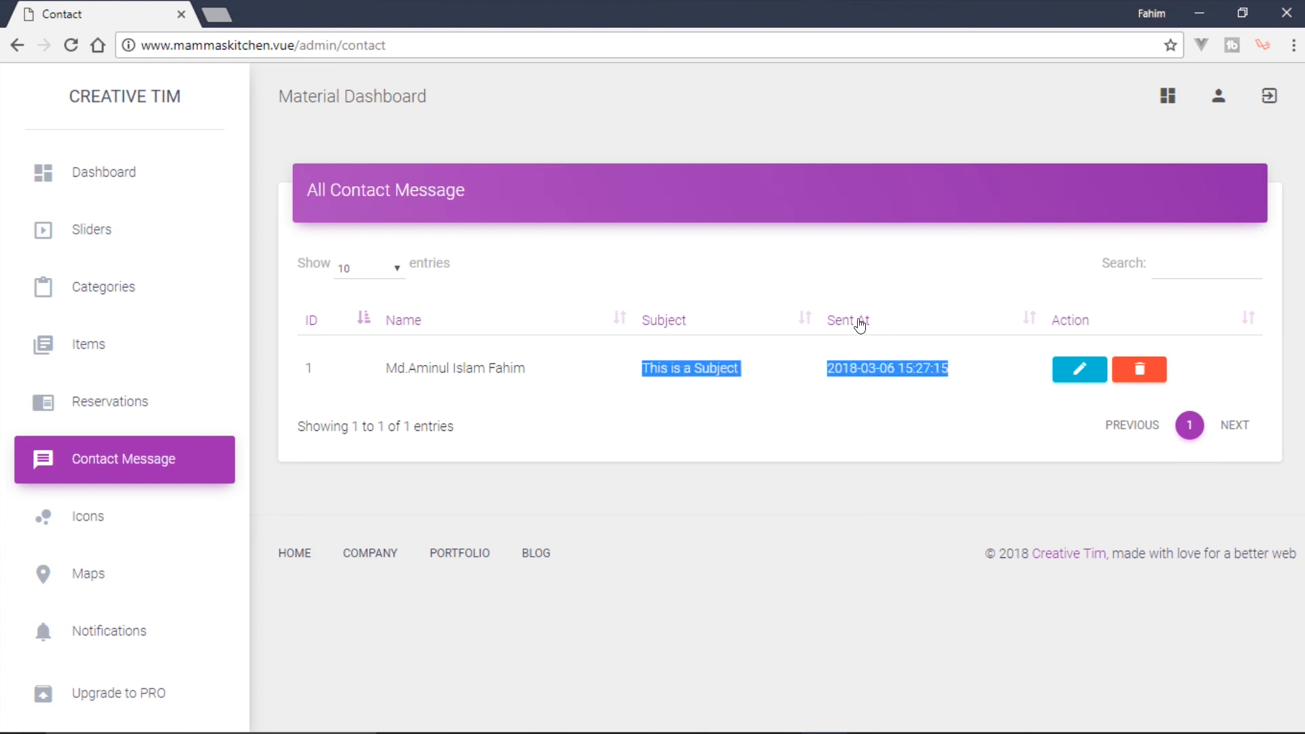
mouse_move(959, 516)
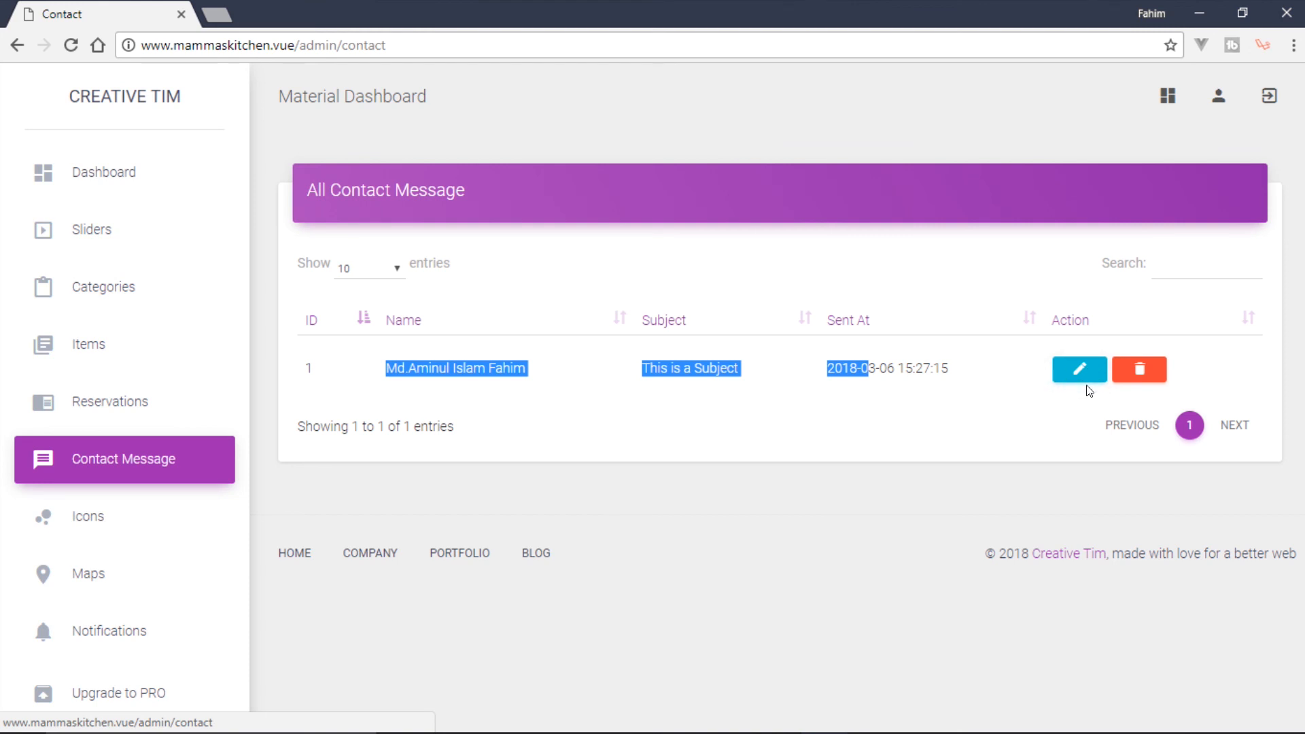
mouse_move(788, 423)
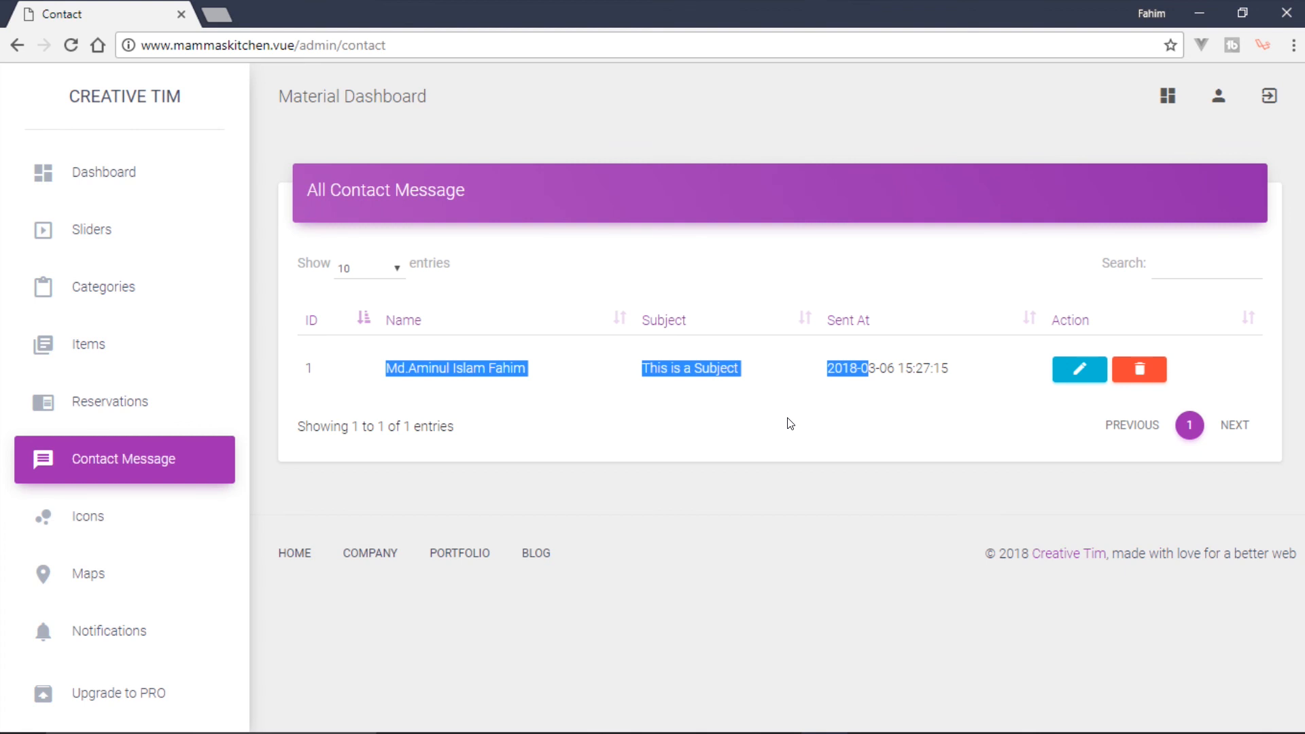
click(542, 368)
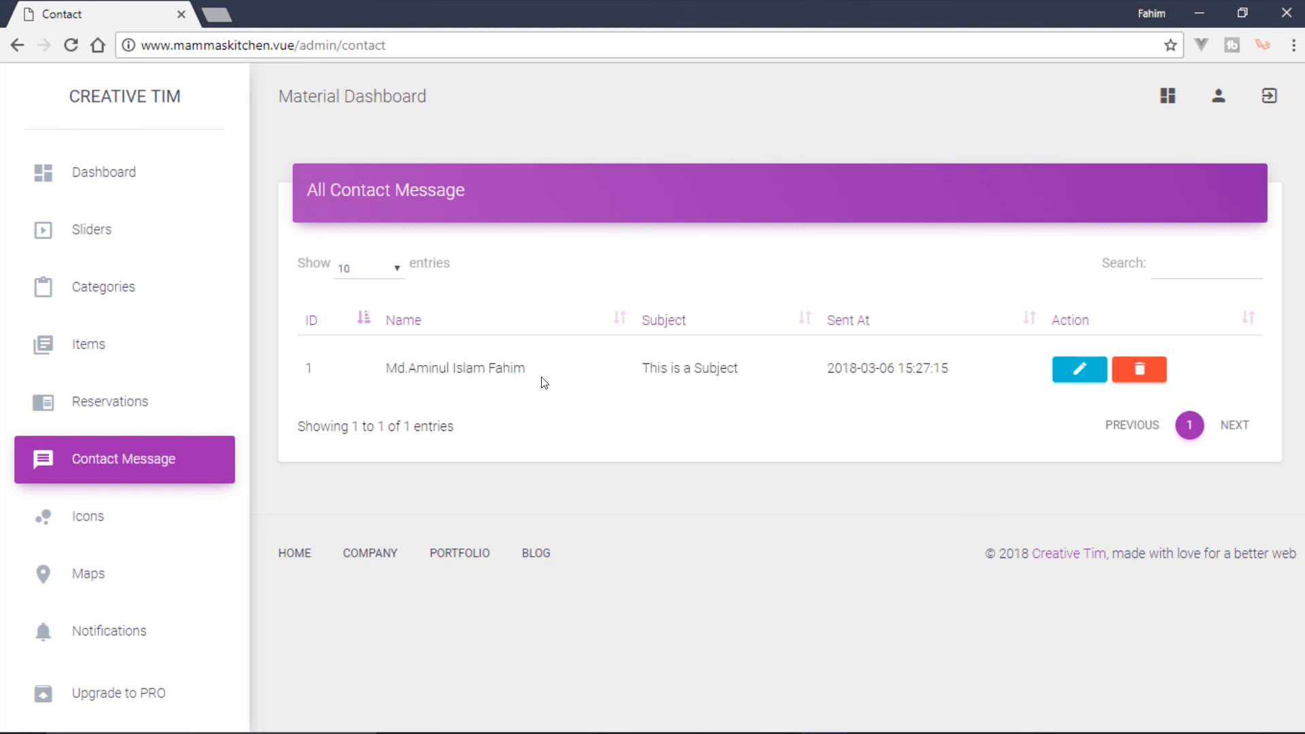